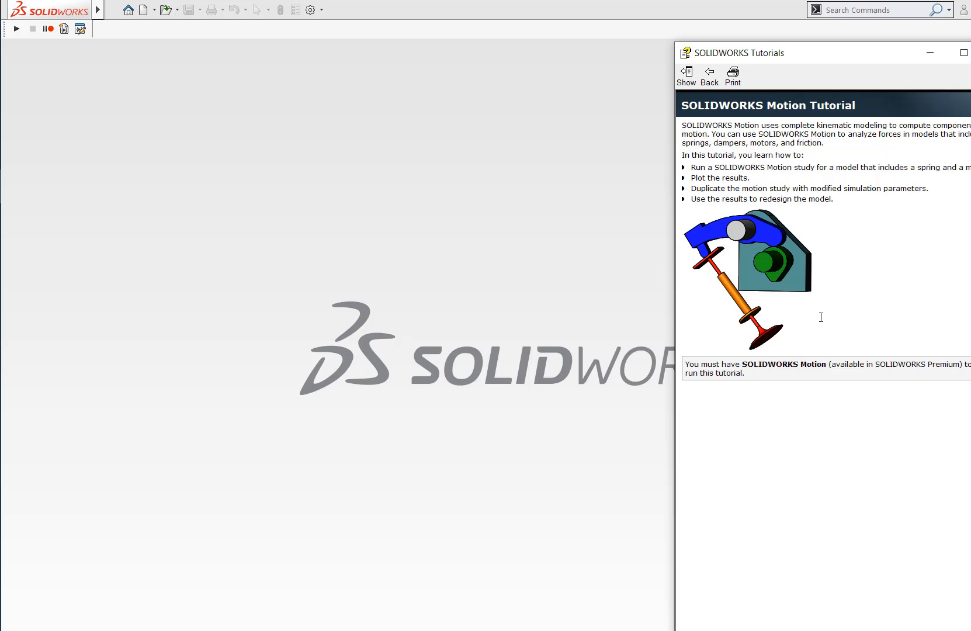
mouse_move(828, 127)
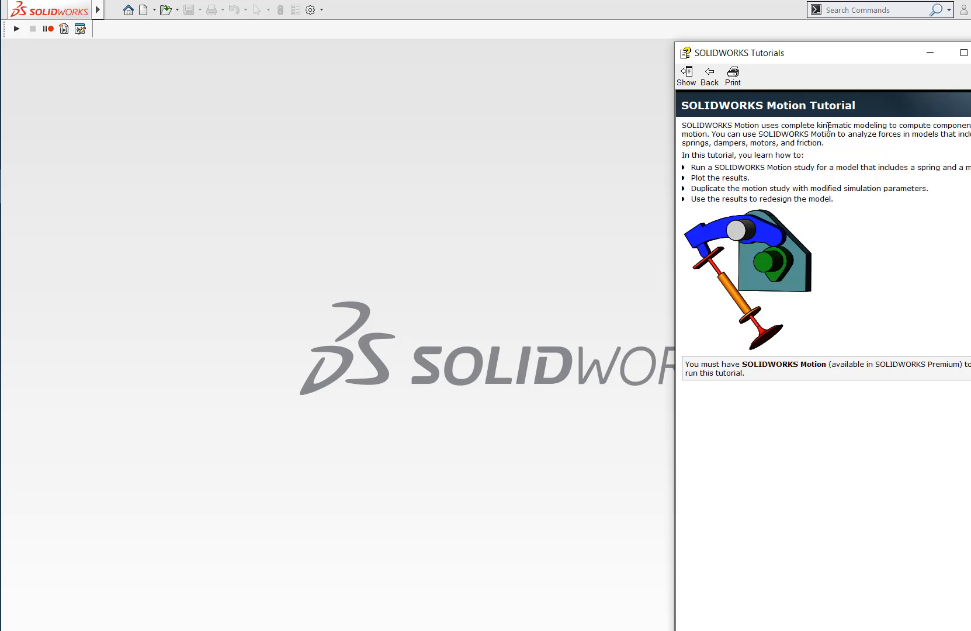
mouse_move(920, 237)
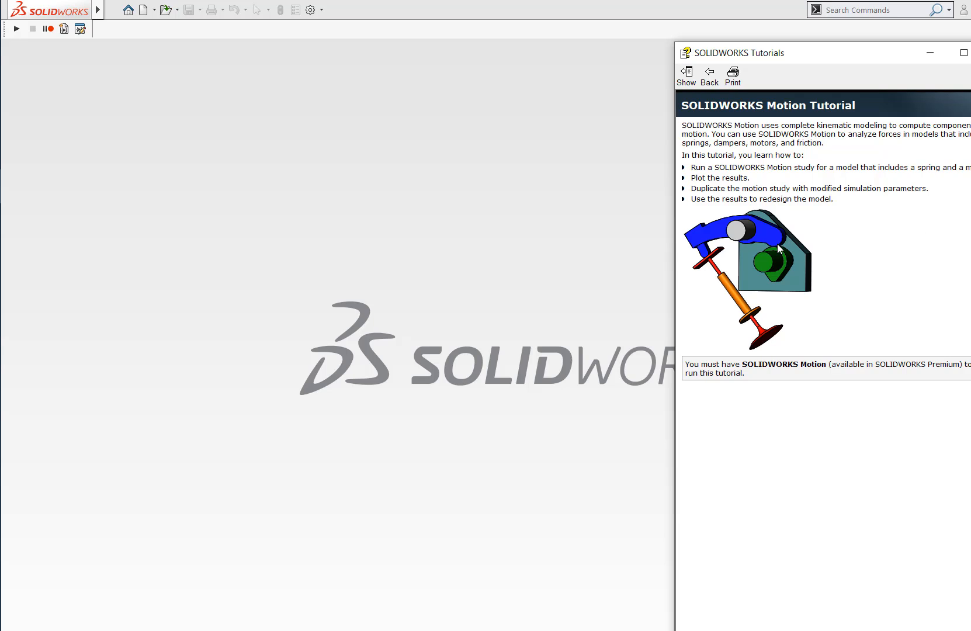
mouse_move(773, 238)
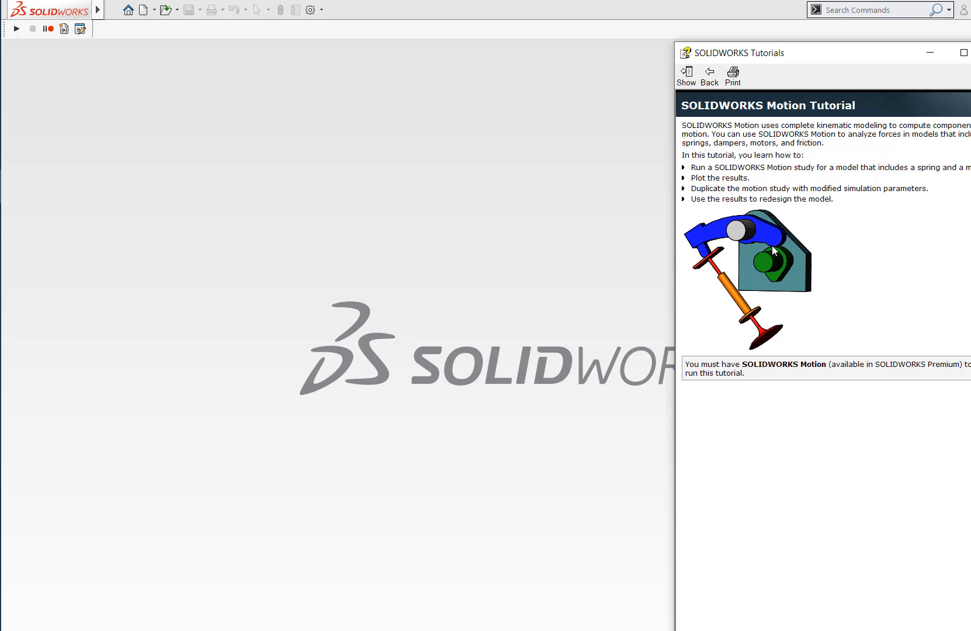
mouse_move(811, 263)
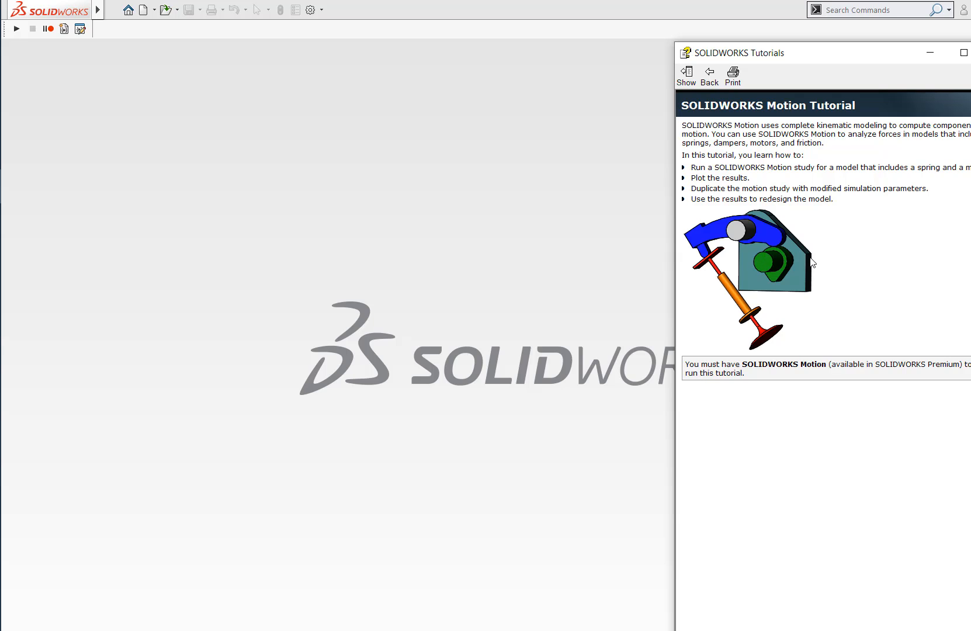
mouse_move(903, 103)
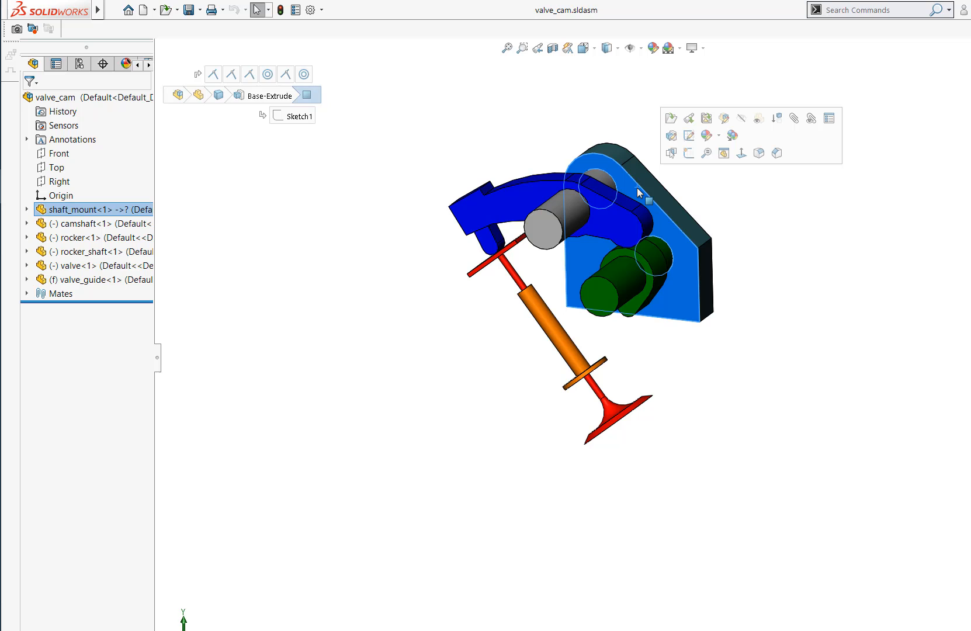
Inspect the rocker, camshaft lobe, camshaft and valve, then show the mates and open the motion study
click(619, 223)
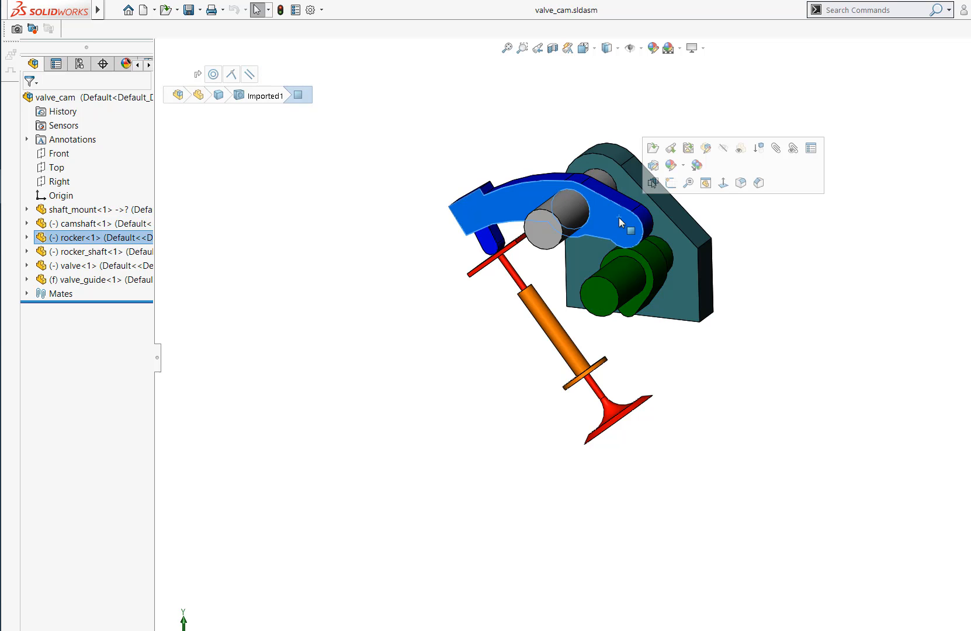
click(631, 282)
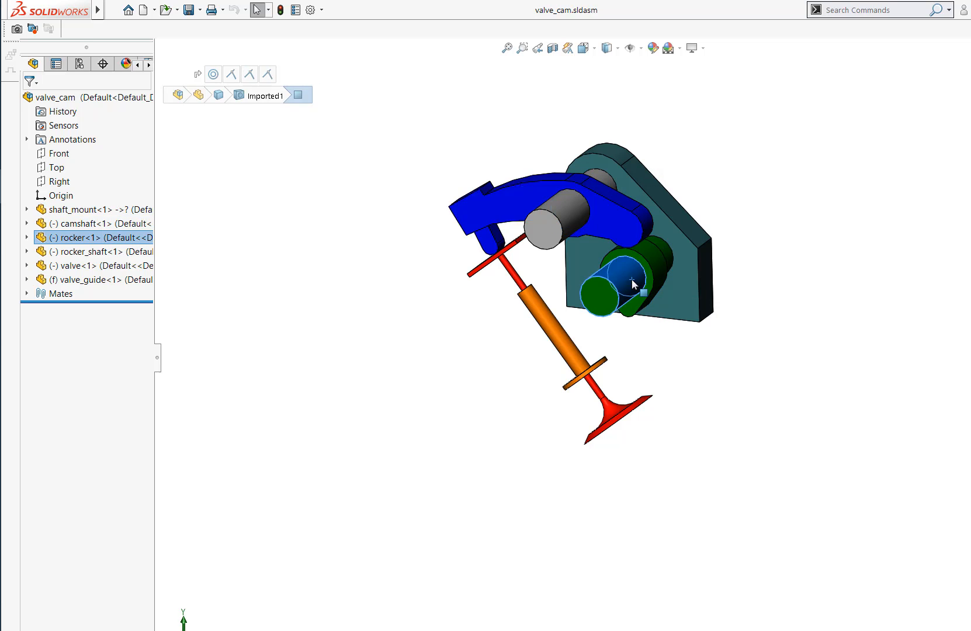
click(550, 239)
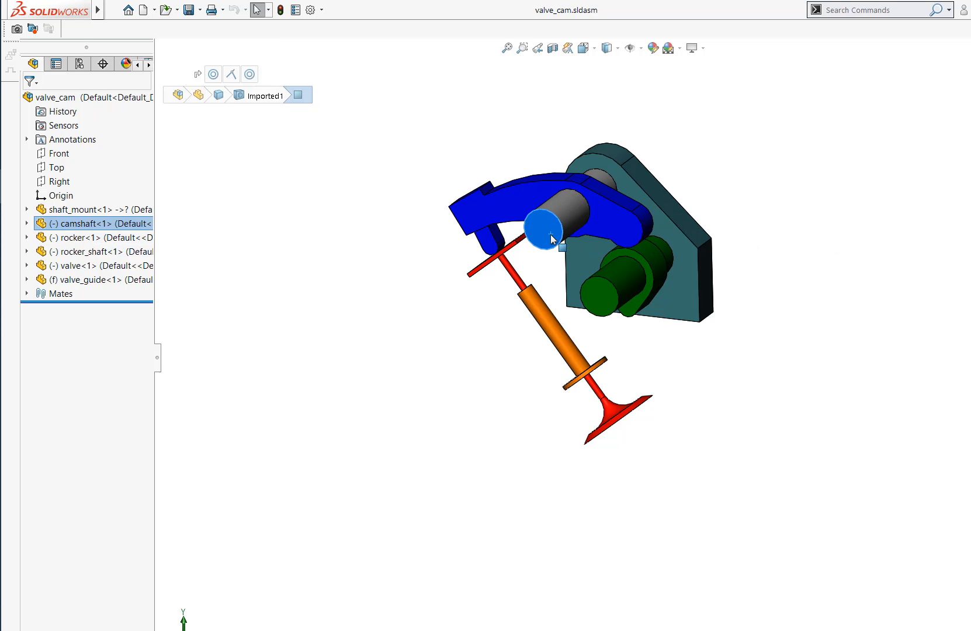
click(551, 328)
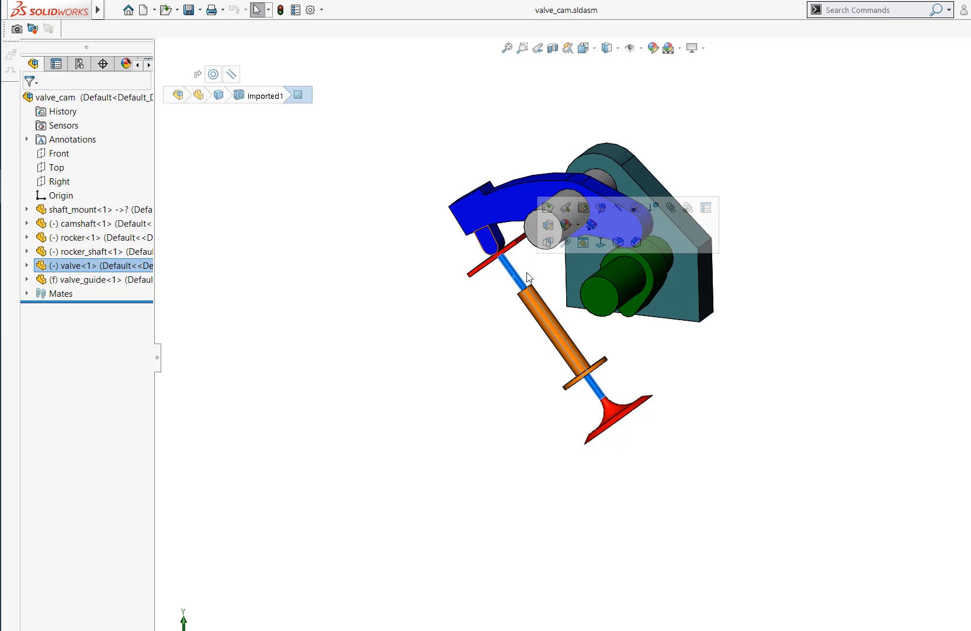
click(27, 294)
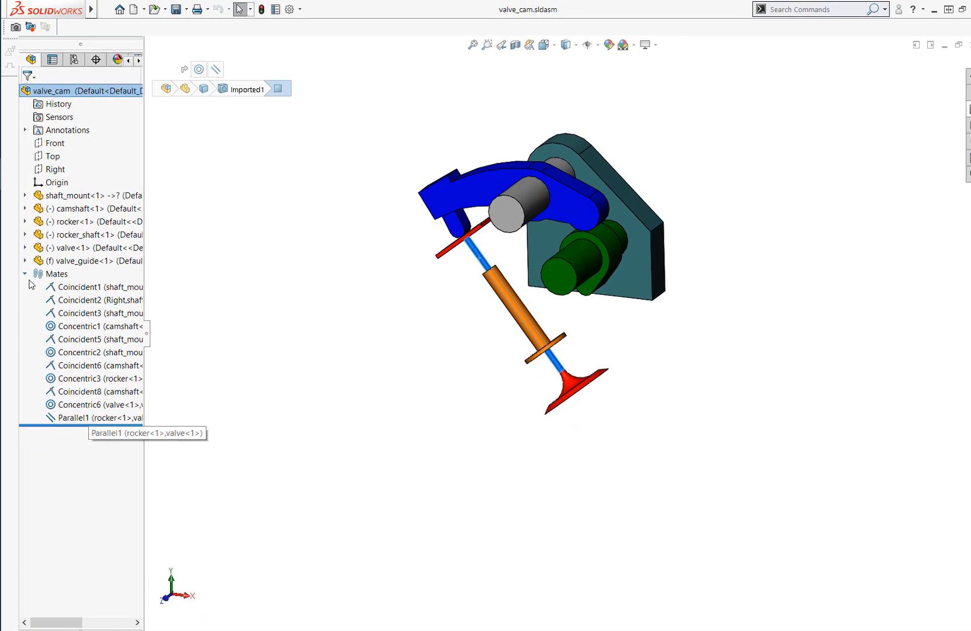
click(24, 273)
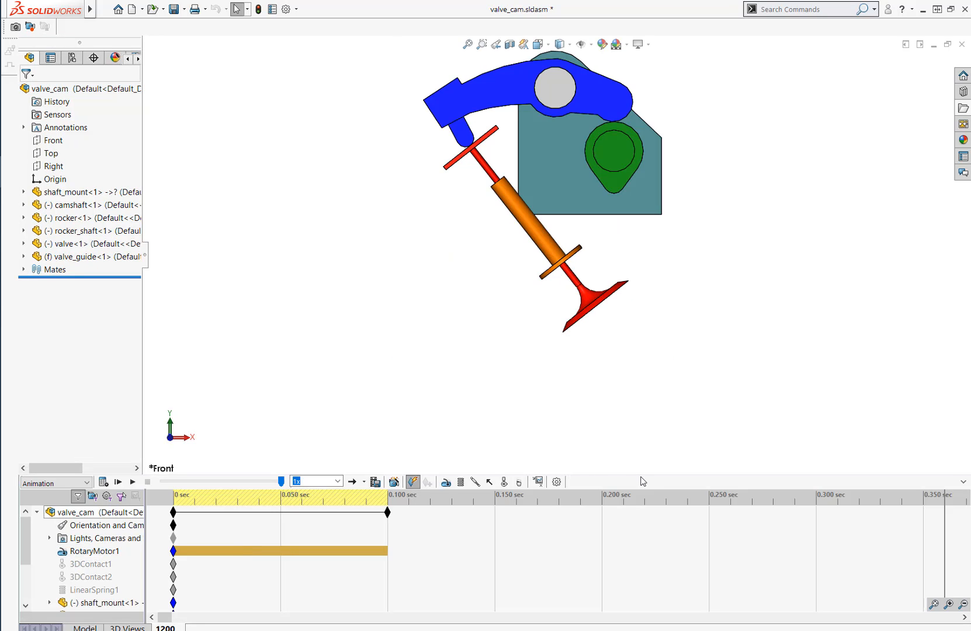
mouse_move(632, 480)
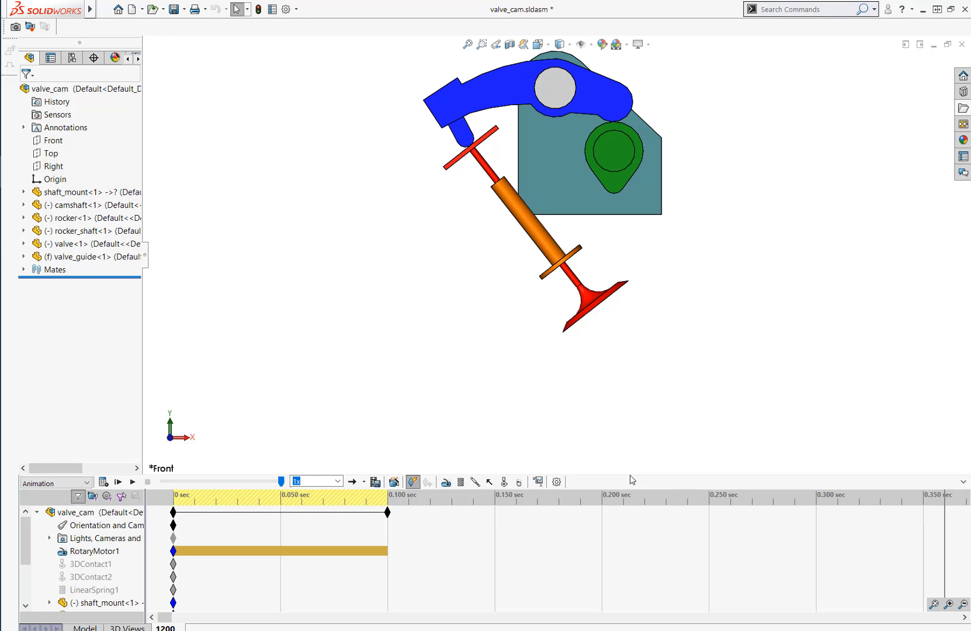
click(92, 551)
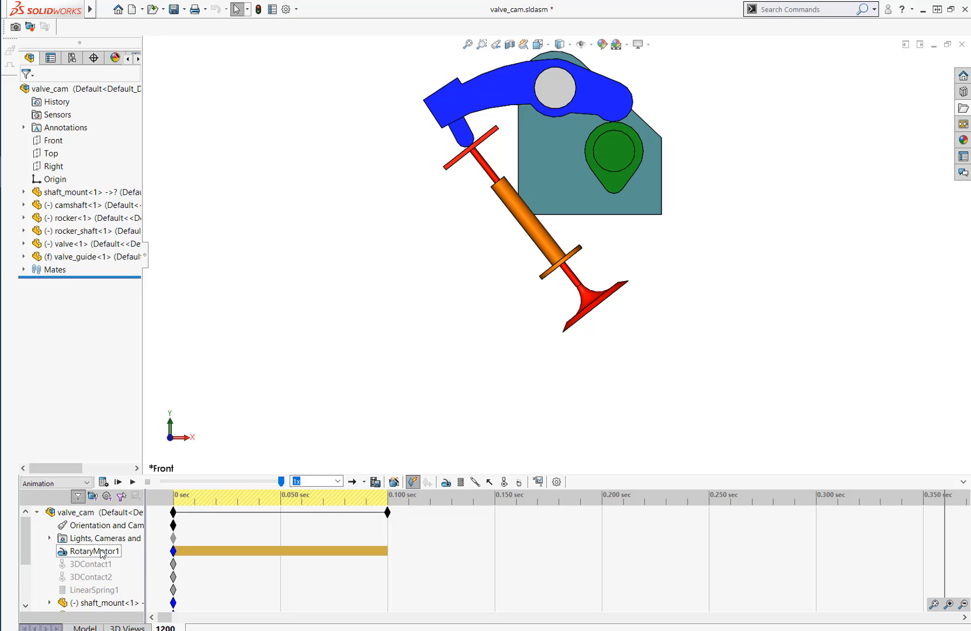
click(94, 550)
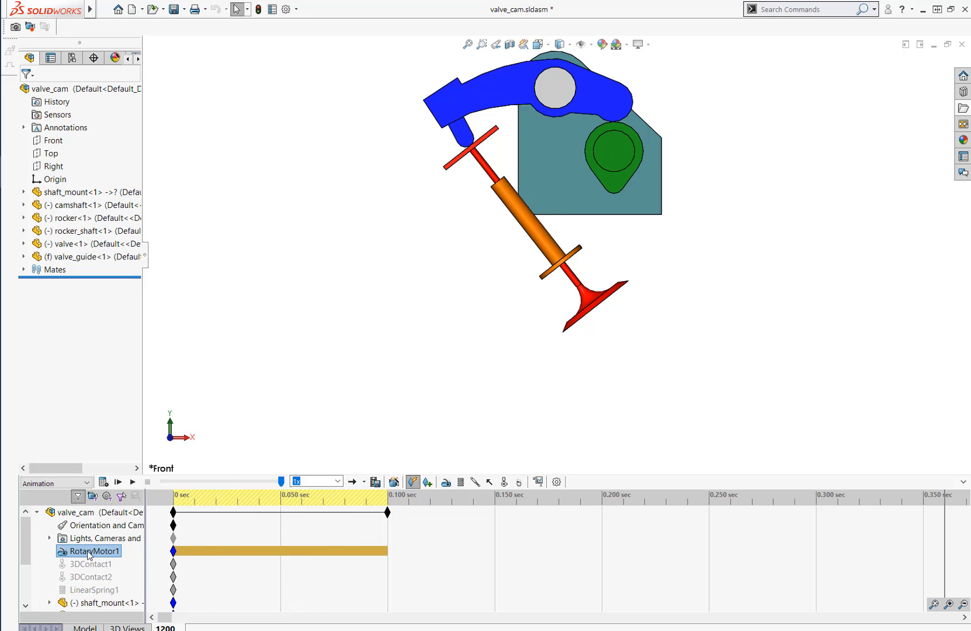
double_click(89, 551)
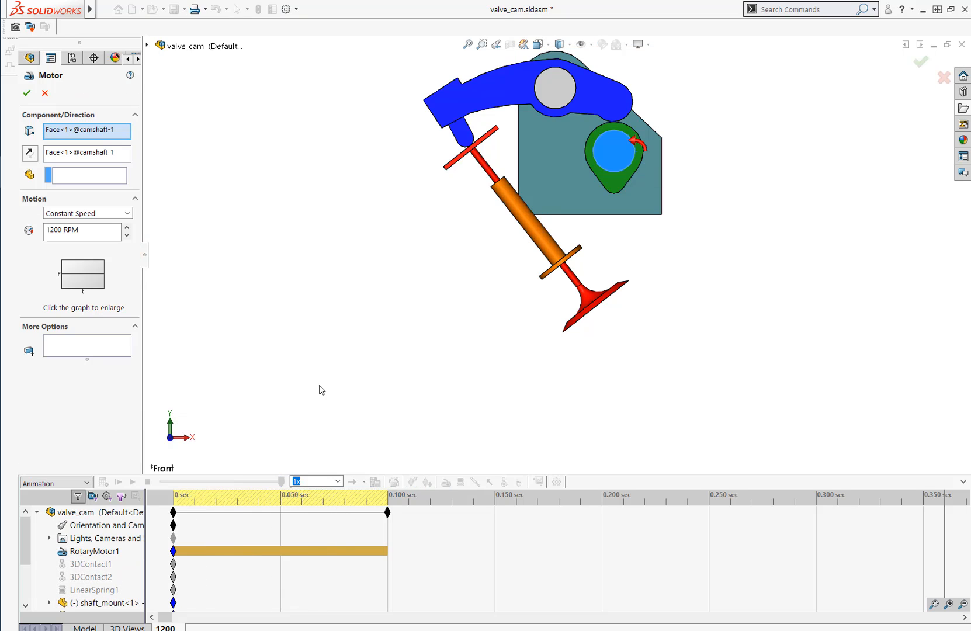
mouse_move(921, 176)
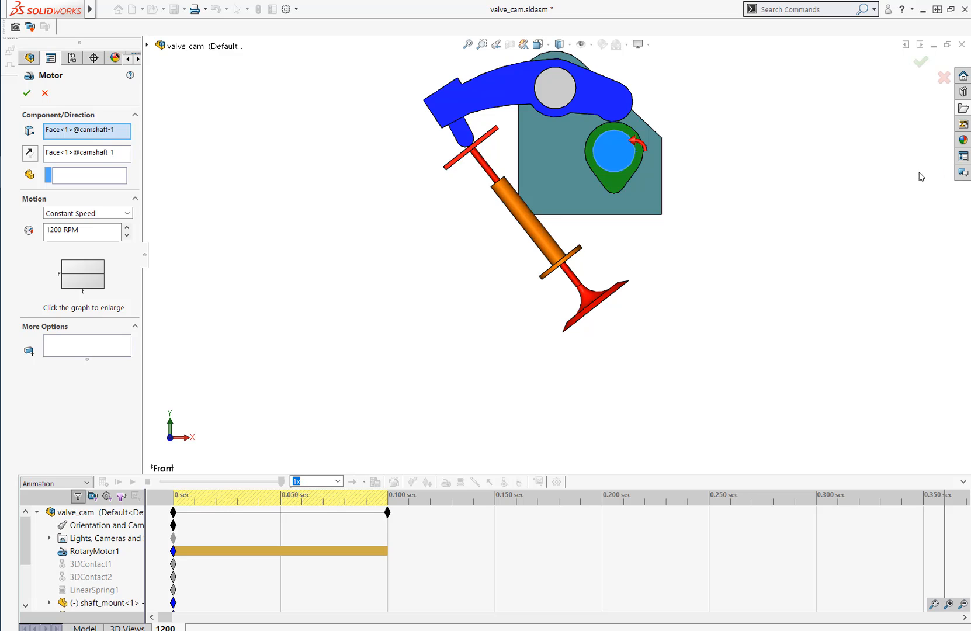
mouse_move(638, 143)
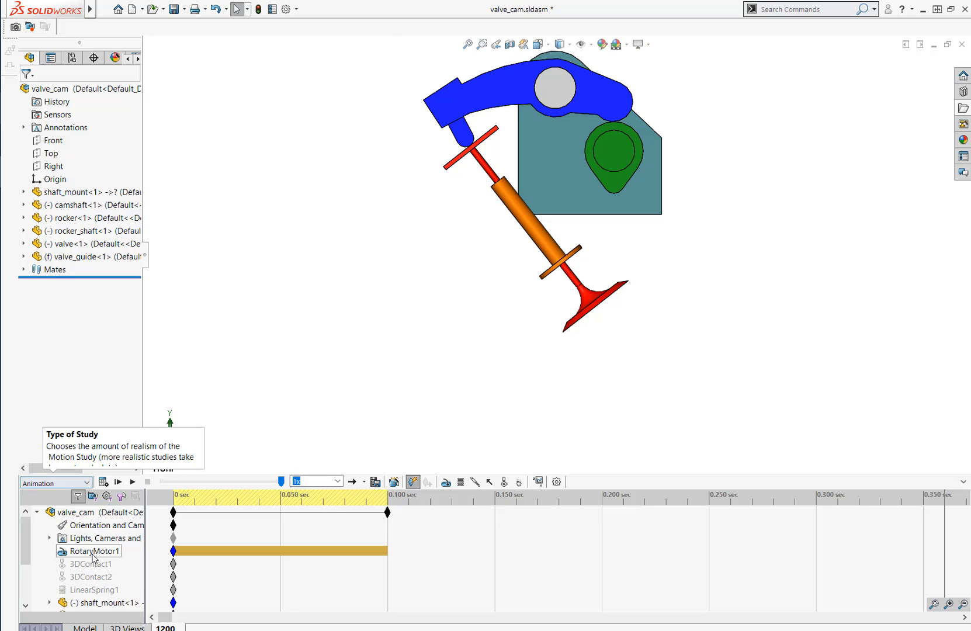
Include 3DContact1, 3DContact2 and LinearSpring1, and switch the study type to Motion Analysis
click(94, 589)
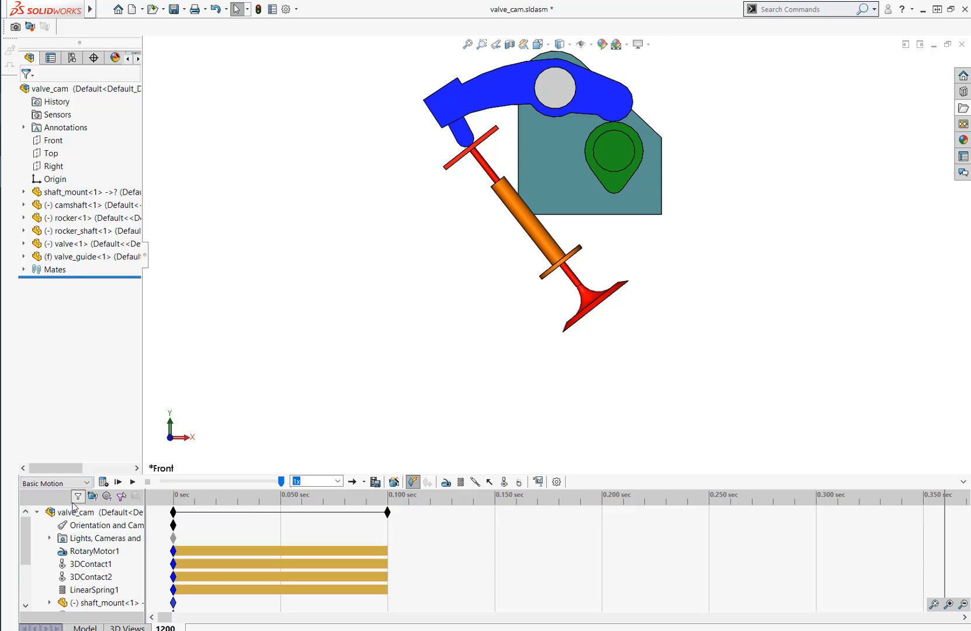
click(91, 565)
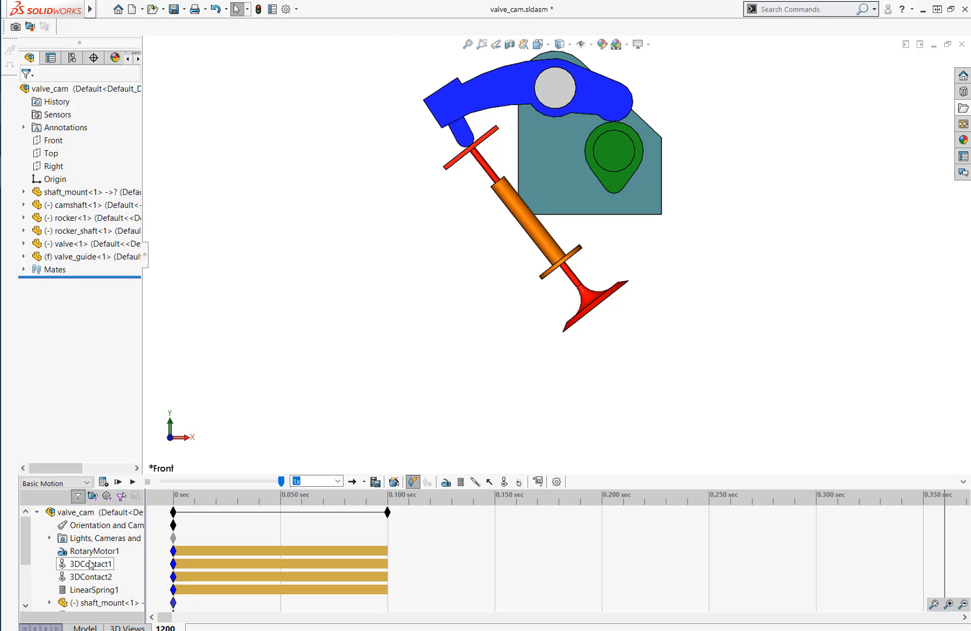
click(90, 577)
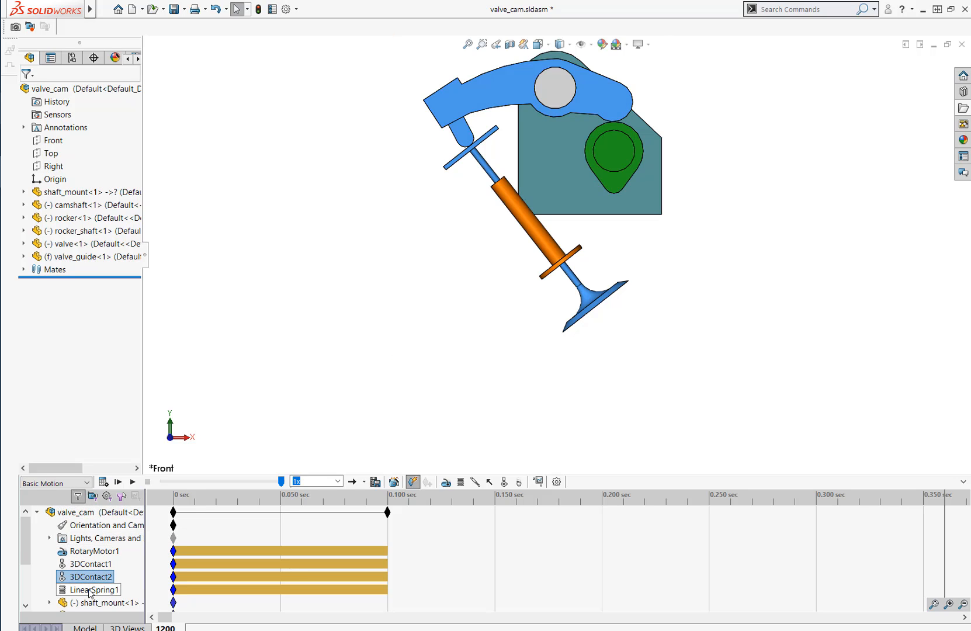
click(93, 588)
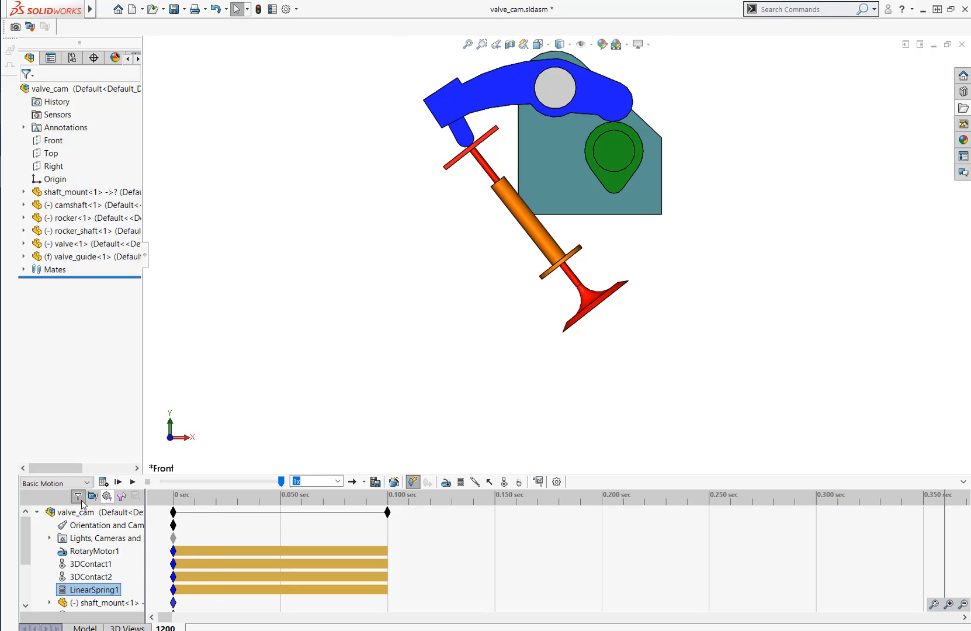
mouse_move(55, 482)
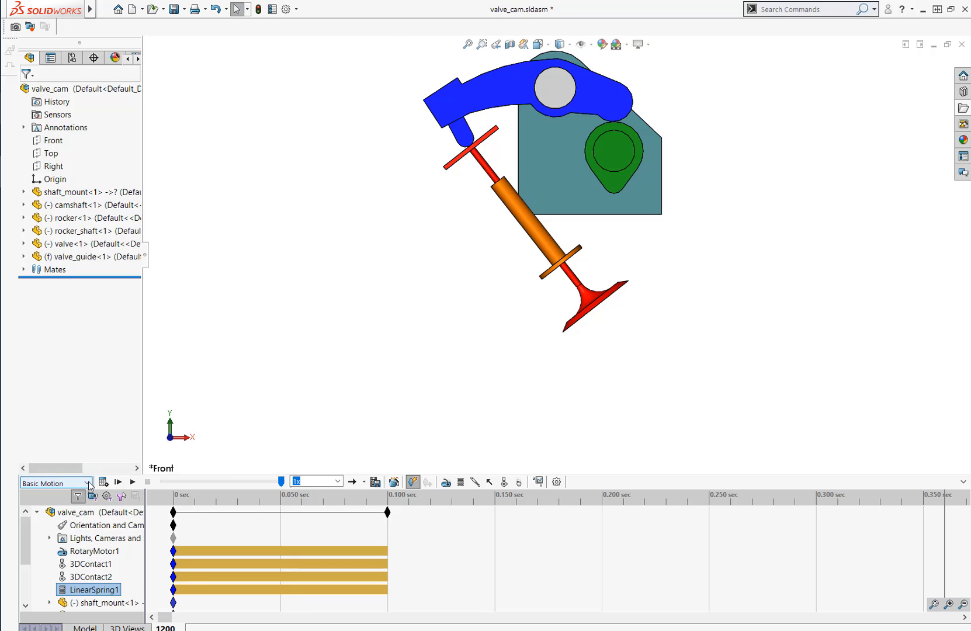
click(55, 482)
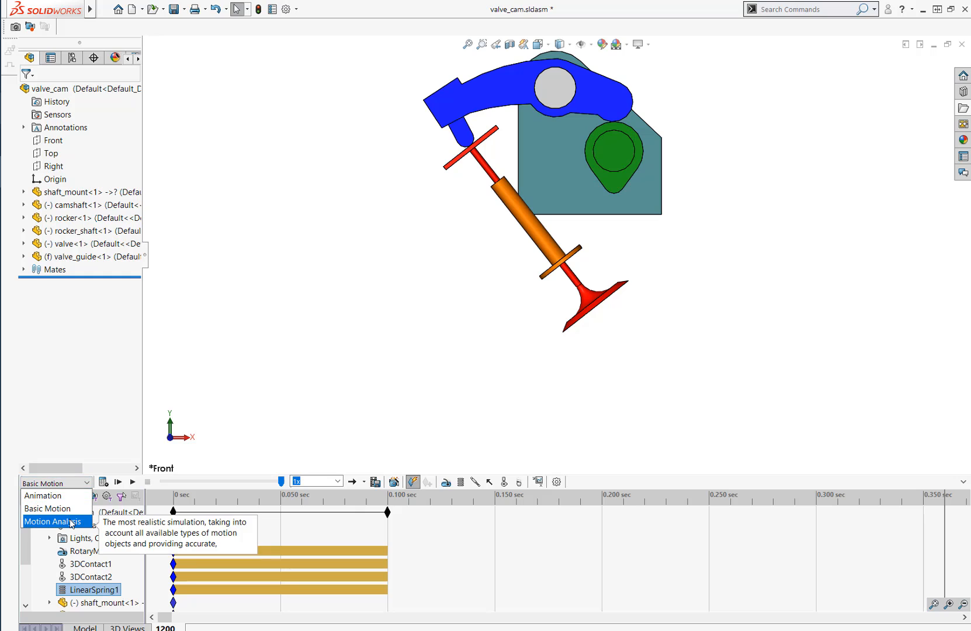
click(52, 521)
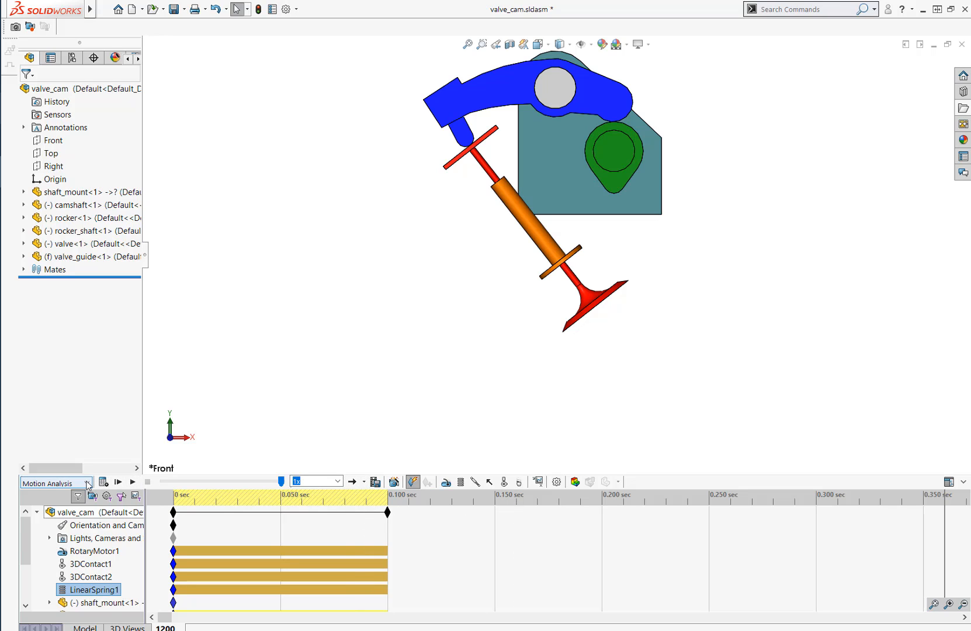
click(54, 483)
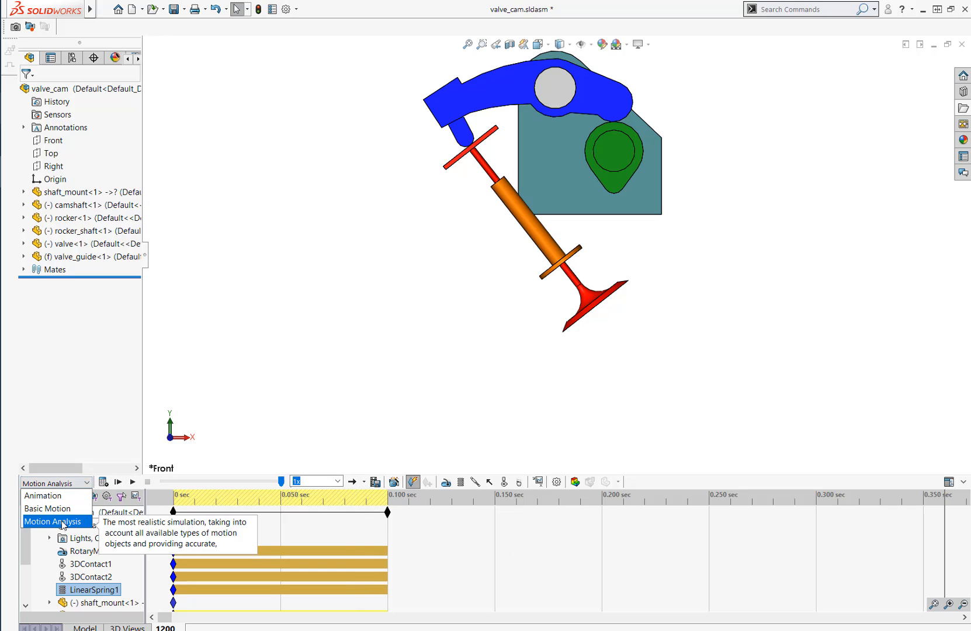
click(173, 9)
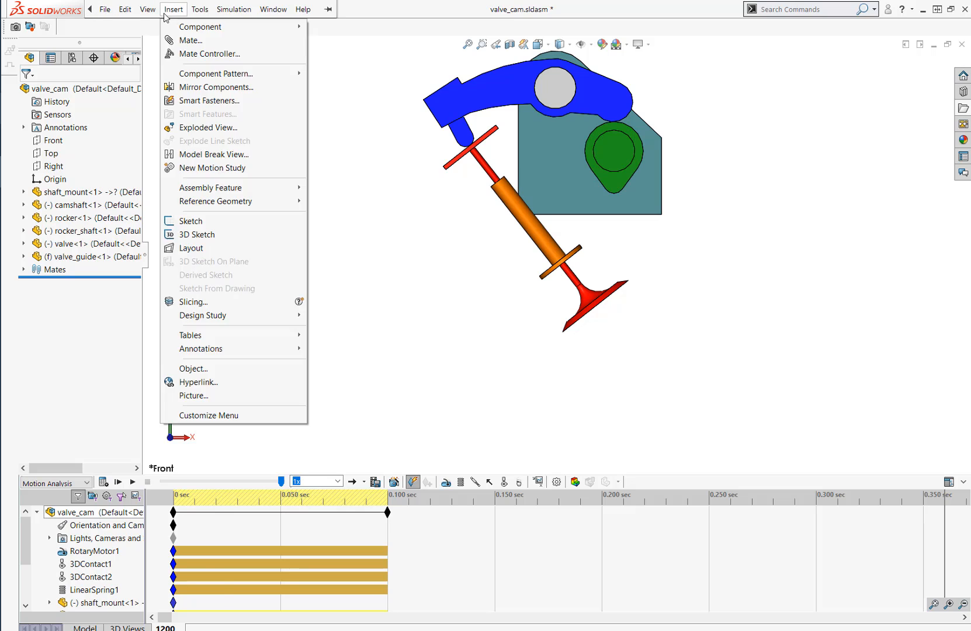
click(198, 9)
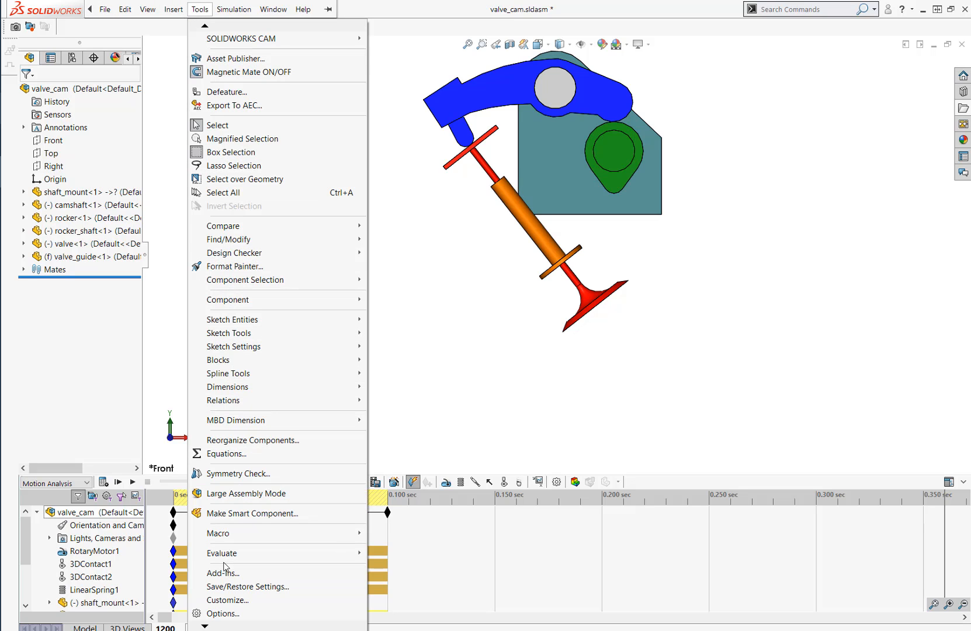
click(222, 573)
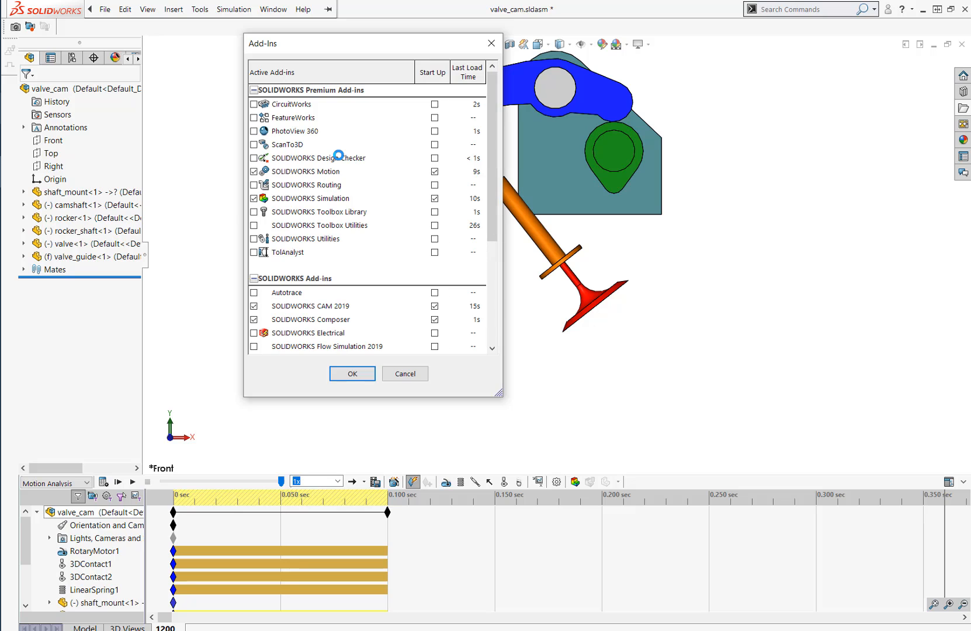
mouse_move(339, 157)
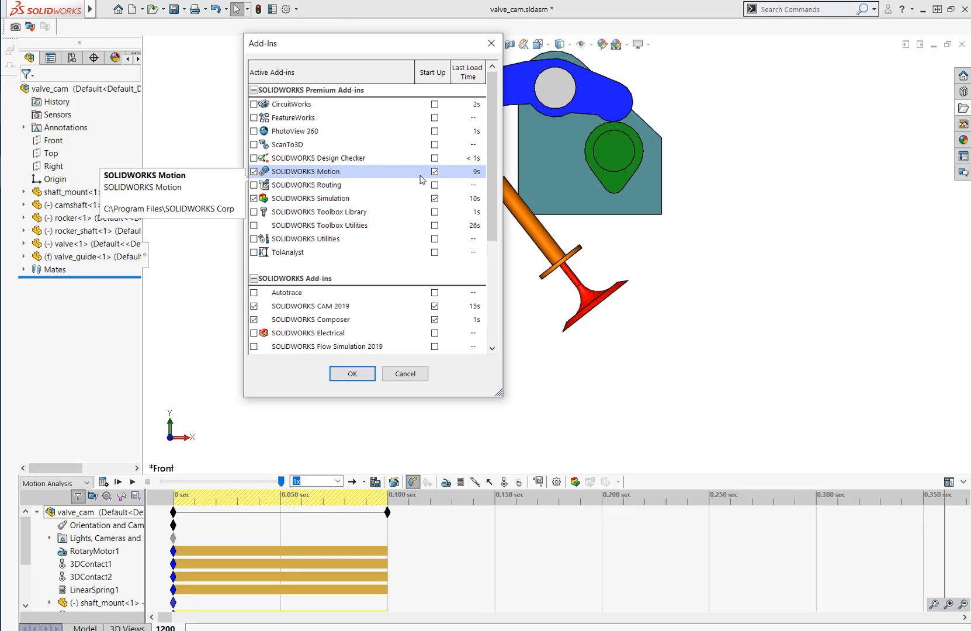
click(352, 373)
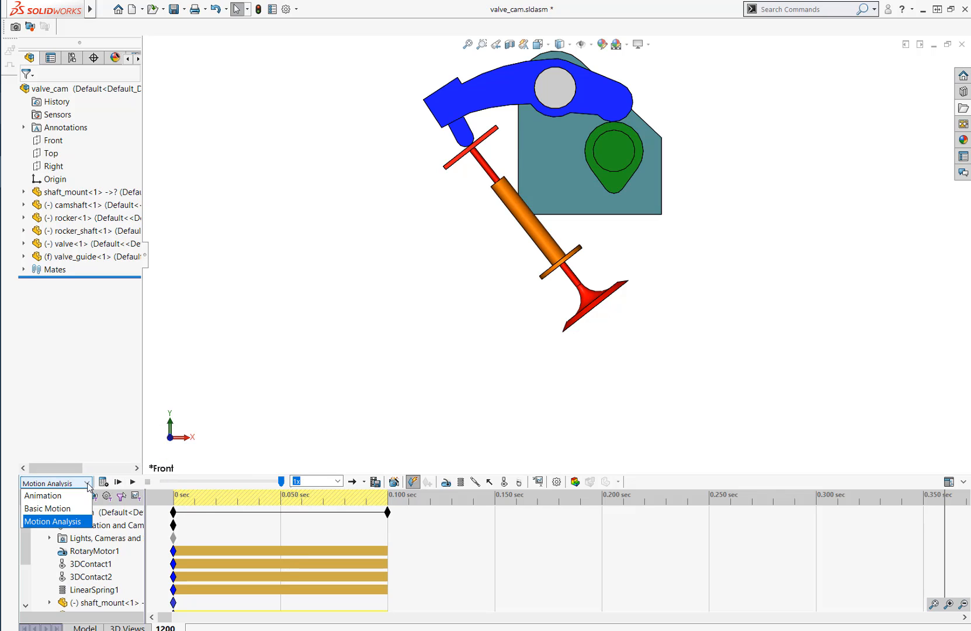
click(53, 521)
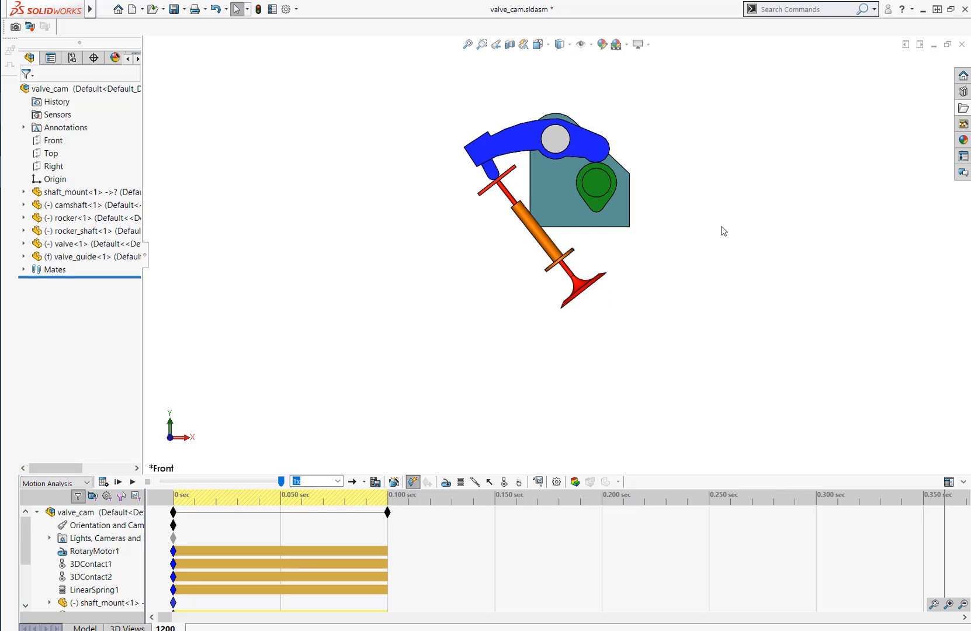
mouse_move(718, 226)
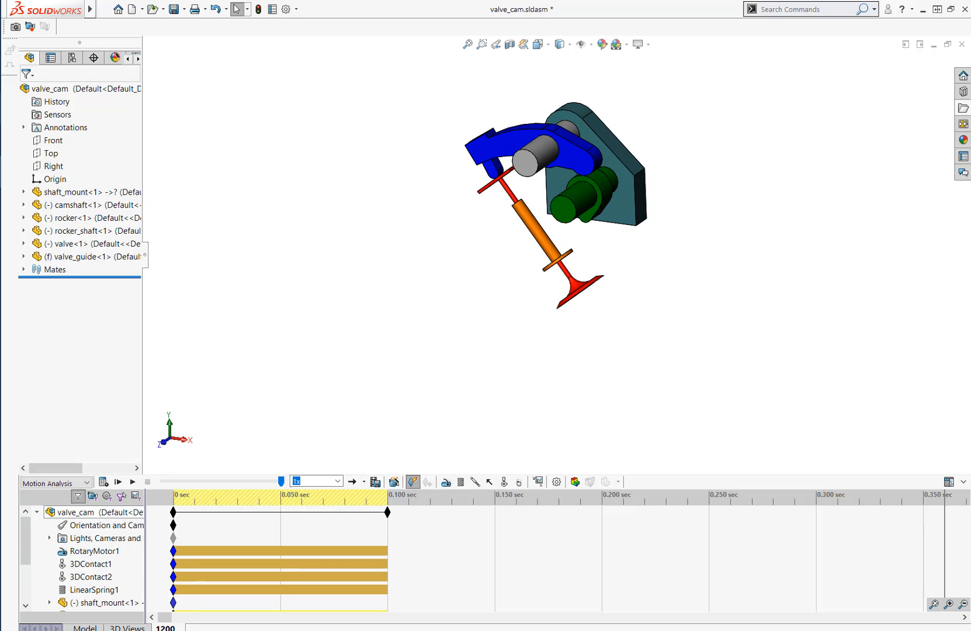
click(95, 590)
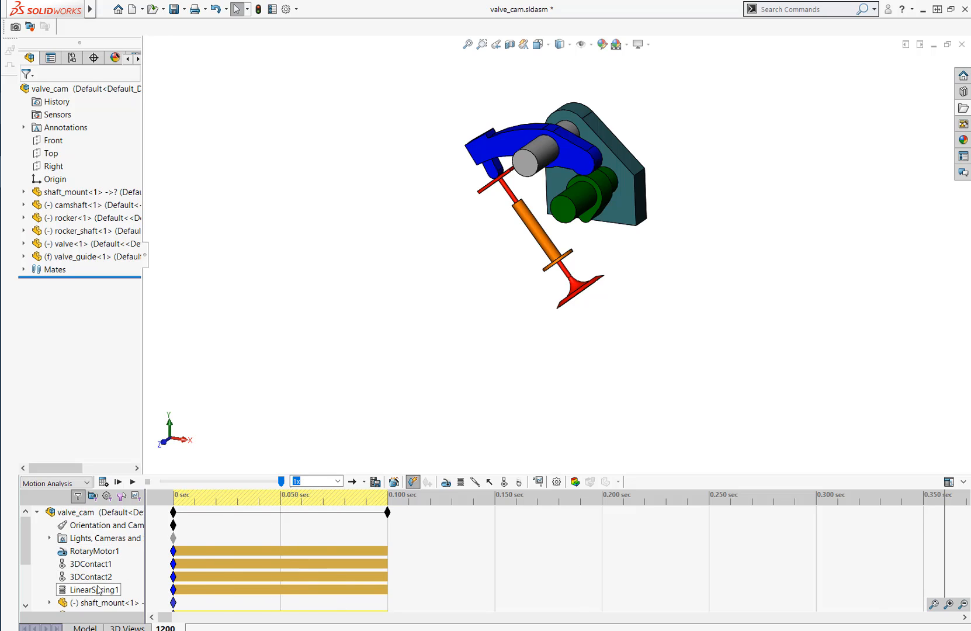
click(91, 563)
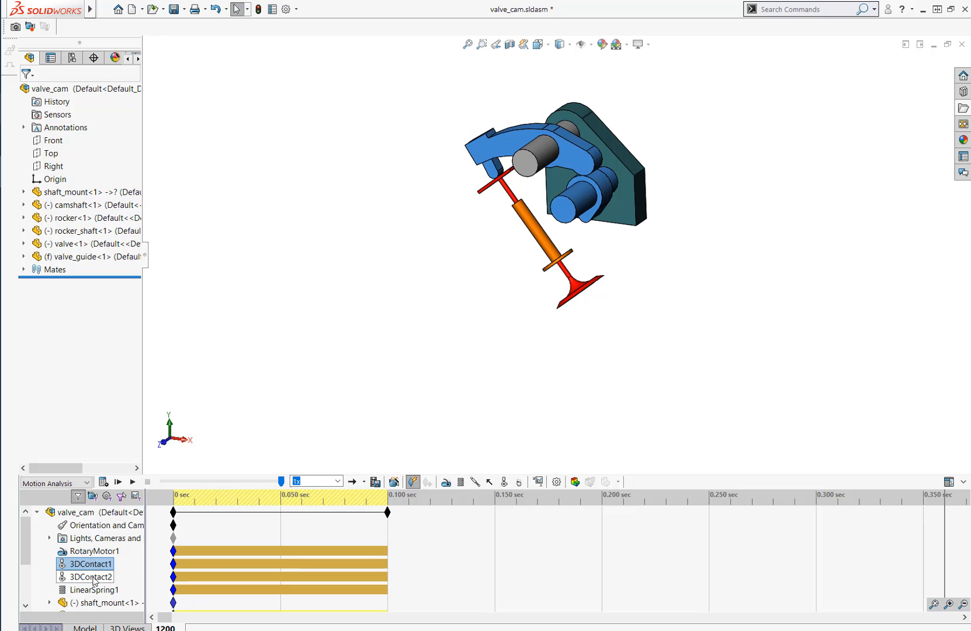
mouse_move(86, 580)
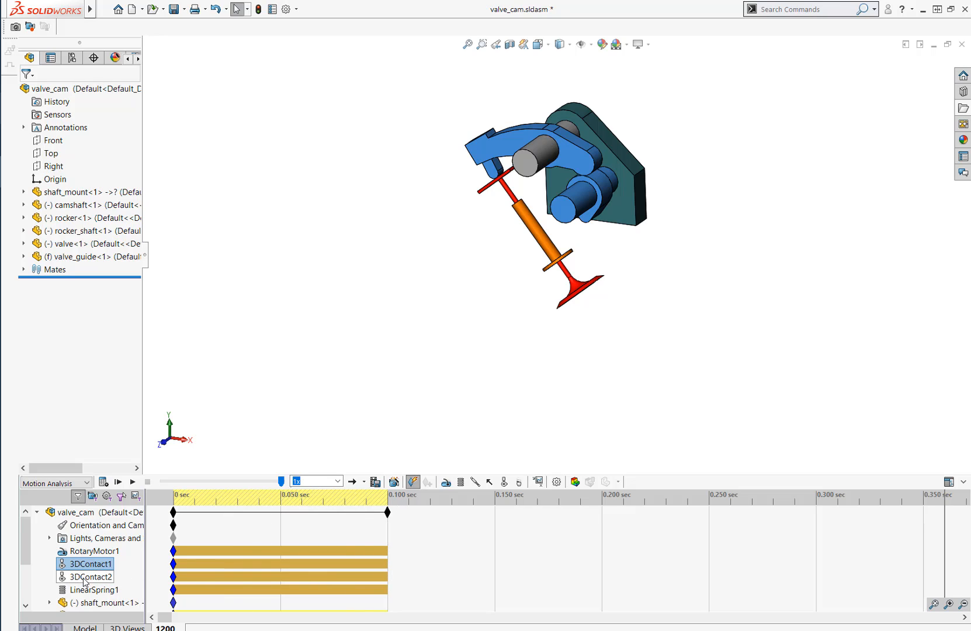
click(90, 577)
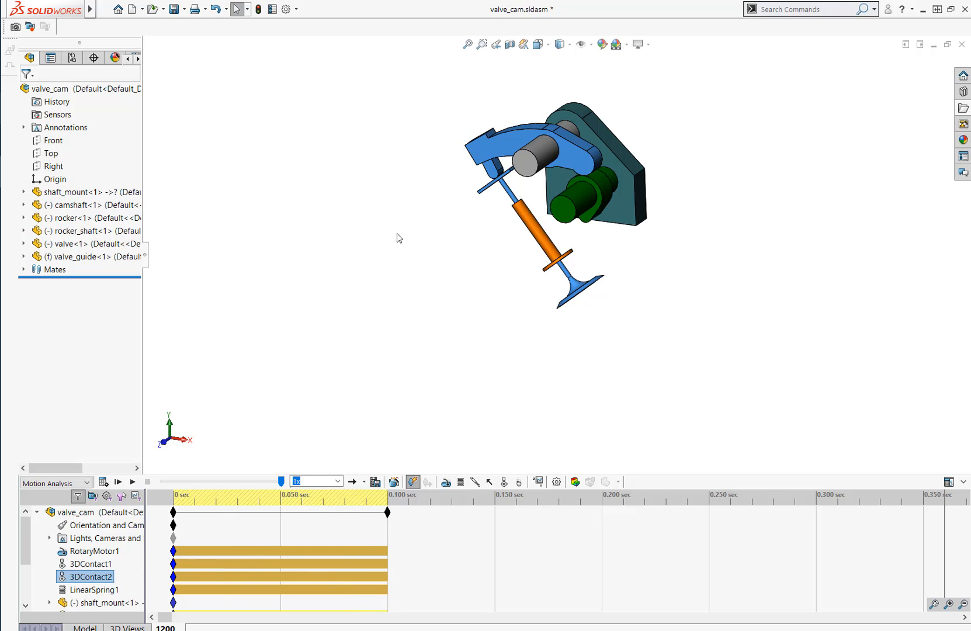
click(93, 590)
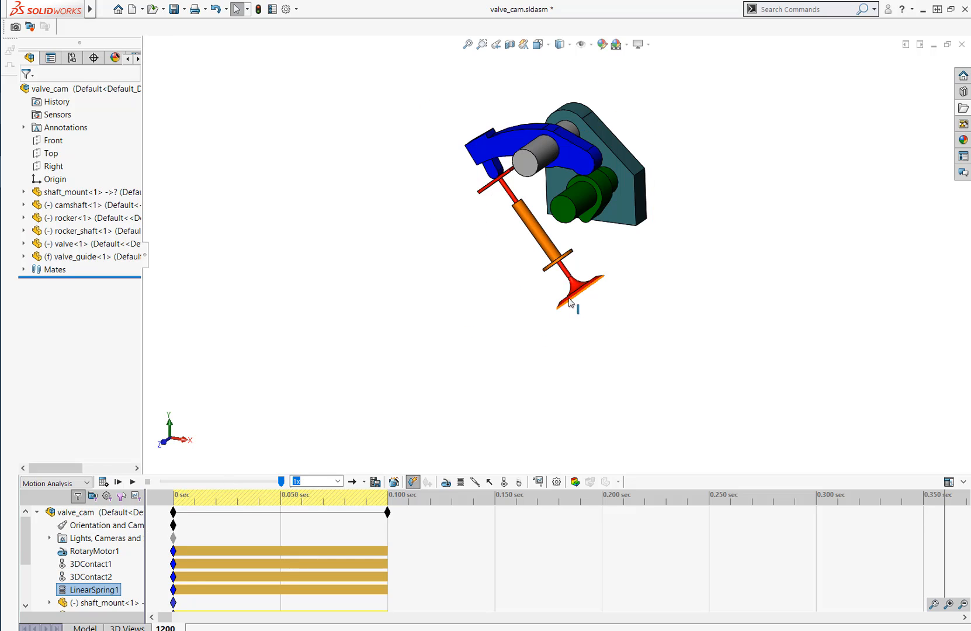
click(92, 551)
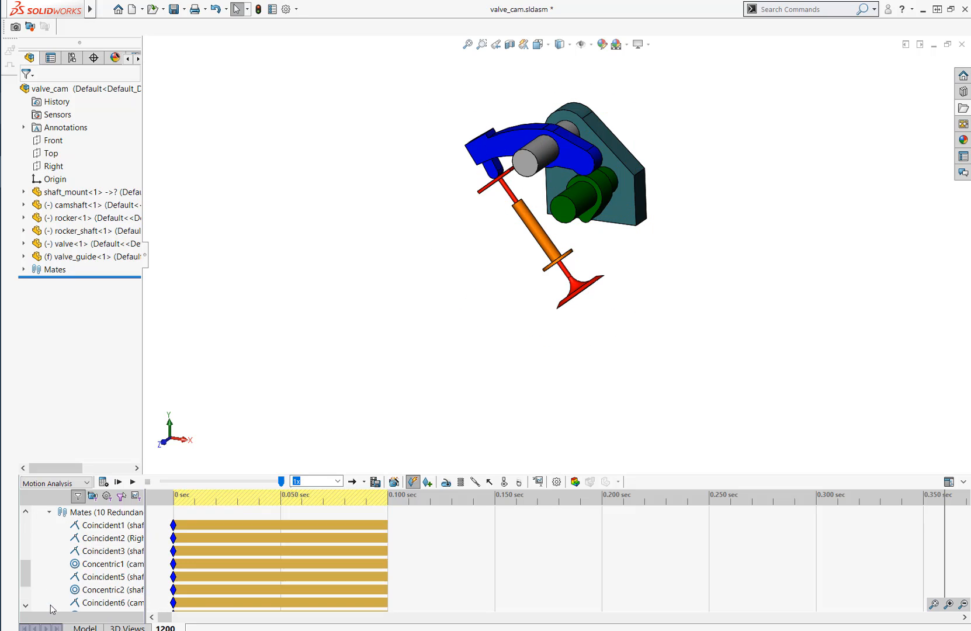
click(112, 577)
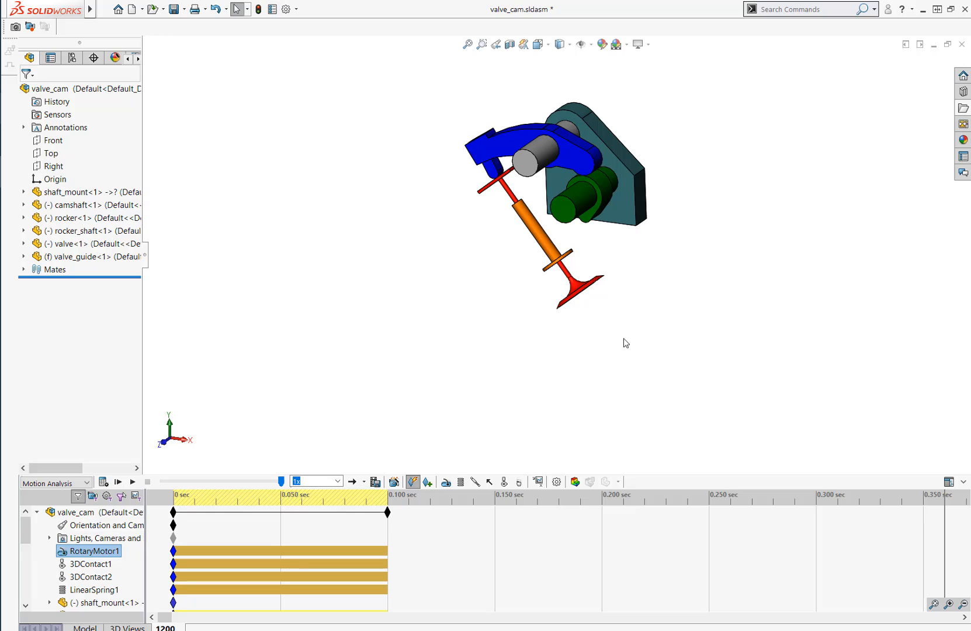
mouse_move(670, 307)
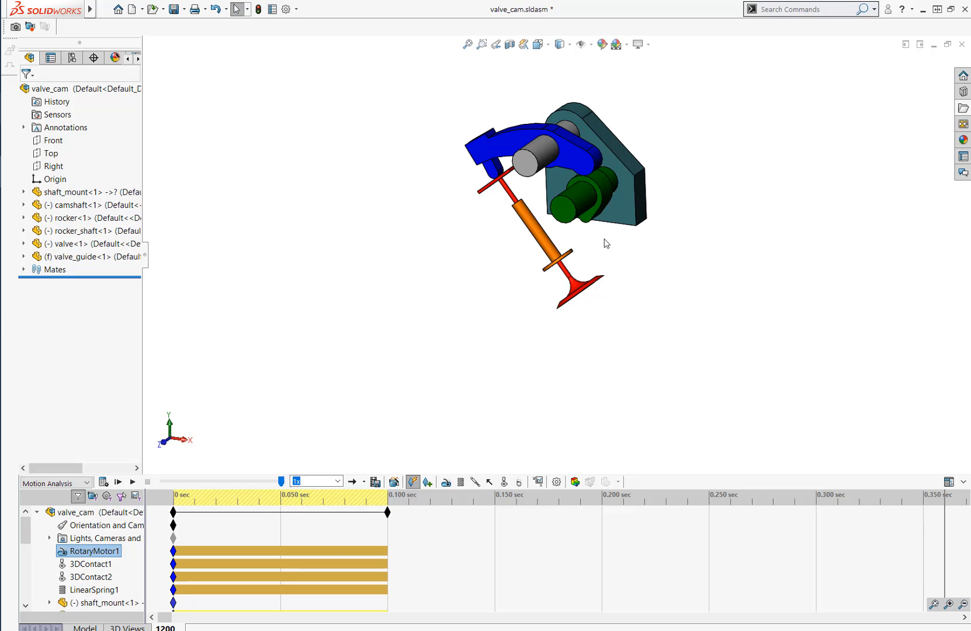
Calculate the Motion Analysis and accept the 5-second playback speed adjustment
click(117, 482)
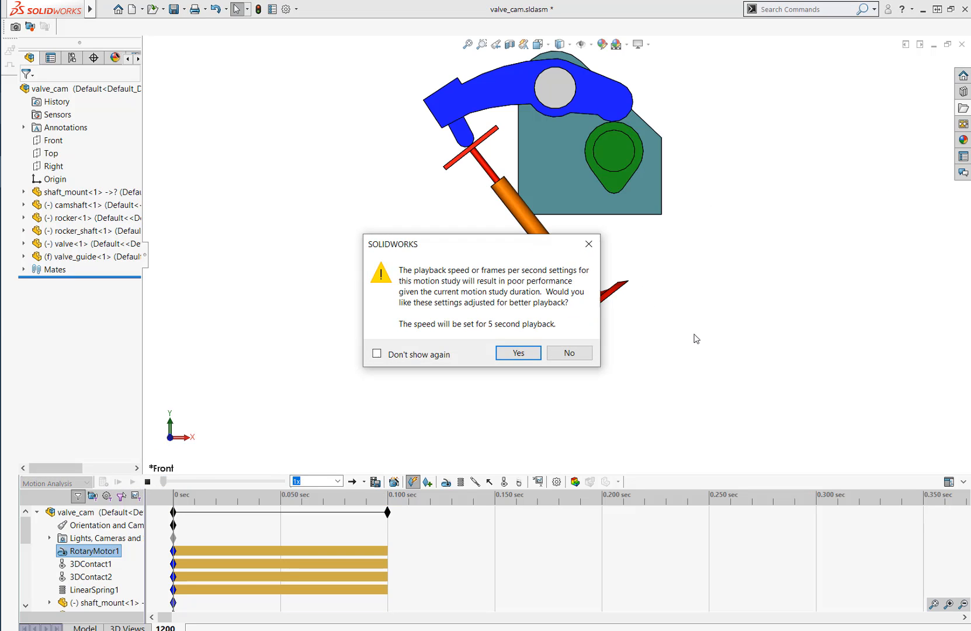
mouse_move(515, 314)
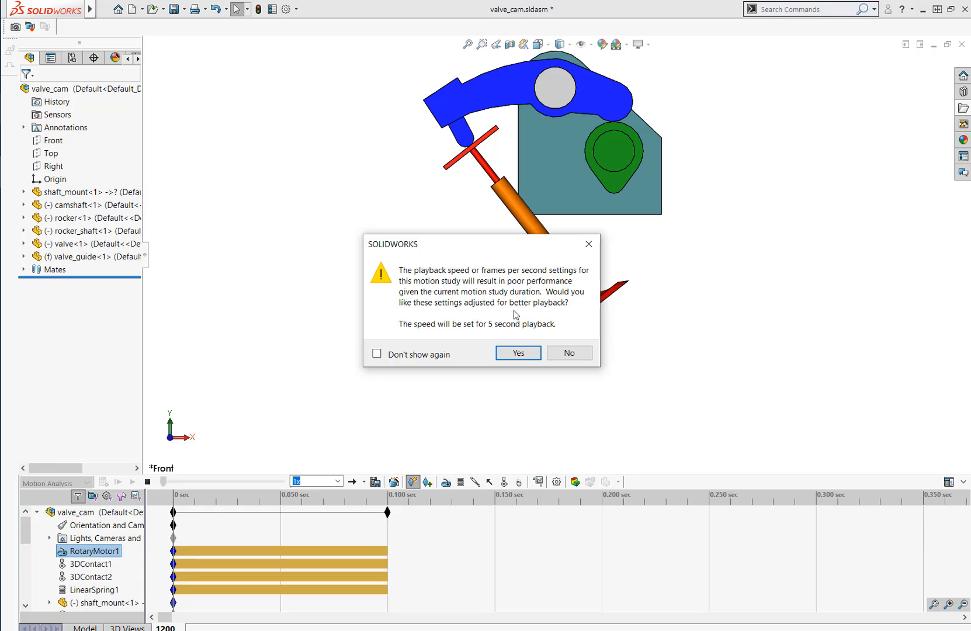
mouse_move(516, 343)
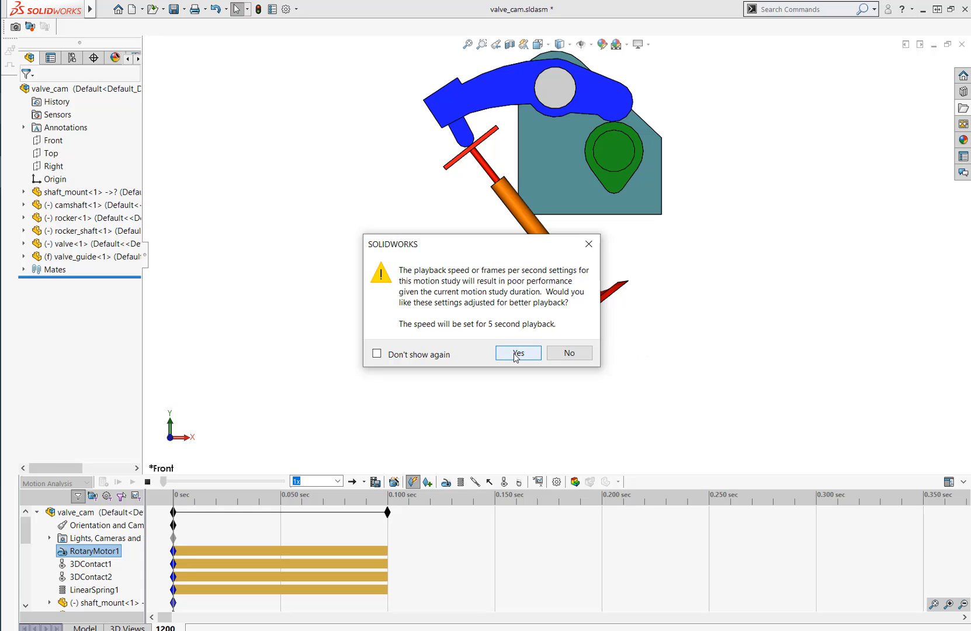
click(517, 352)
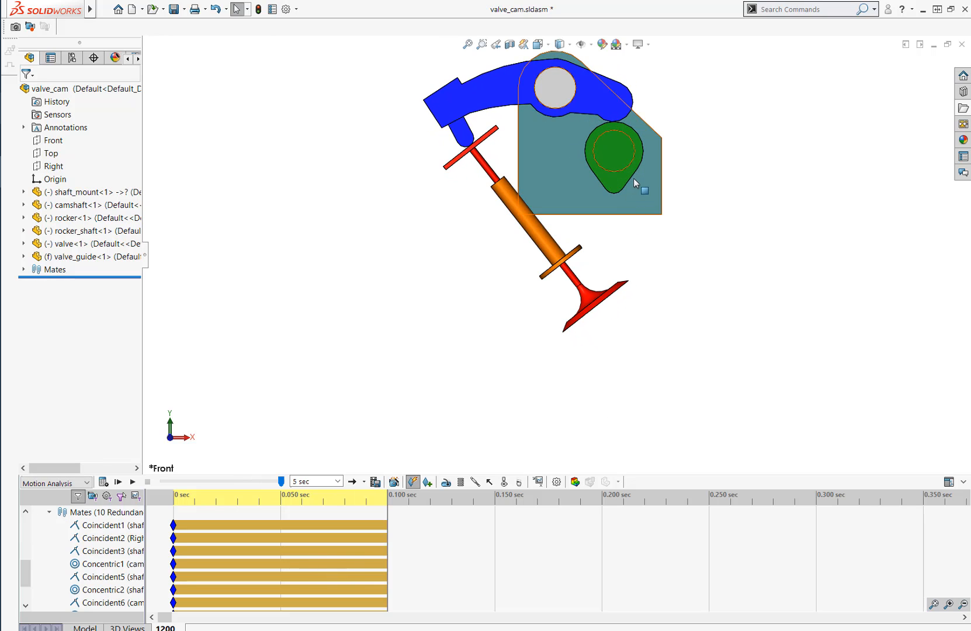
mouse_move(538, 482)
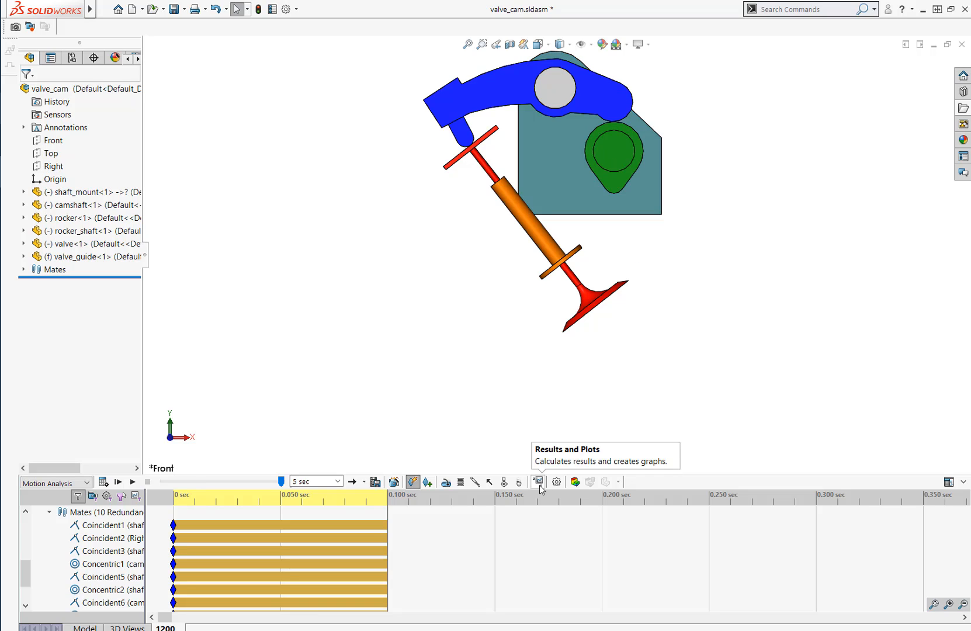
Plot Forces > Contact Force > Magnitude between the rocker and camshaft contact faces
click(537, 482)
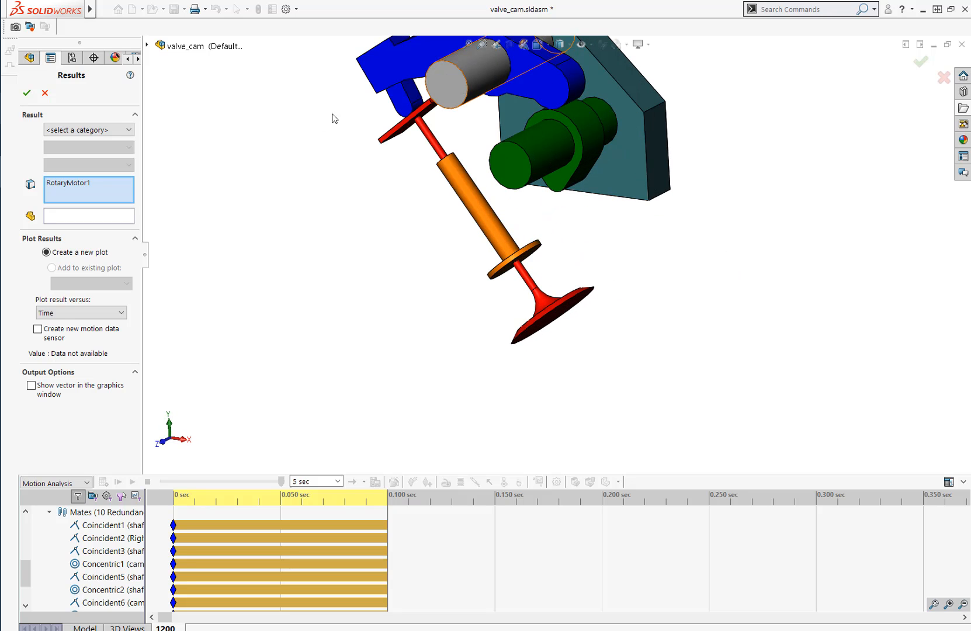
click(89, 129)
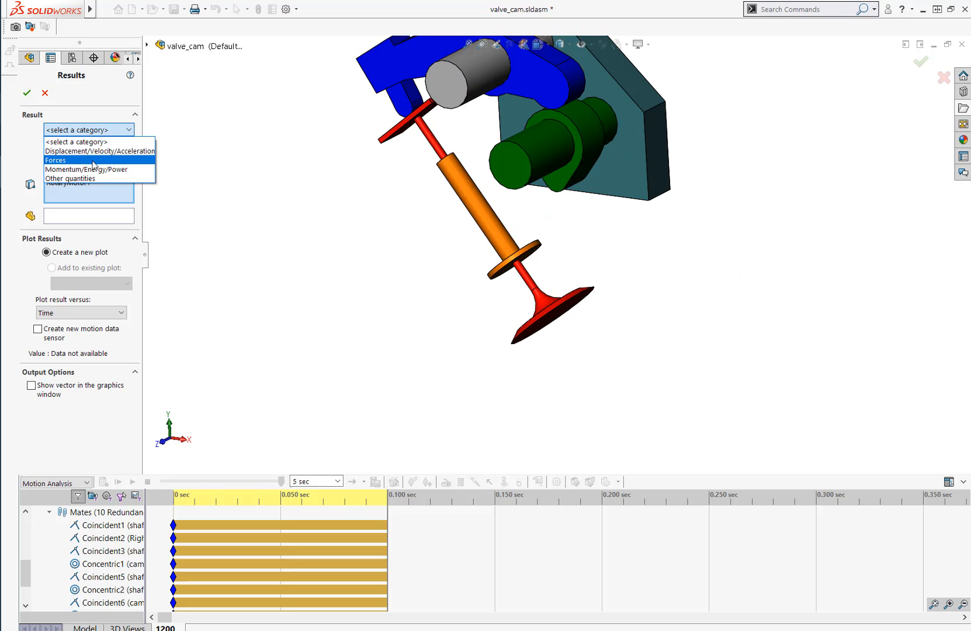
click(54, 160)
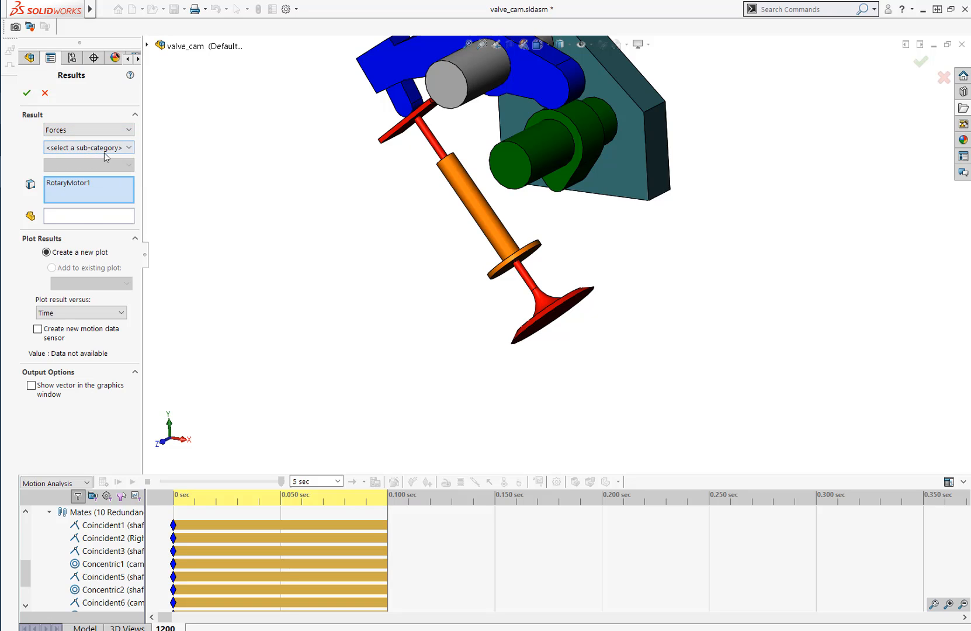
click(88, 147)
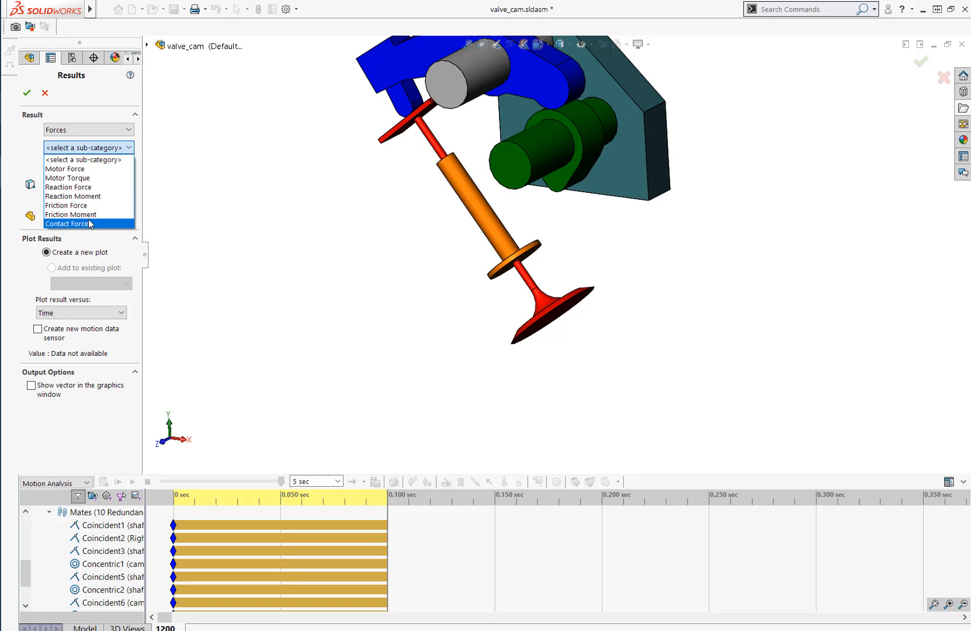
click(66, 224)
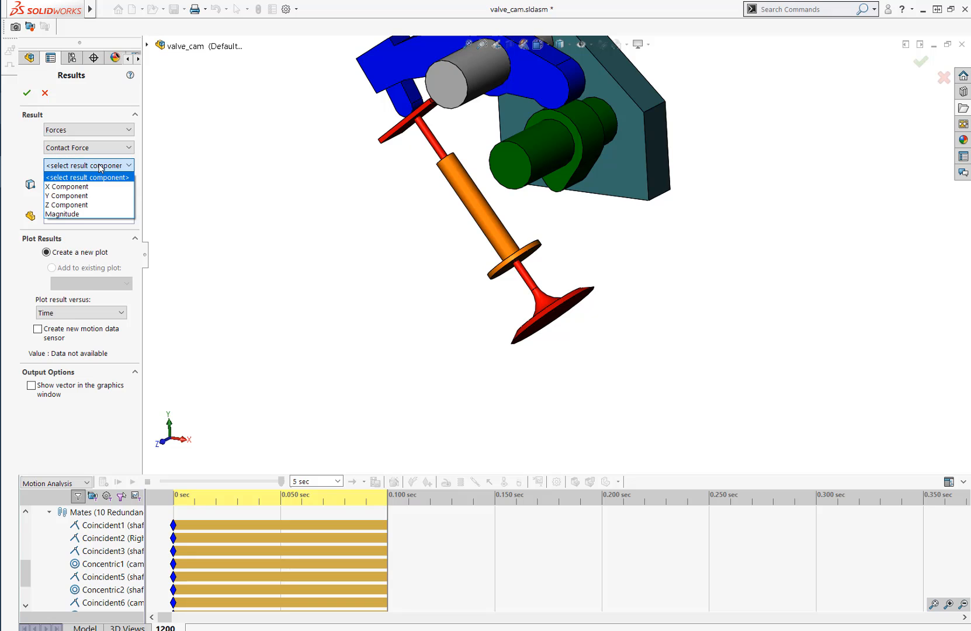
click(60, 214)
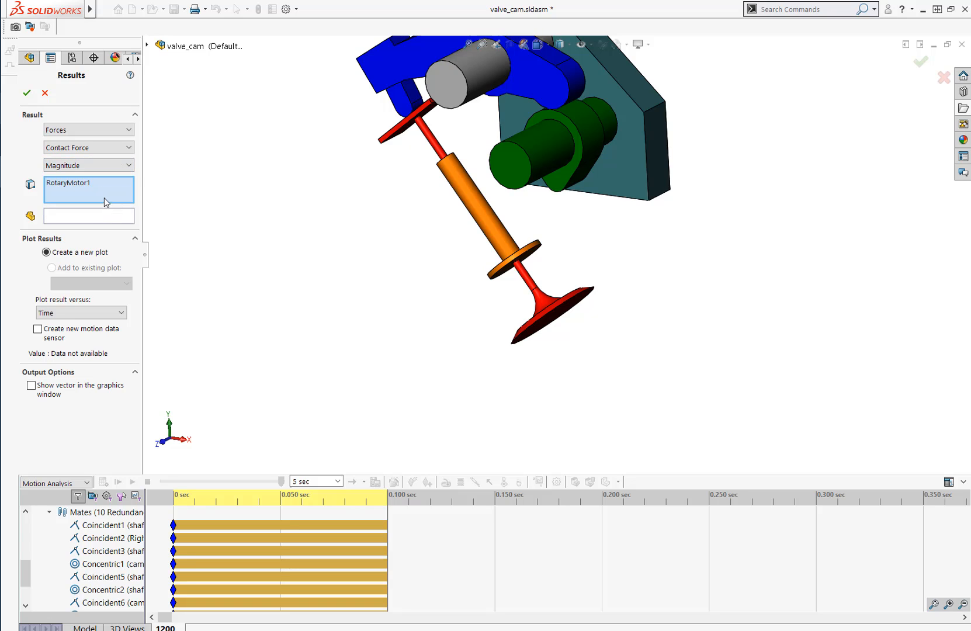
mouse_move(270, 168)
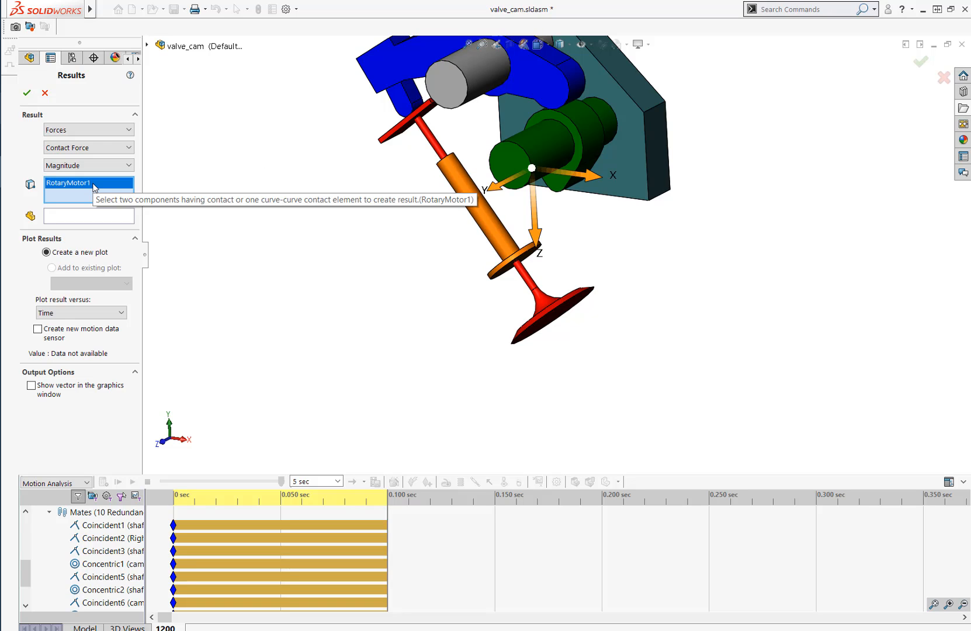
mouse_move(96, 185)
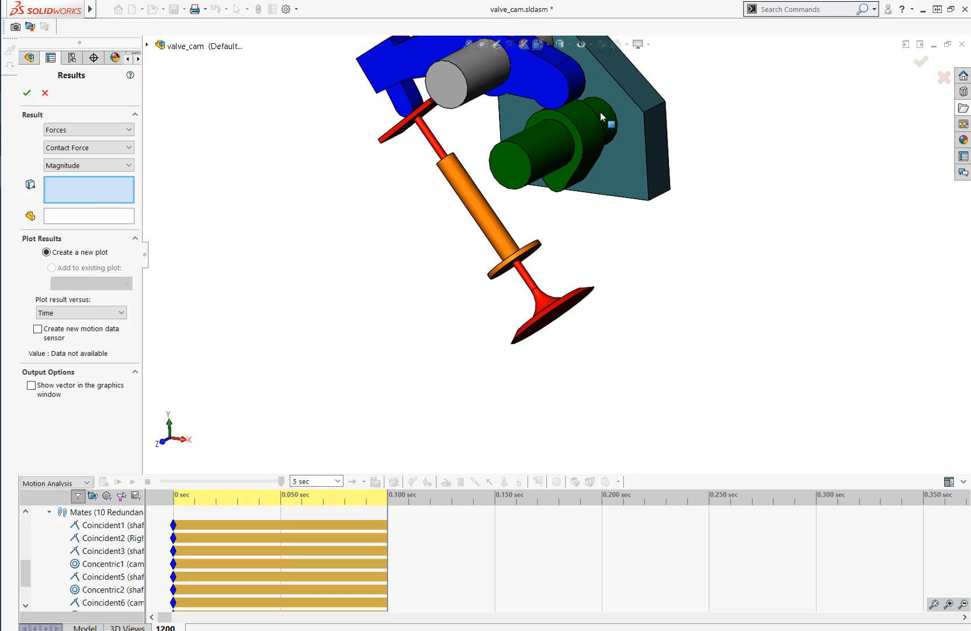
click(591, 134)
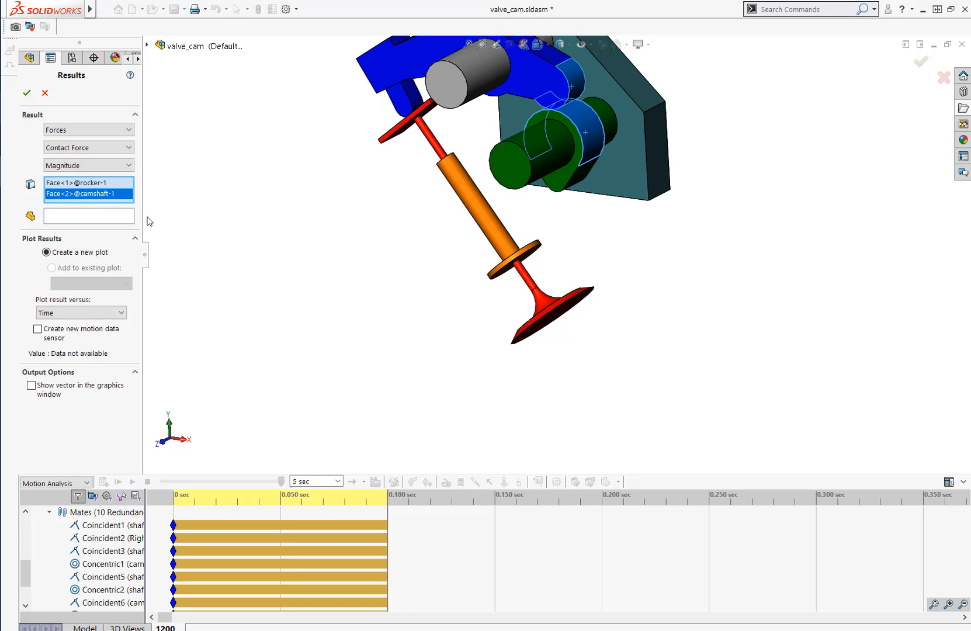
click(27, 93)
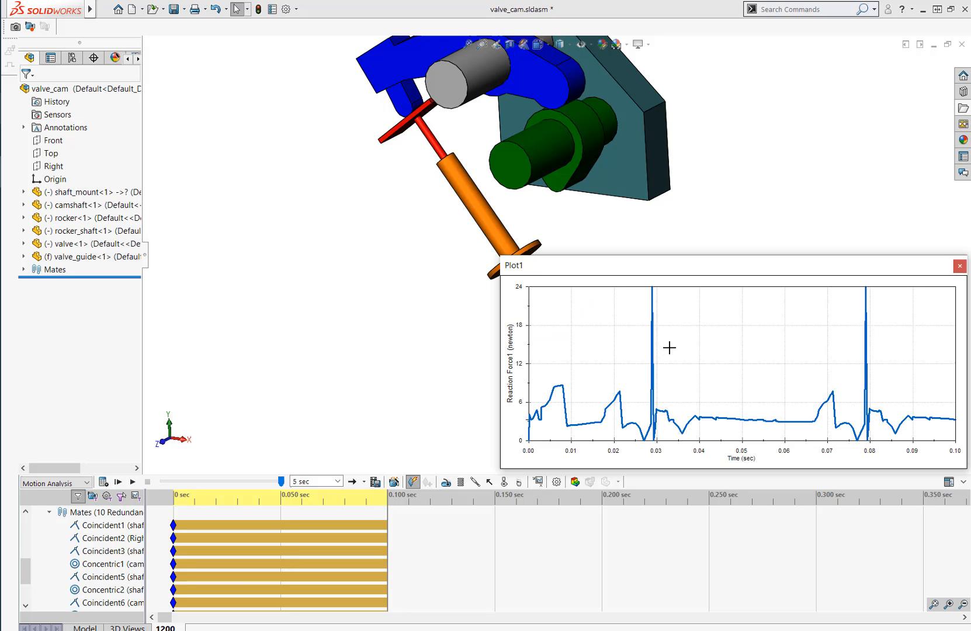
Move the contact-force plot, peaking near 24 N, toward the centre of the view
drag(512, 265, 390, 206)
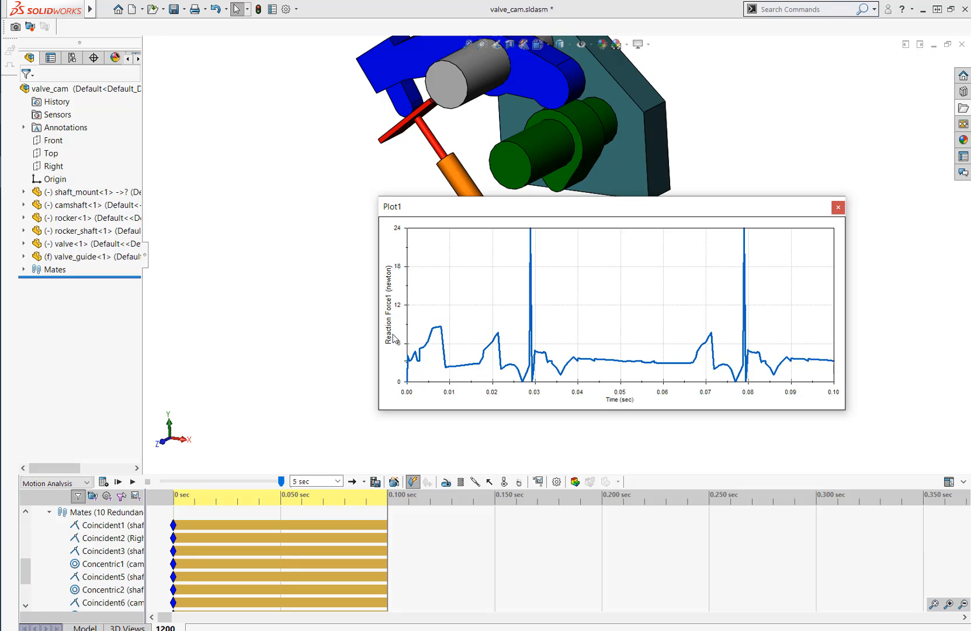
mouse_move(401, 353)
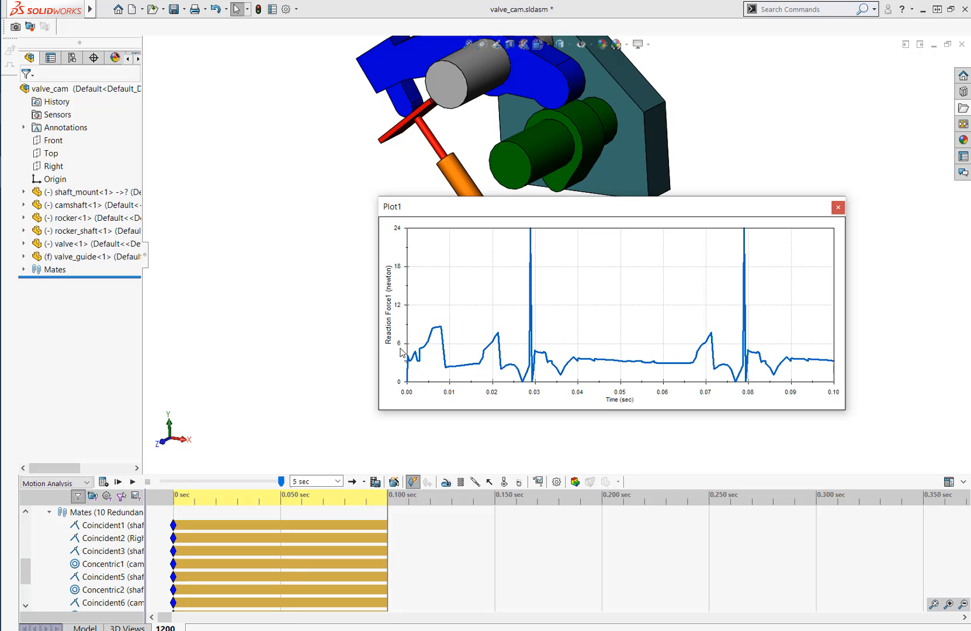
mouse_move(407, 386)
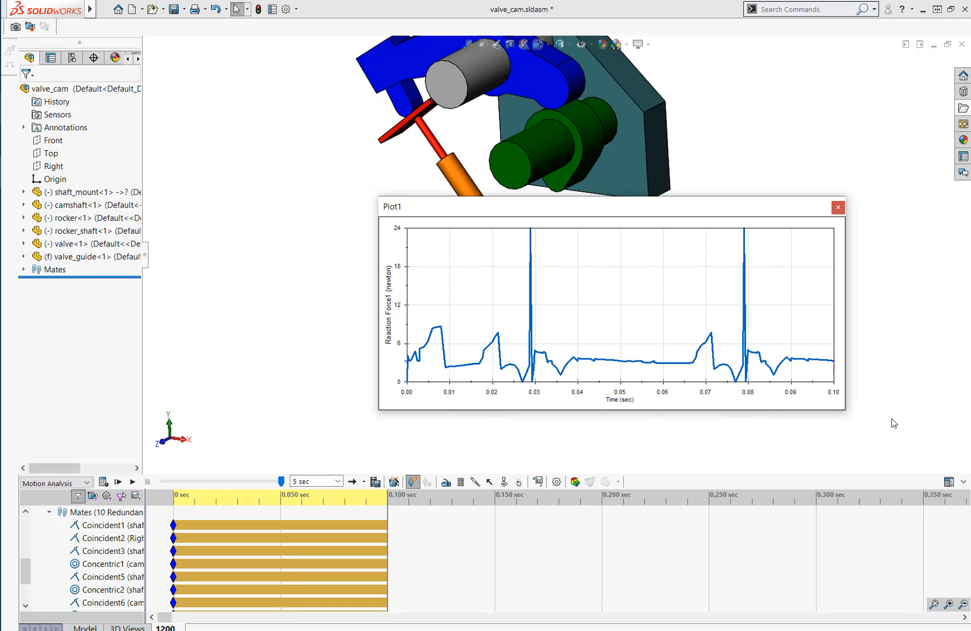
mouse_move(502, 327)
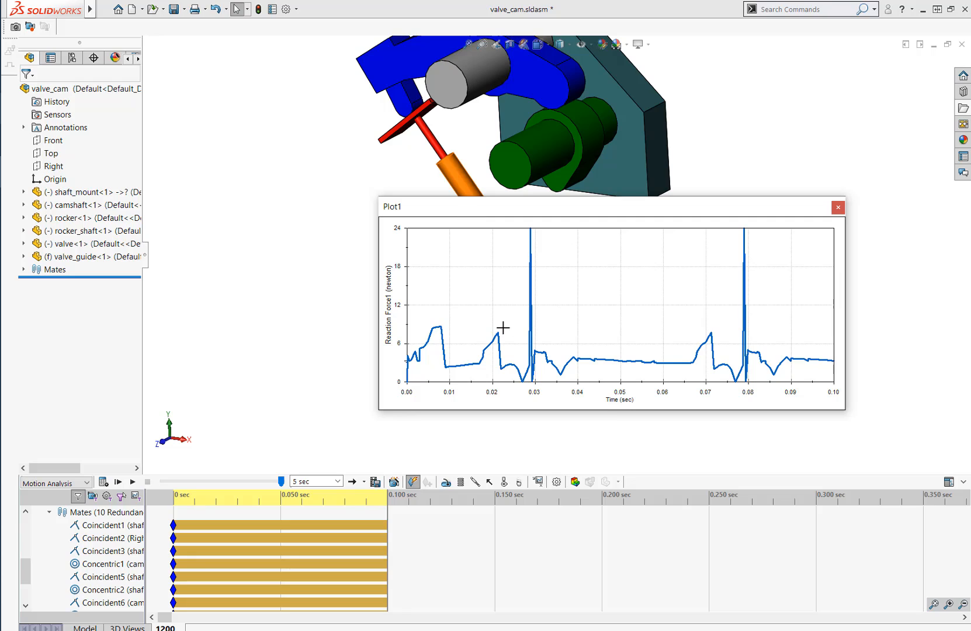
mouse_move(612, 320)
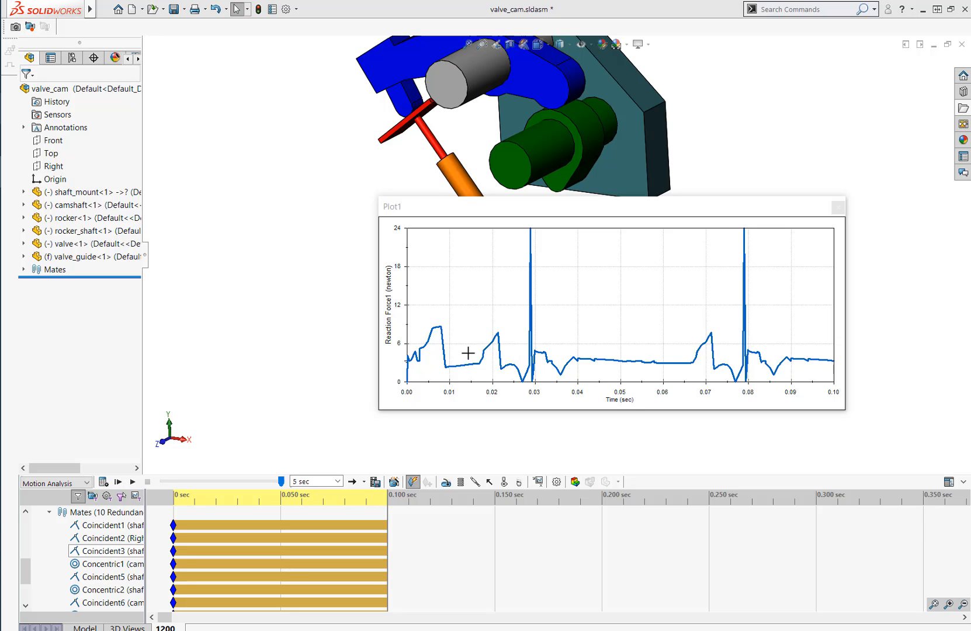
mouse_move(807, 224)
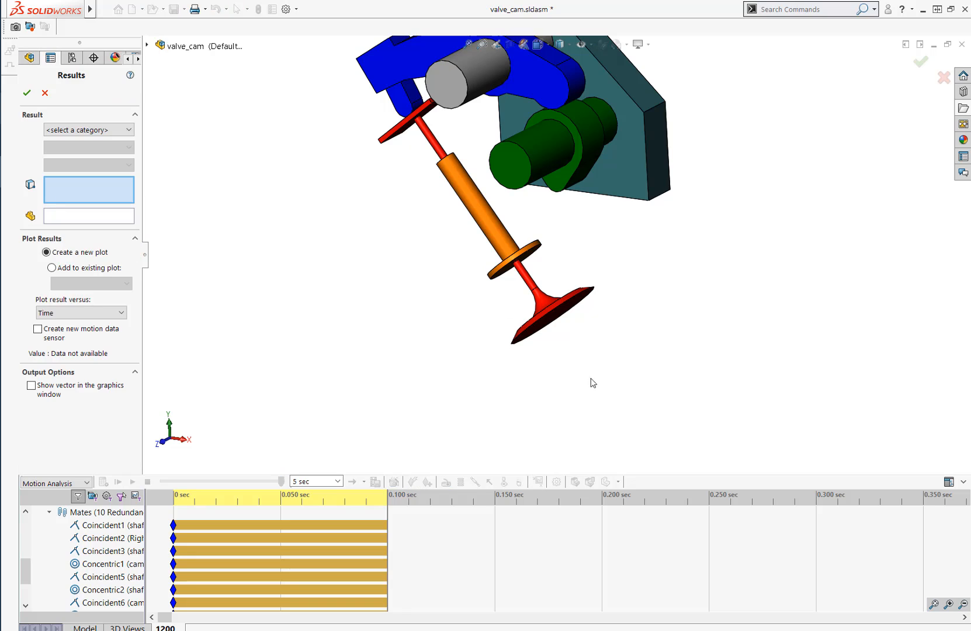
Create Plot2 of rocker–camshaft contact force magnitude, peaking near 24 N
click(89, 129)
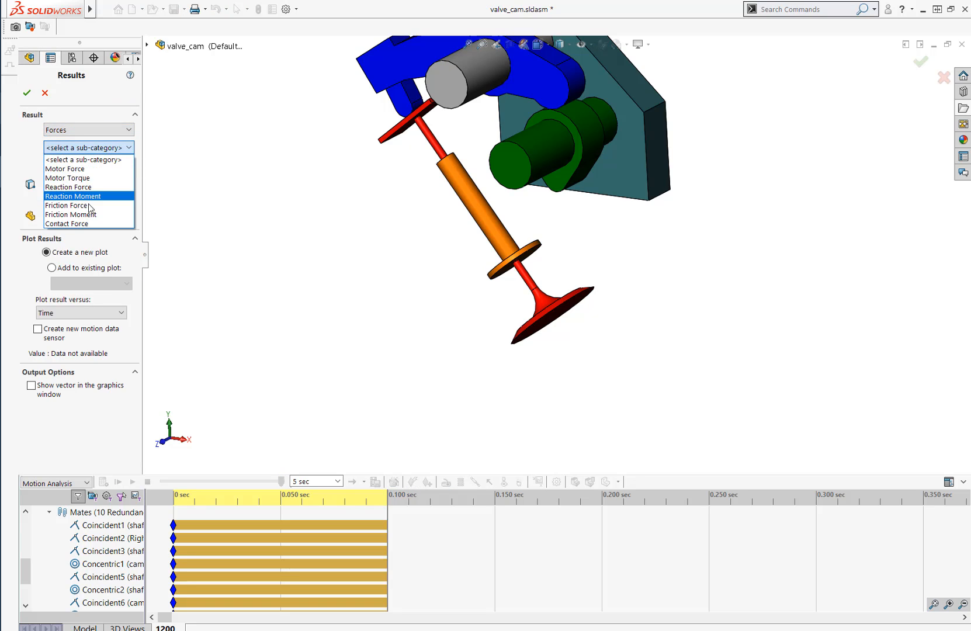
mouse_move(70, 214)
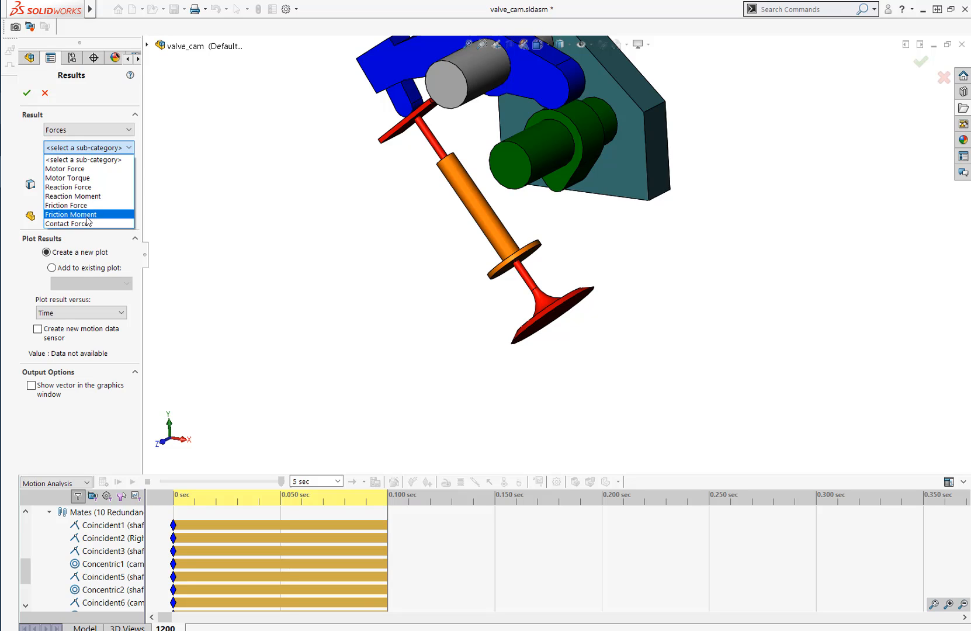
click(68, 223)
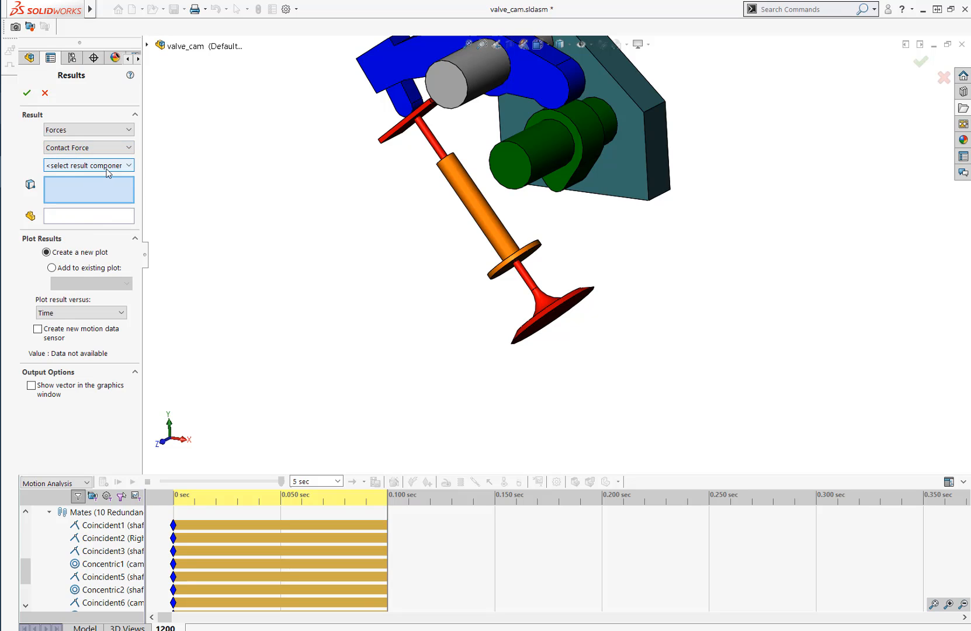
click(88, 164)
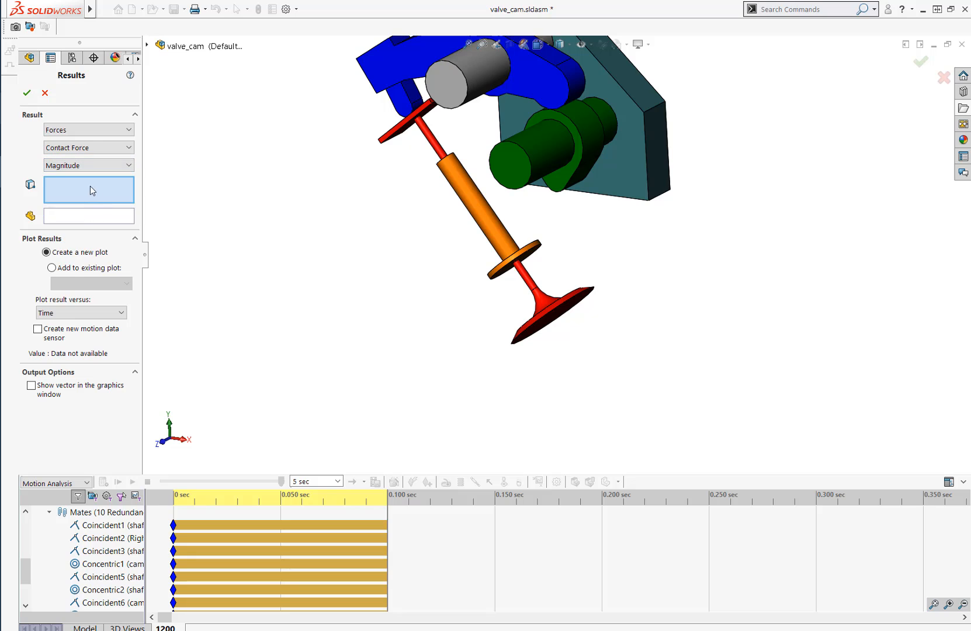
mouse_move(487, 105)
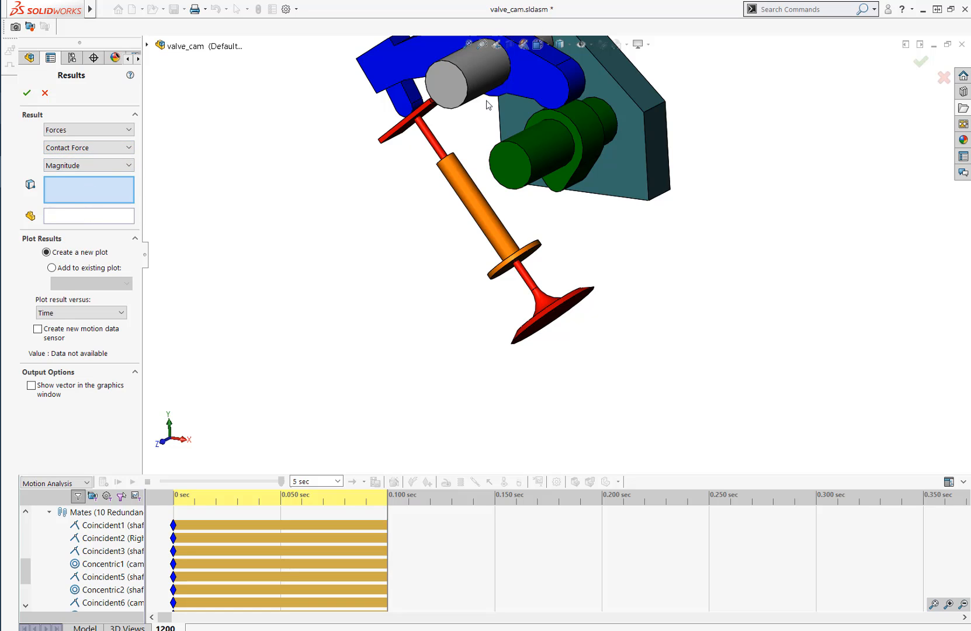
click(588, 139)
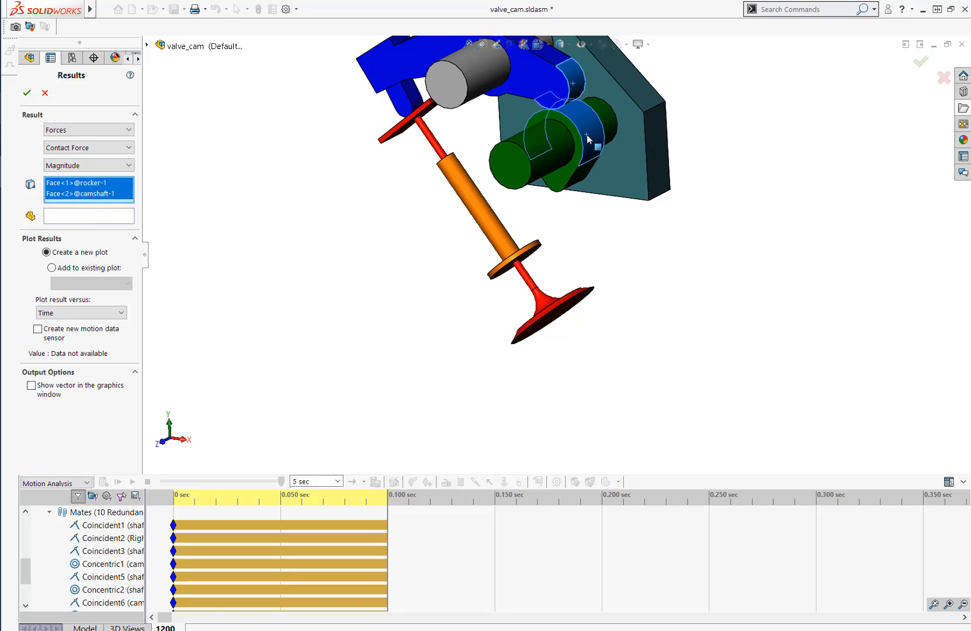
click(26, 93)
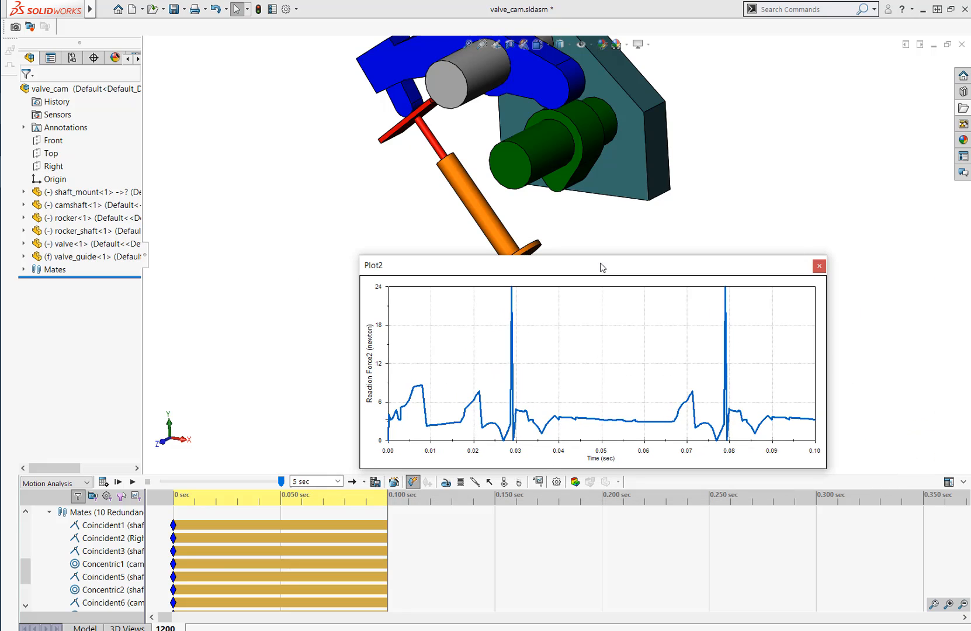
mouse_move(704, 279)
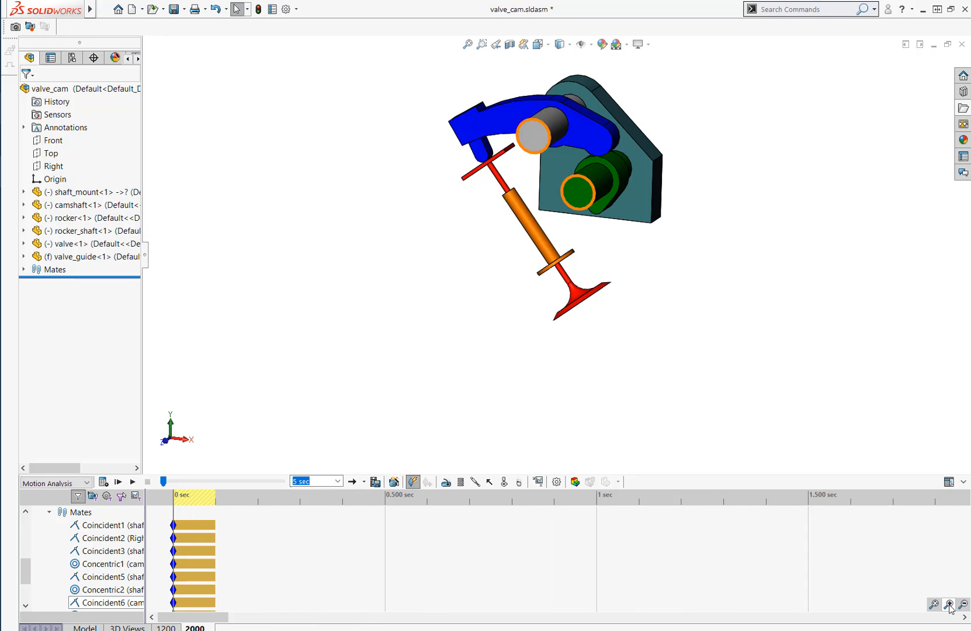
Zoom the 2000 study's timeline in to the 0.1 s range
click(959, 606)
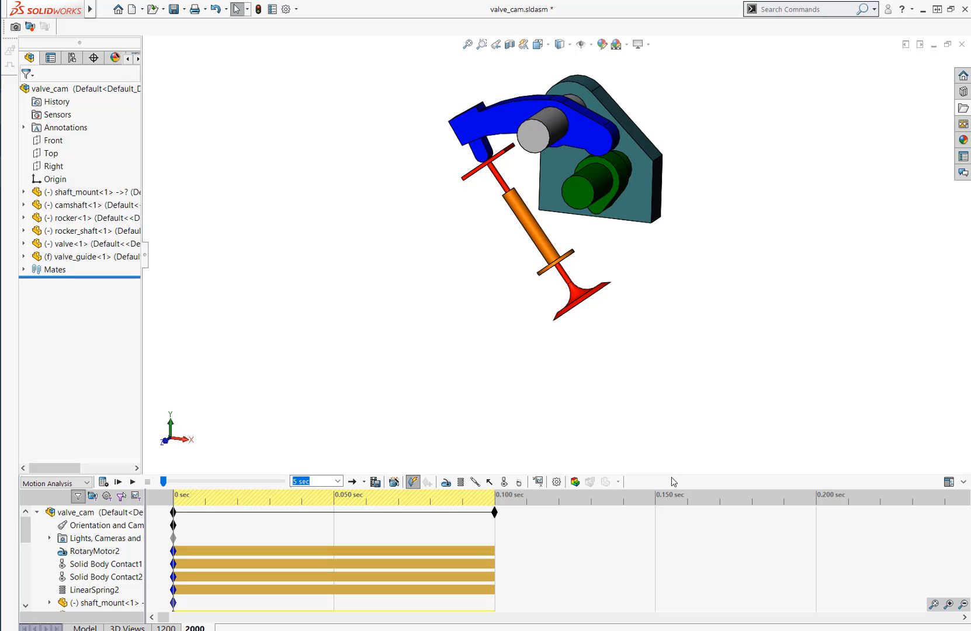
mouse_move(646, 483)
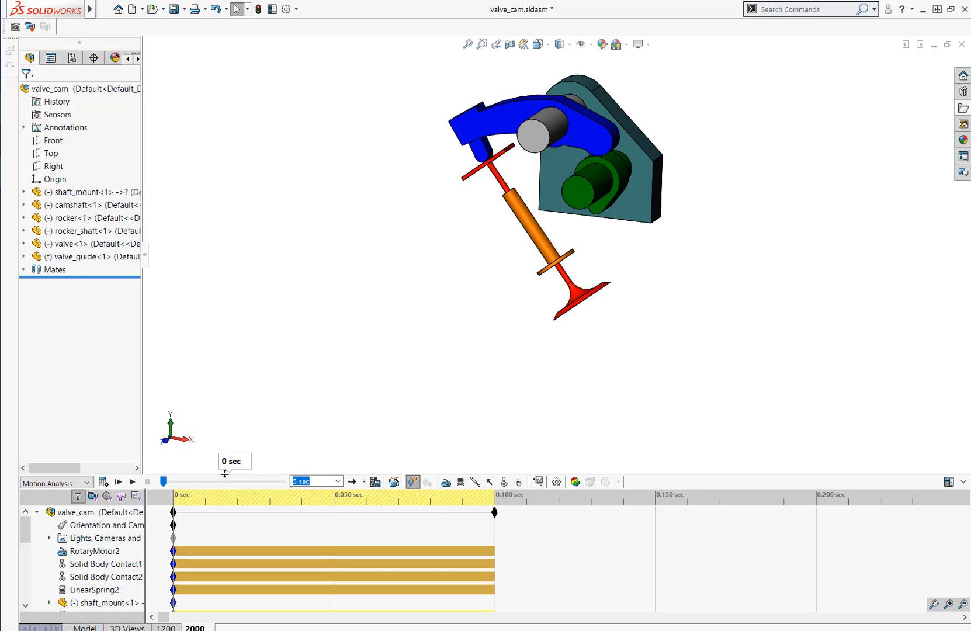
mouse_move(228, 479)
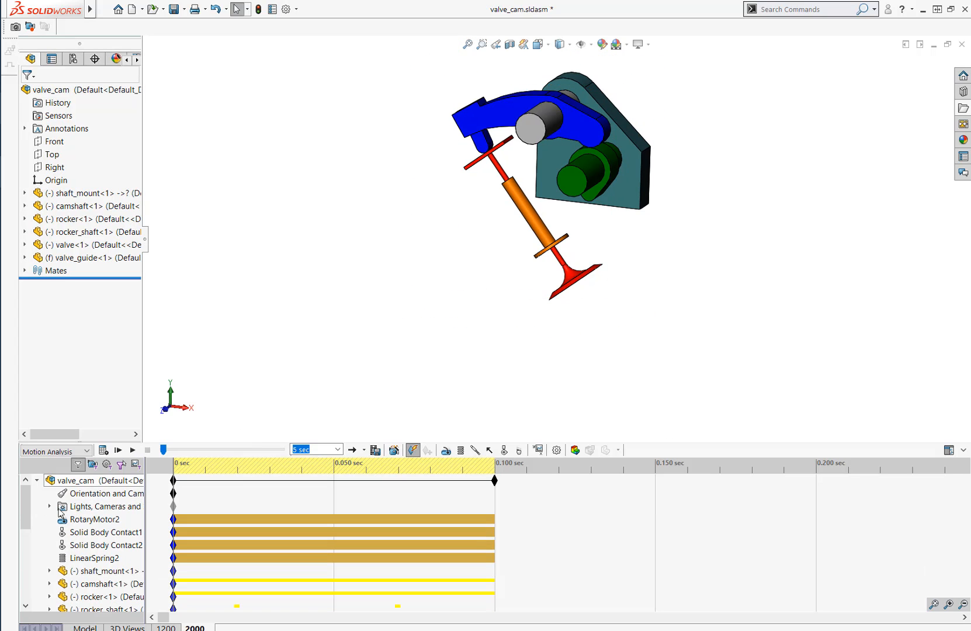
Edit RotaryMotor2 and set its constant speed to 2000 RPM
click(94, 519)
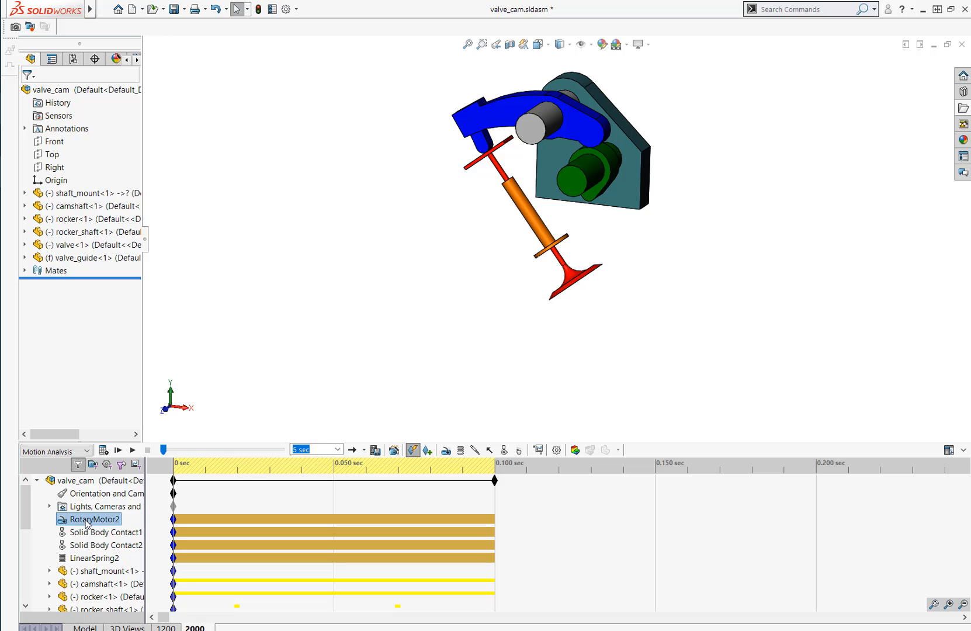
double_click(92, 519)
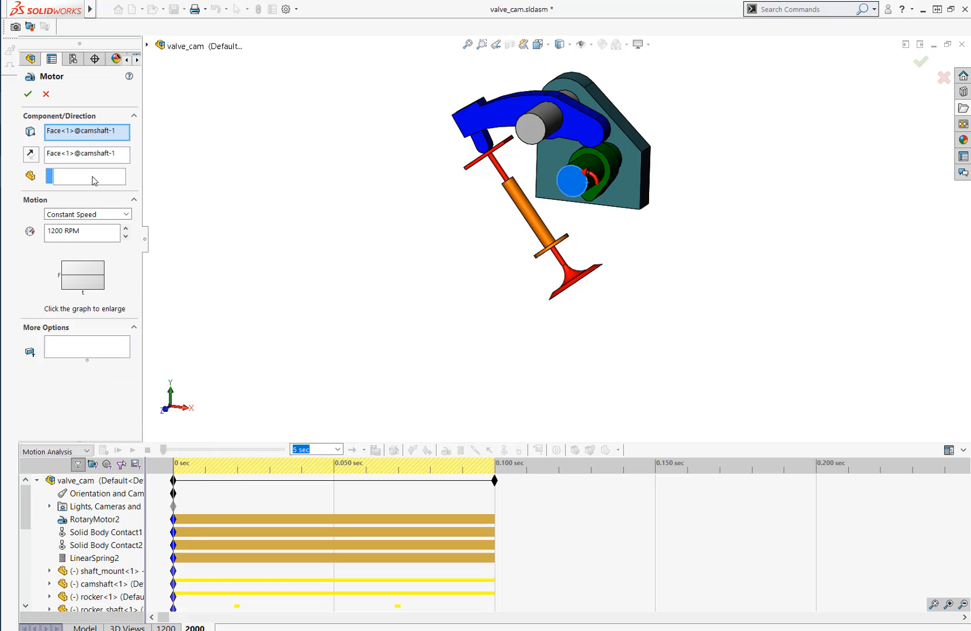
click(81, 230)
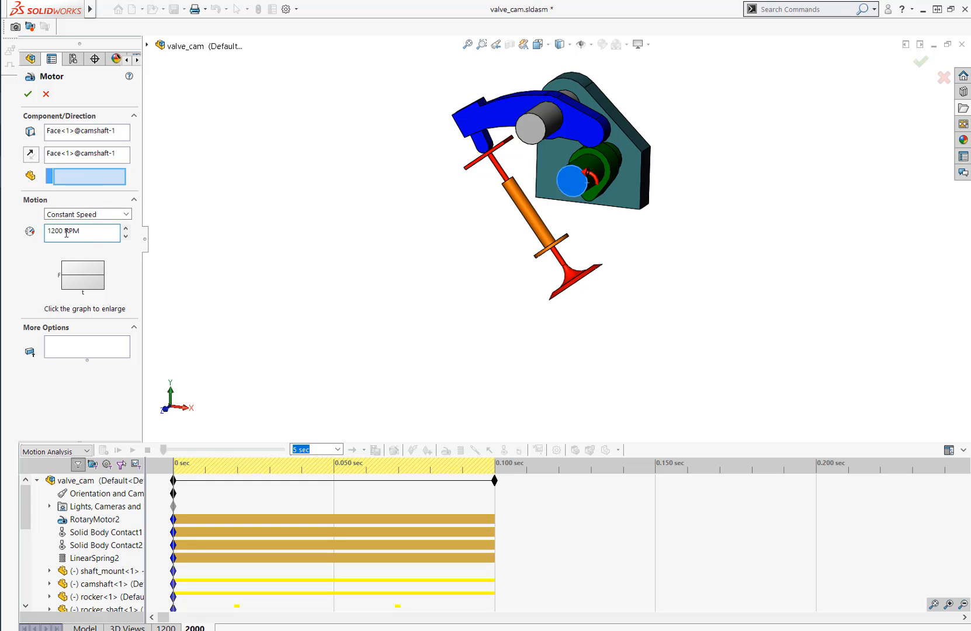
text(2)
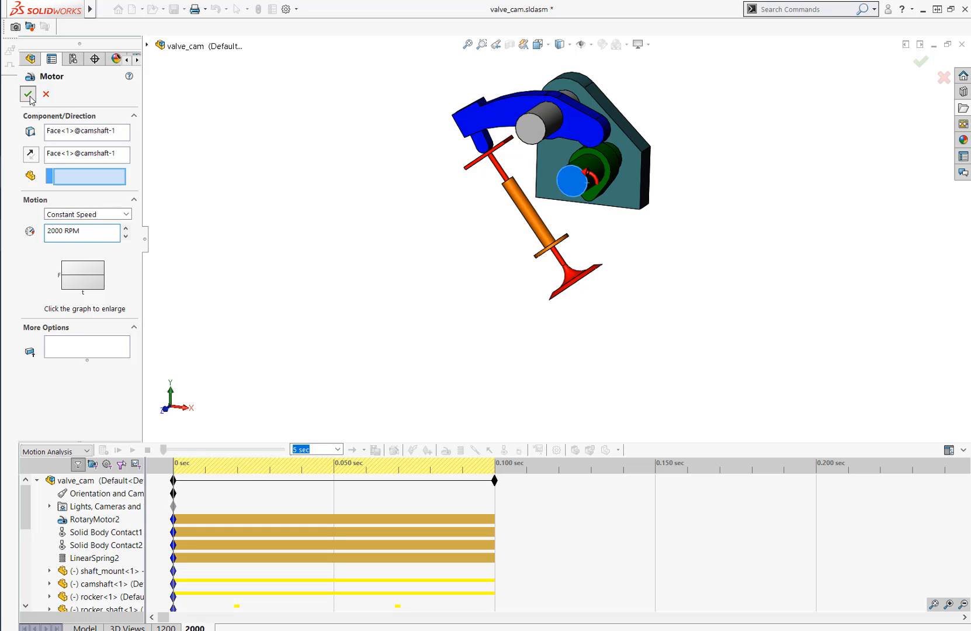
click(28, 94)
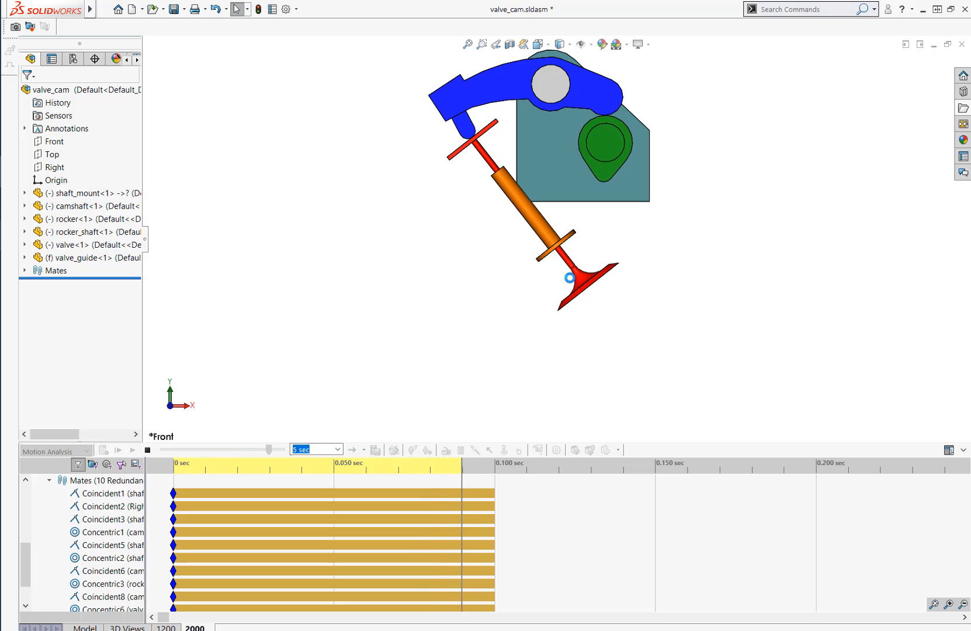
Recalculate the 2000 RPM study and move Plot4, spiking near 37 N, off the model
click(429, 451)
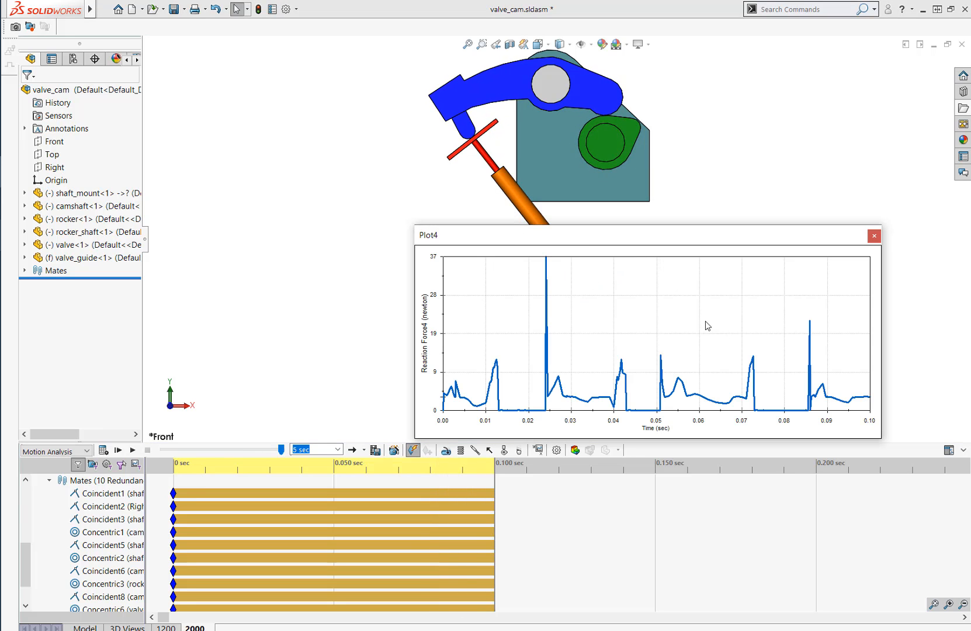
drag(430, 234, 468, 155)
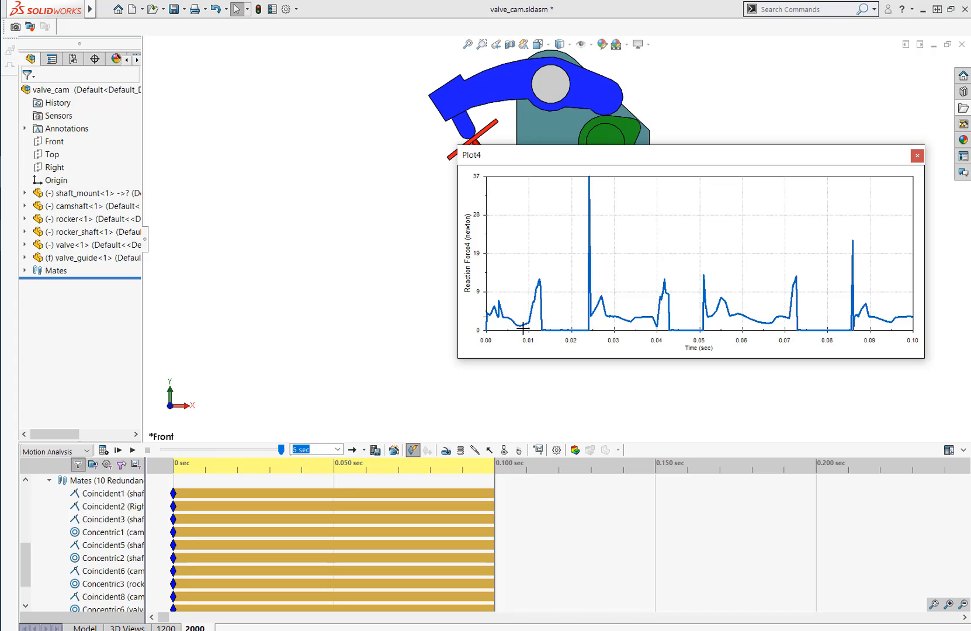
mouse_move(712, 340)
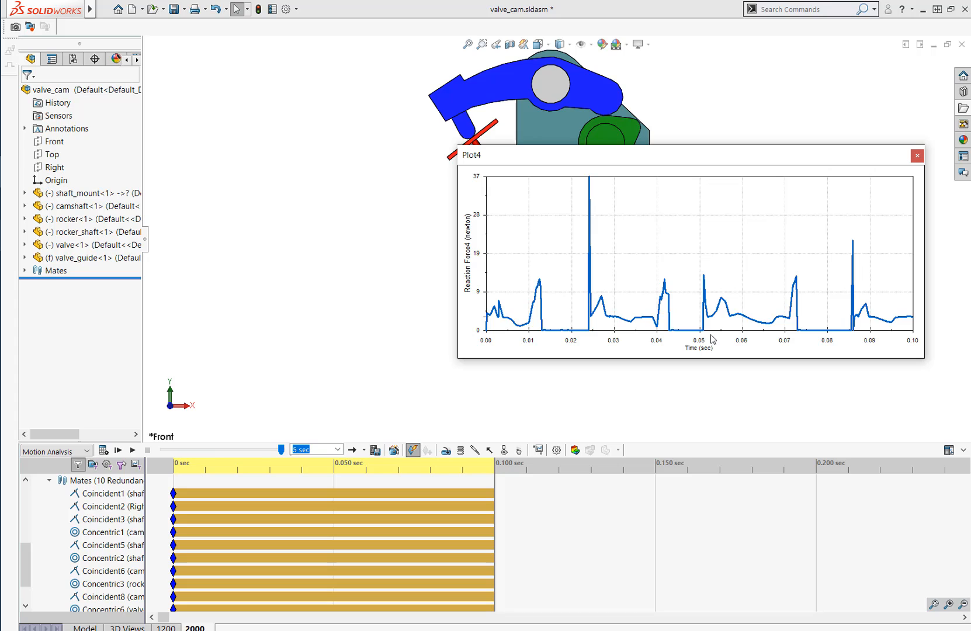
mouse_move(560, 339)
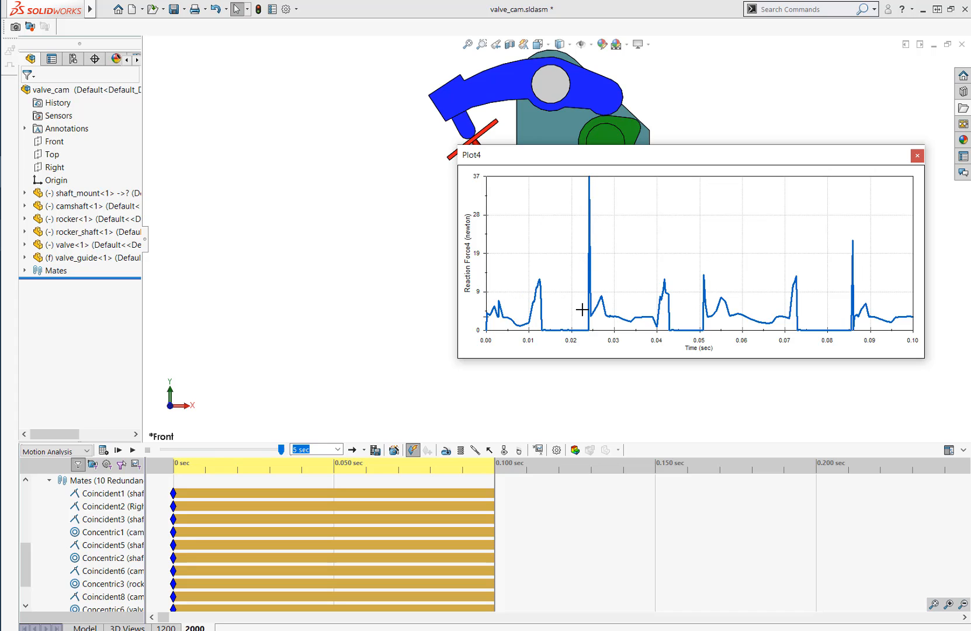
mouse_move(543, 320)
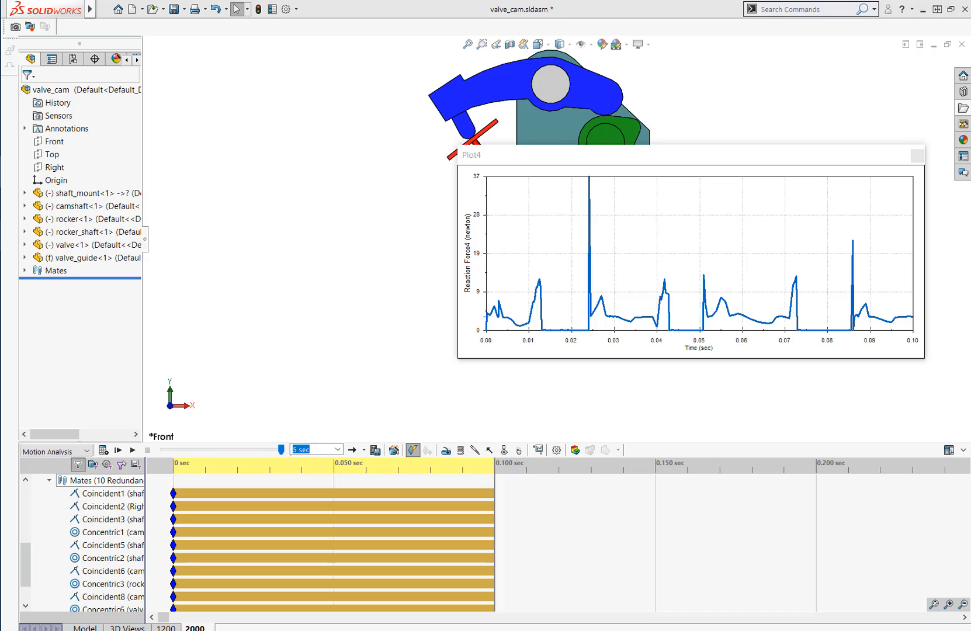
mouse_move(939, 173)
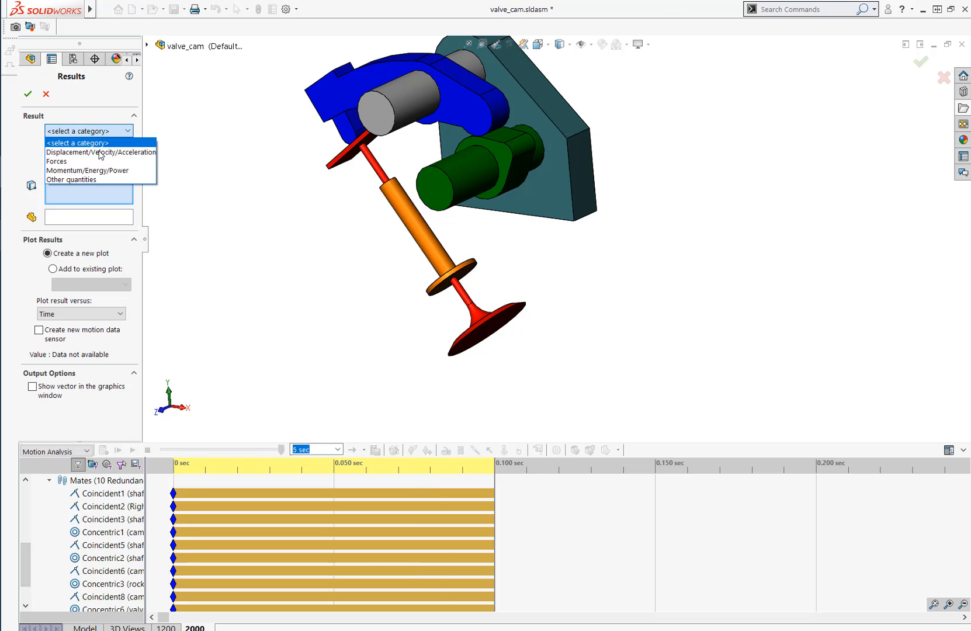
Define a Contact Force result between the rocker face and the re-selected camshaft face
click(86, 152)
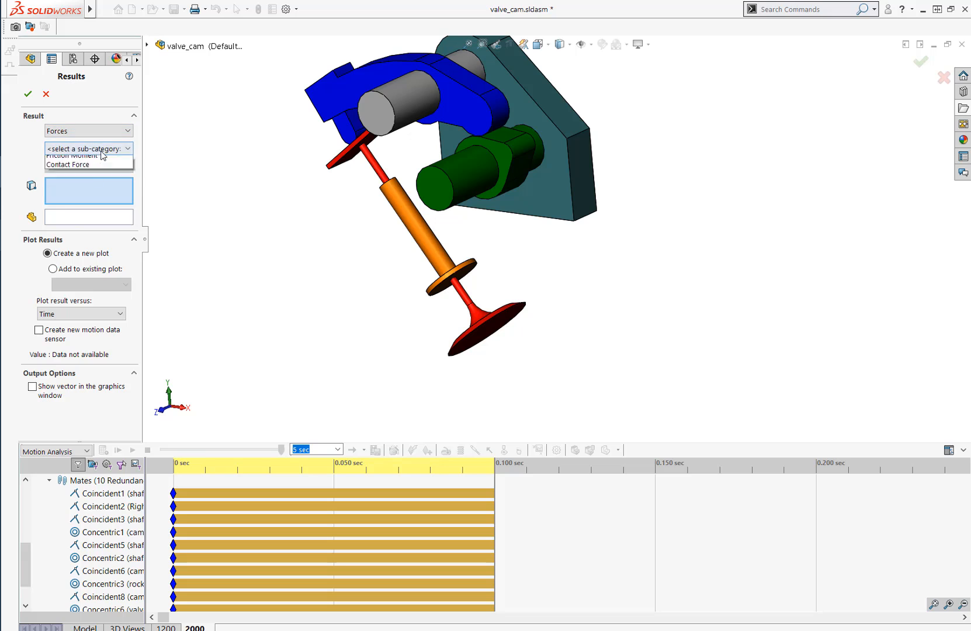
click(70, 164)
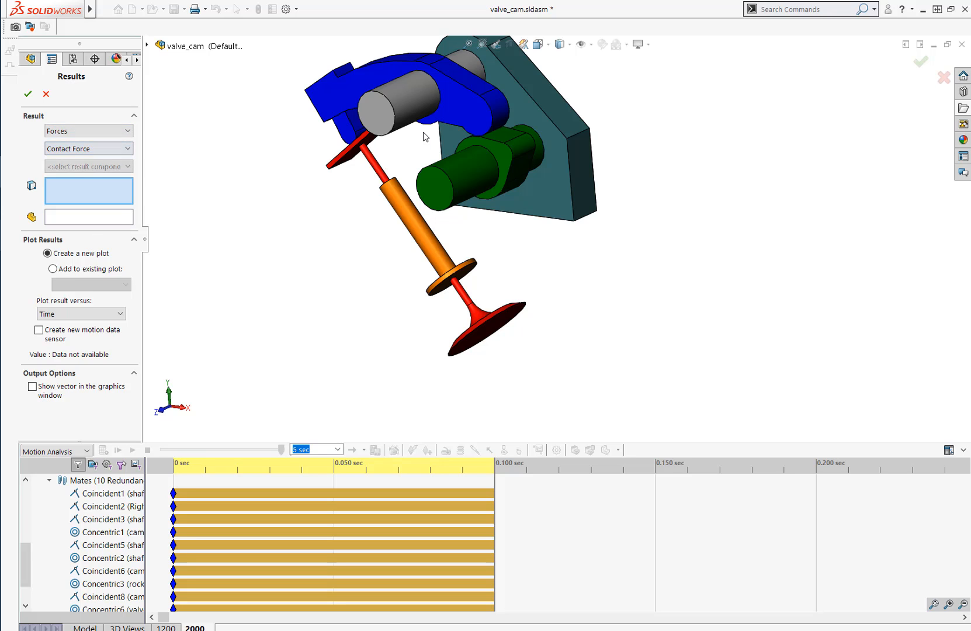
click(502, 111)
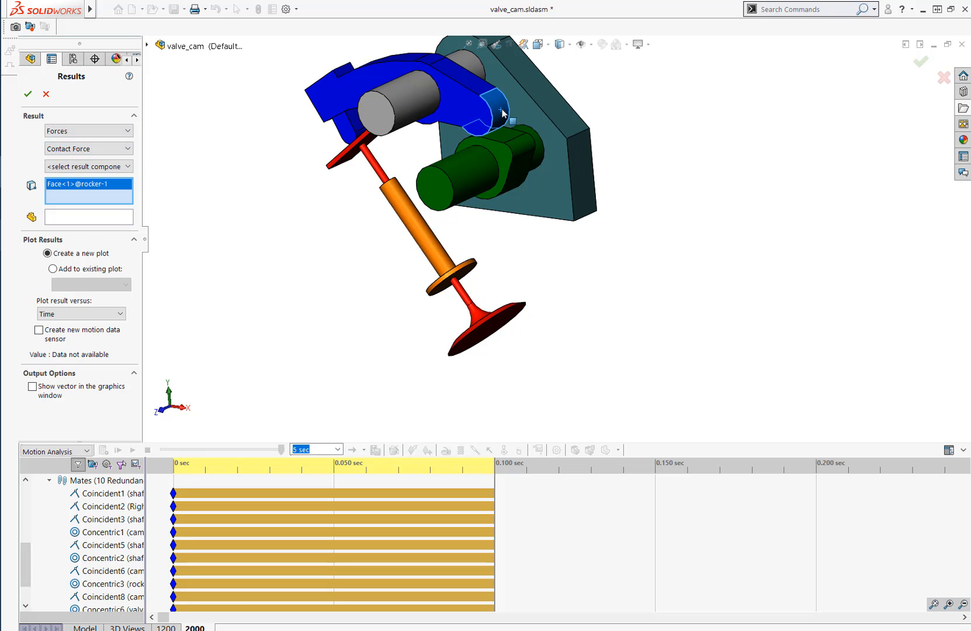
click(523, 148)
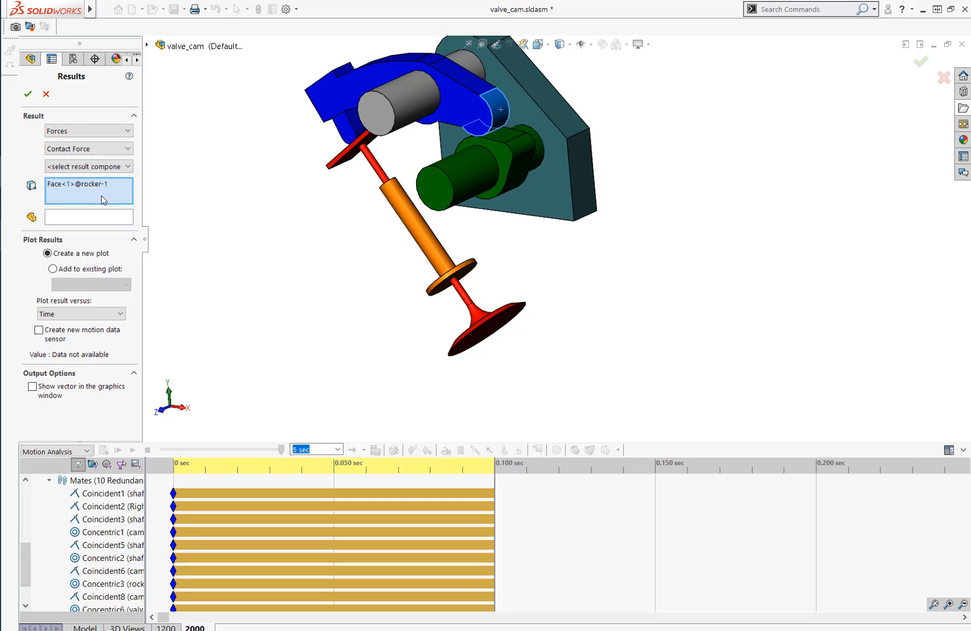
click(499, 135)
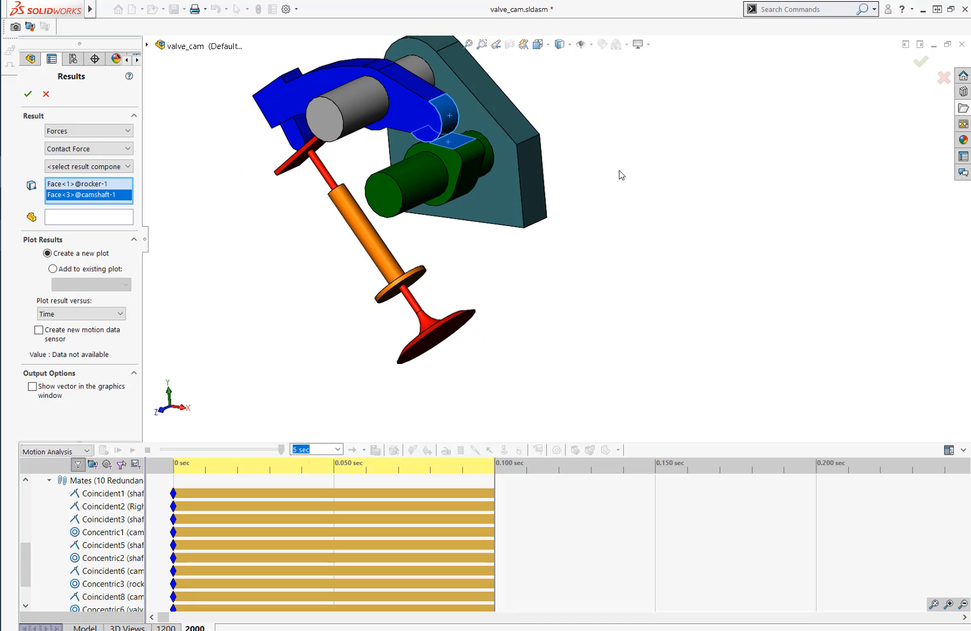
mouse_move(217, 201)
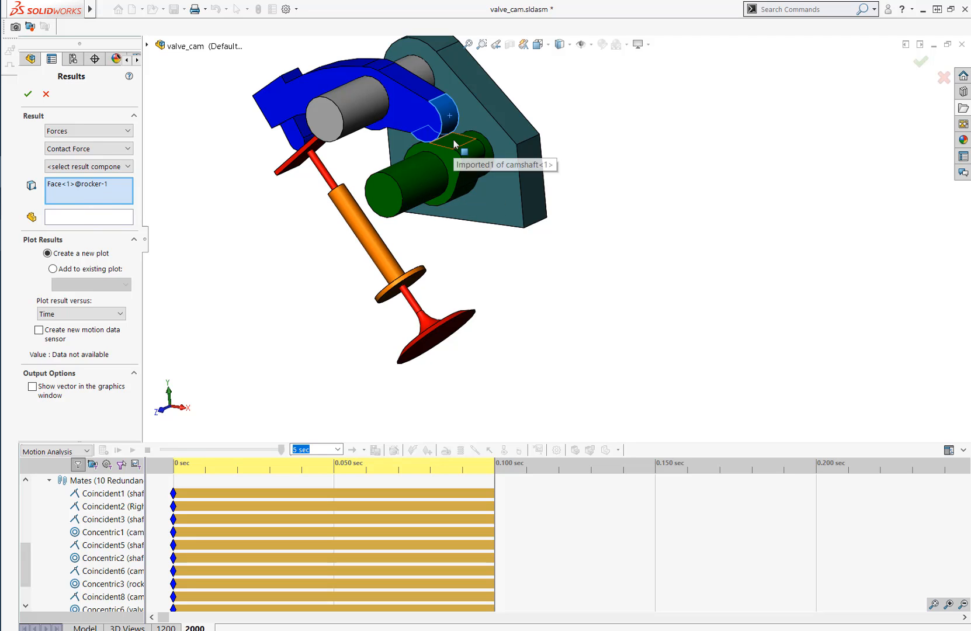
click(462, 152)
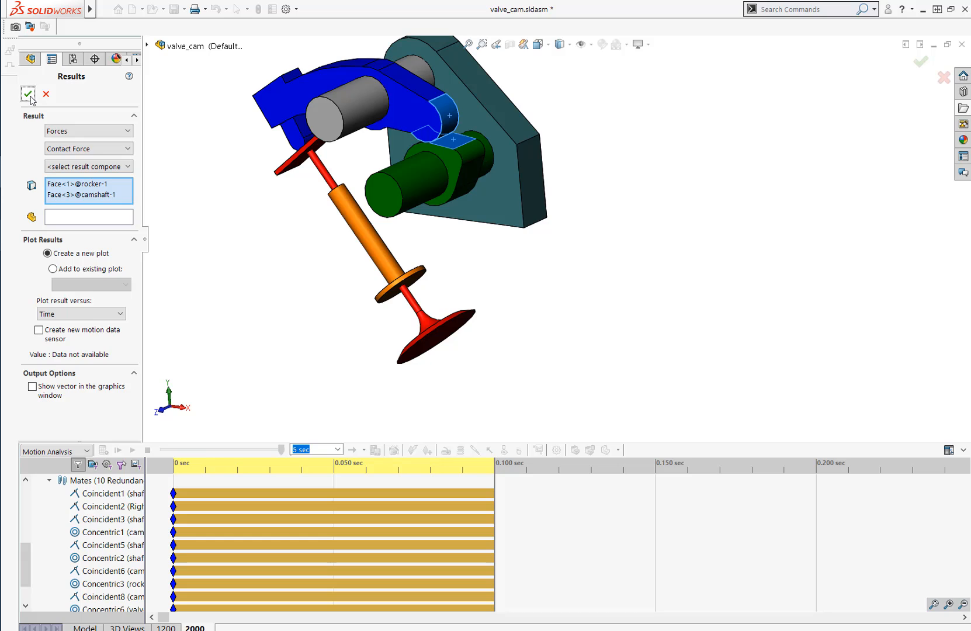
click(28, 94)
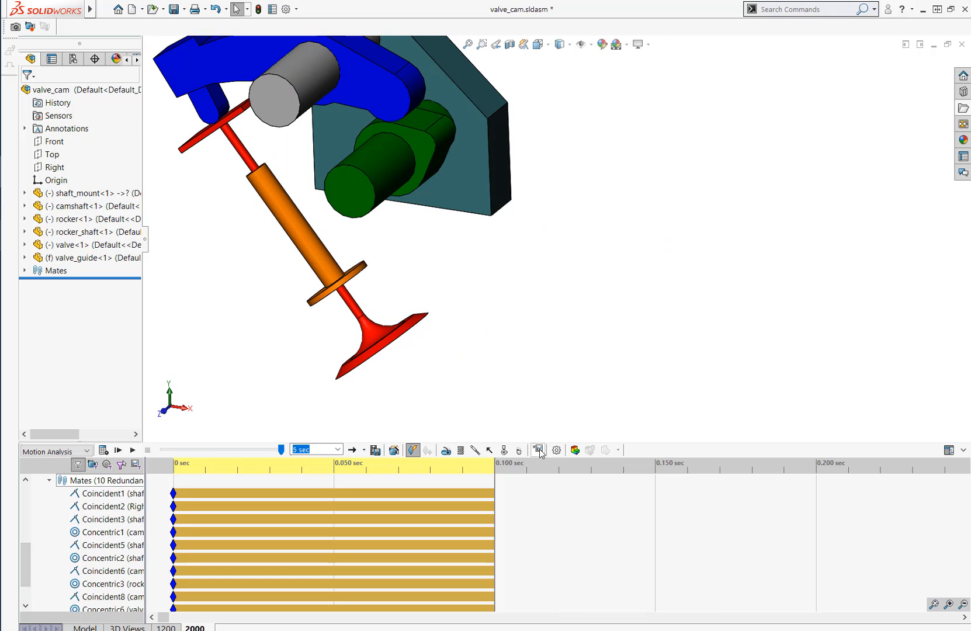
Create Plot5 of contact force magnitude between the rocker face and camshaft face
click(537, 450)
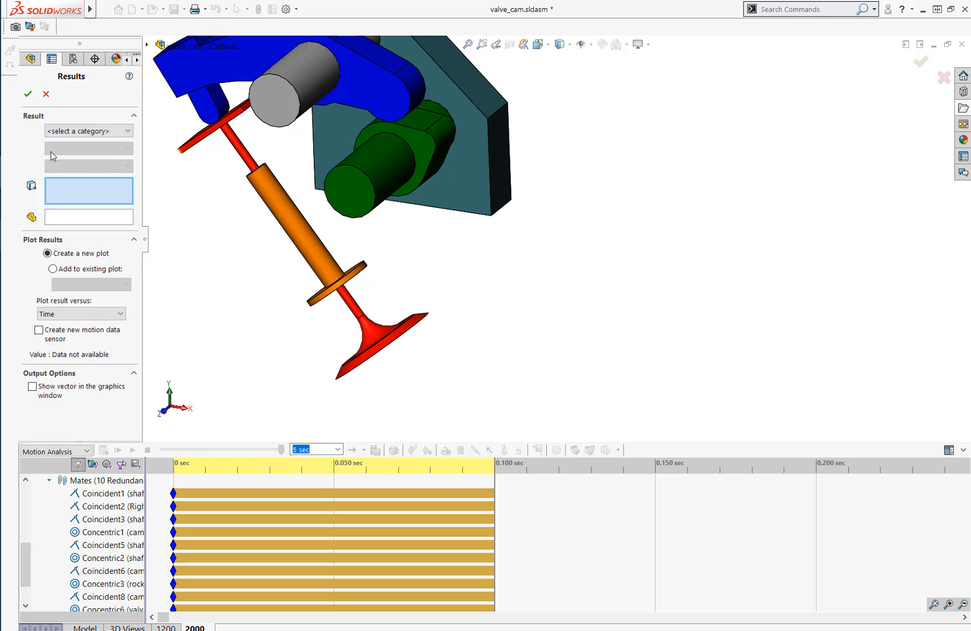
click(88, 131)
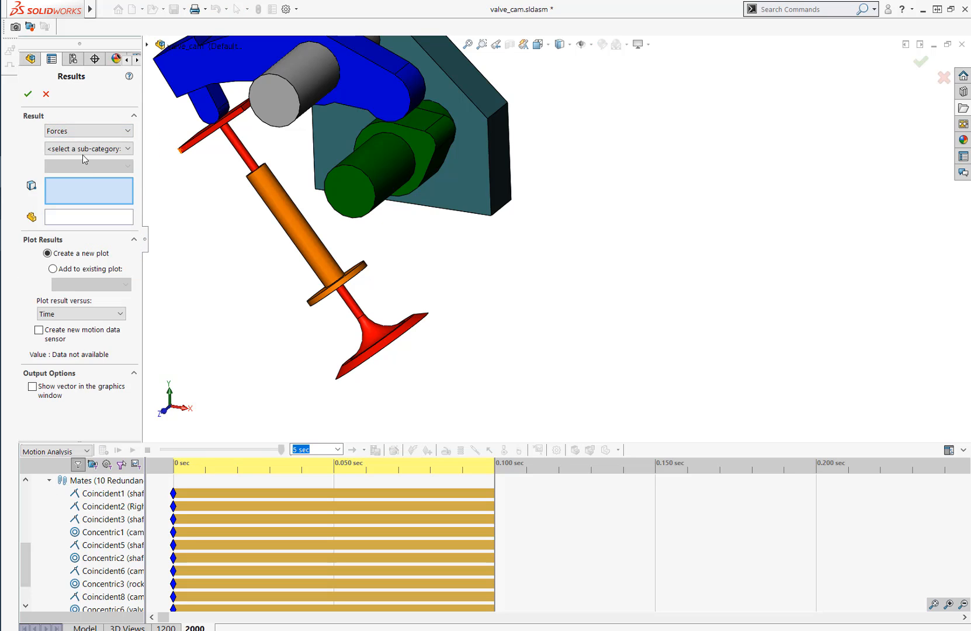
click(88, 148)
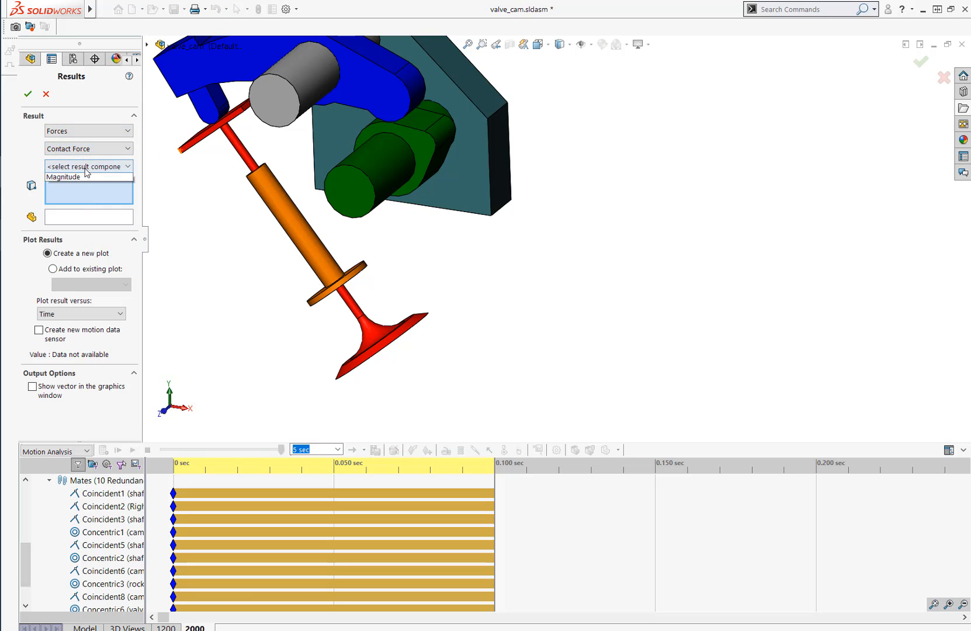
click(64, 177)
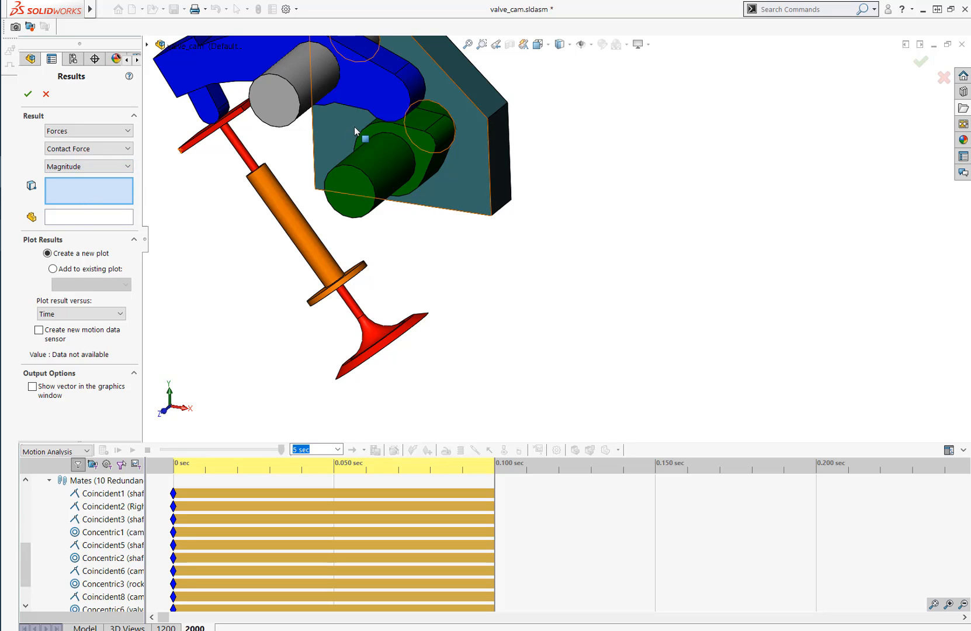
click(412, 87)
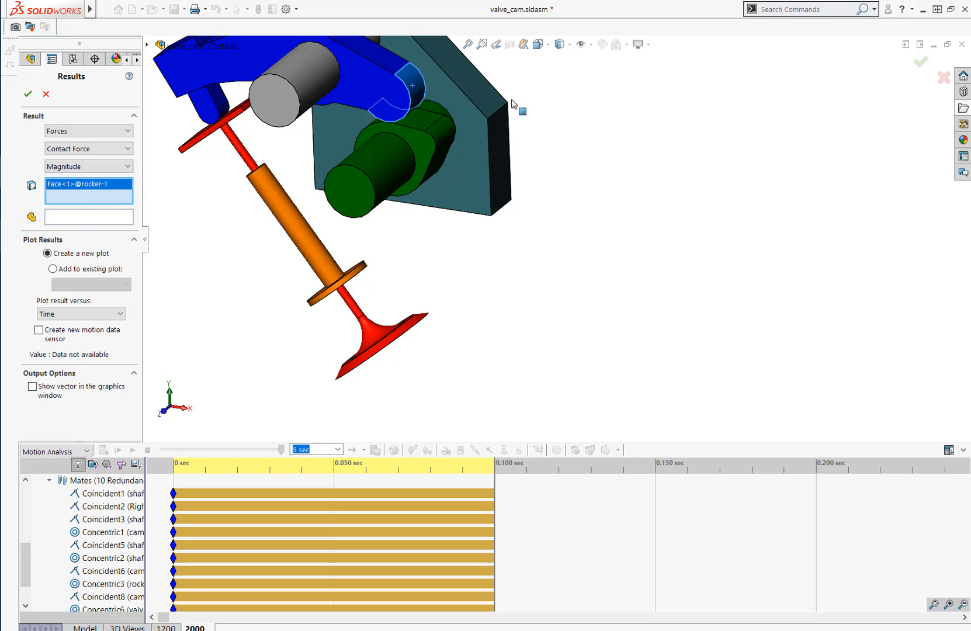
mouse_move(419, 122)
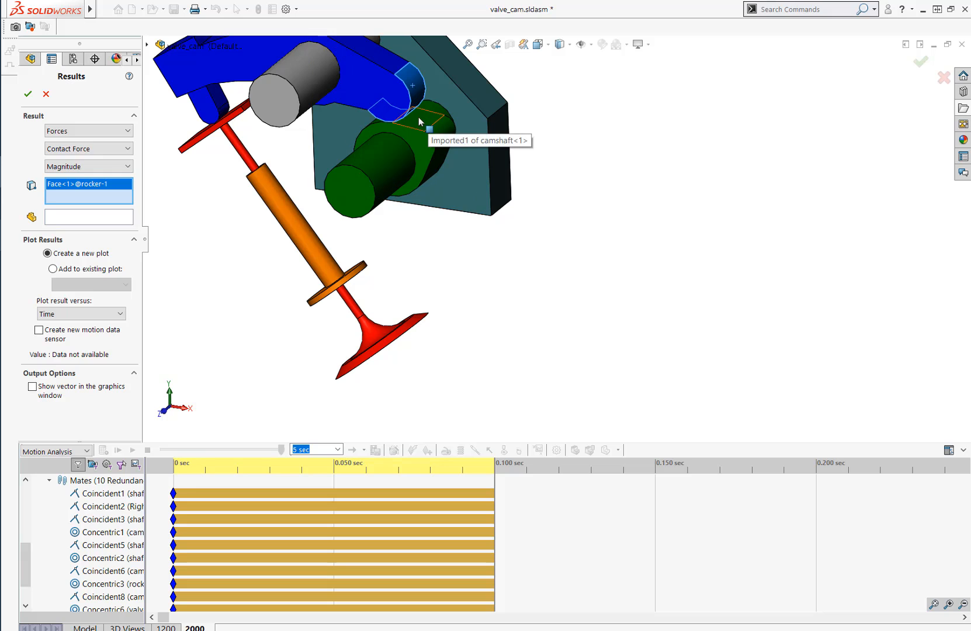
mouse_move(614, 159)
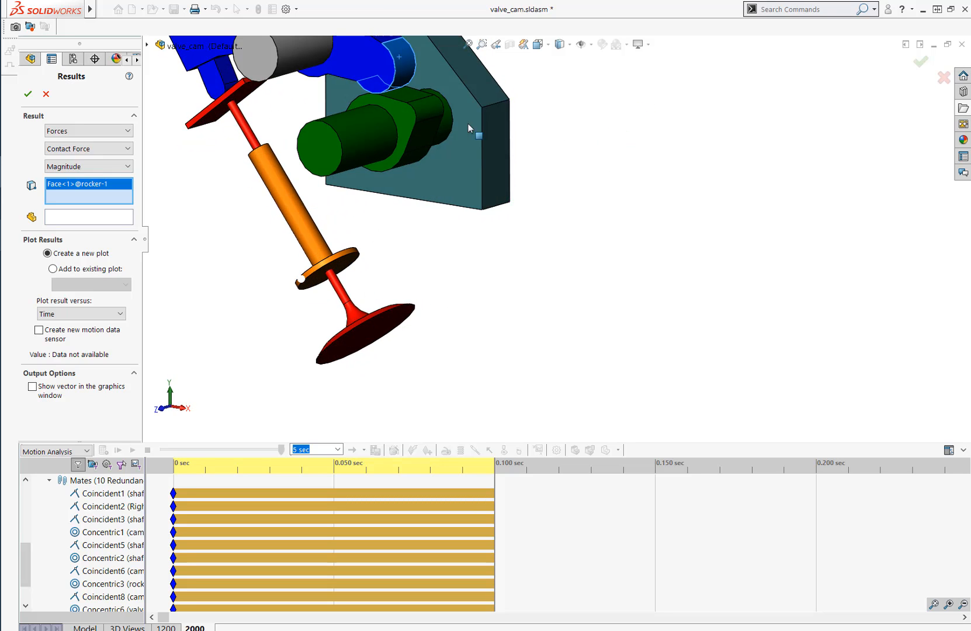
mouse_move(407, 97)
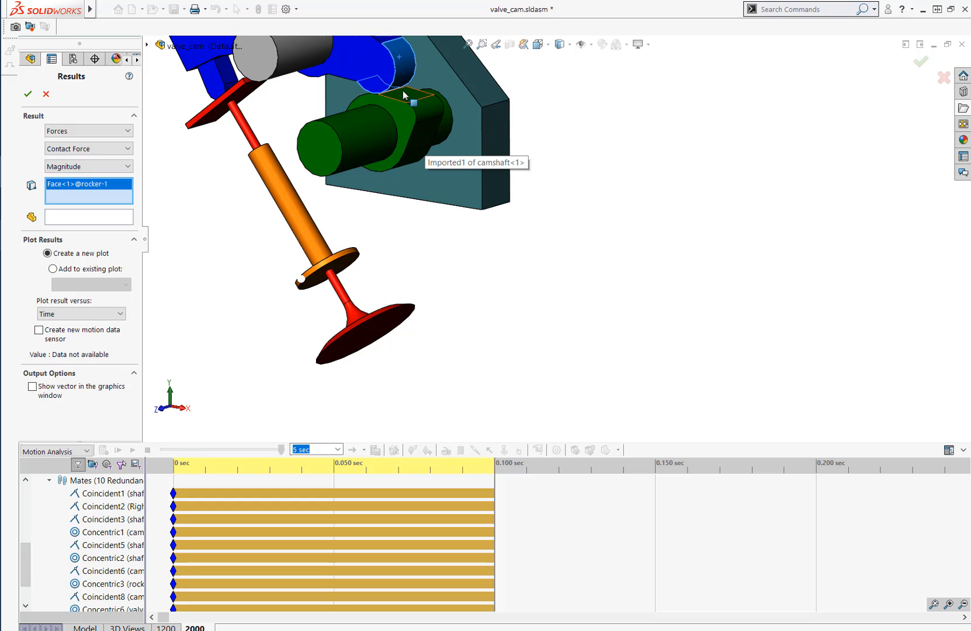
click(415, 108)
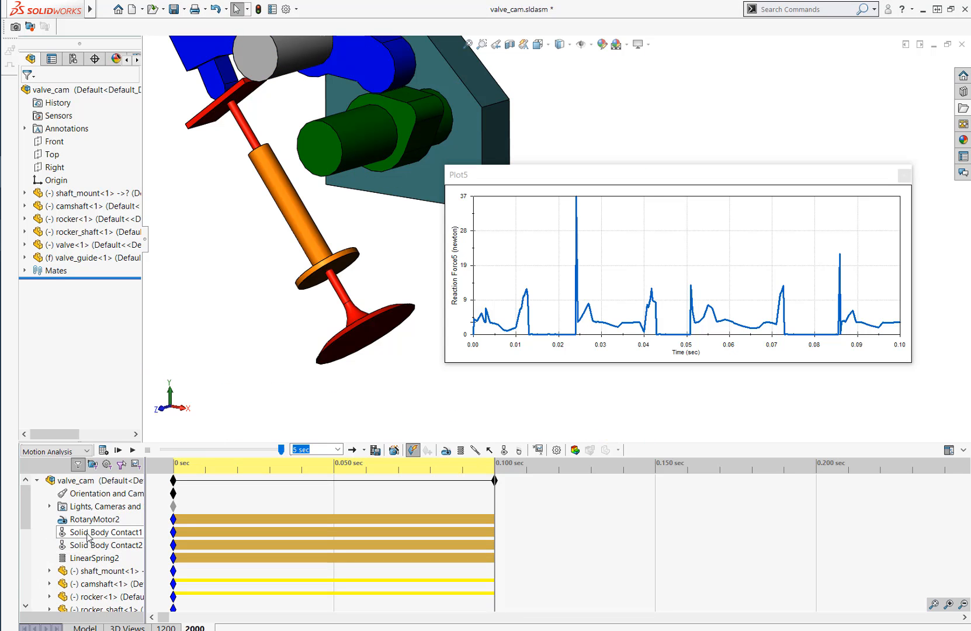
right_click(103, 531)
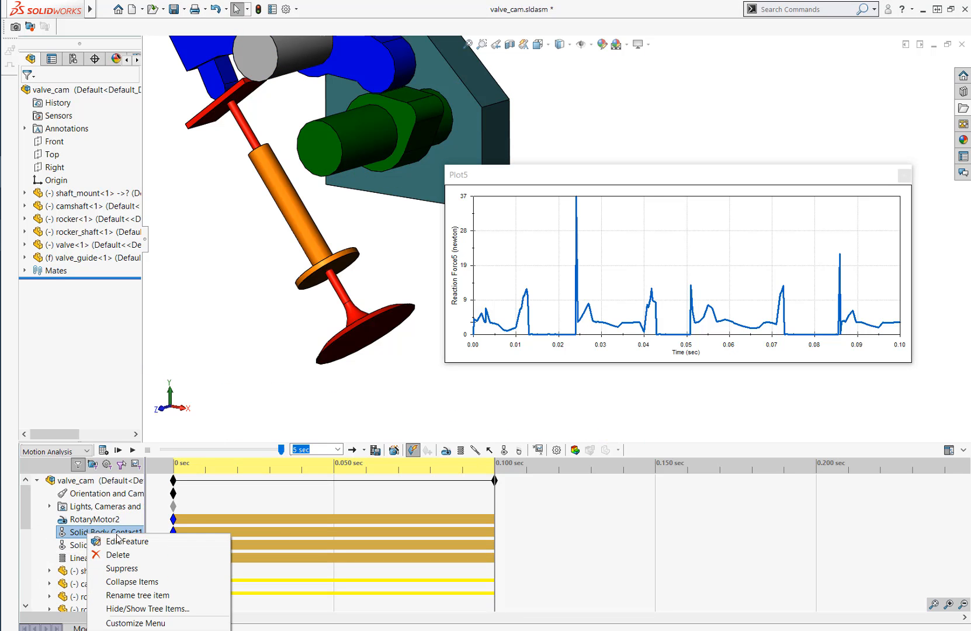
click(126, 540)
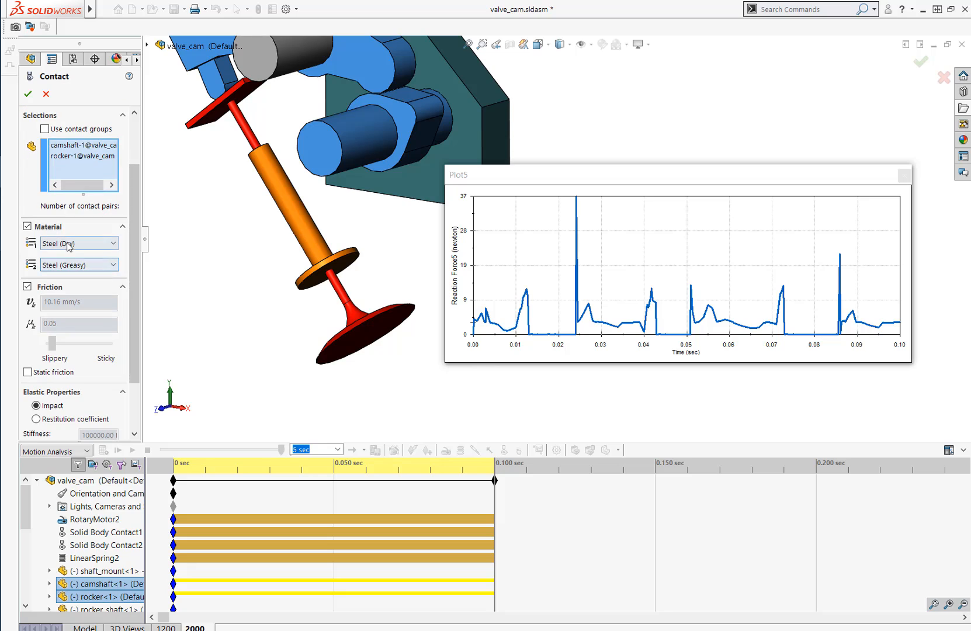
mouse_move(72, 267)
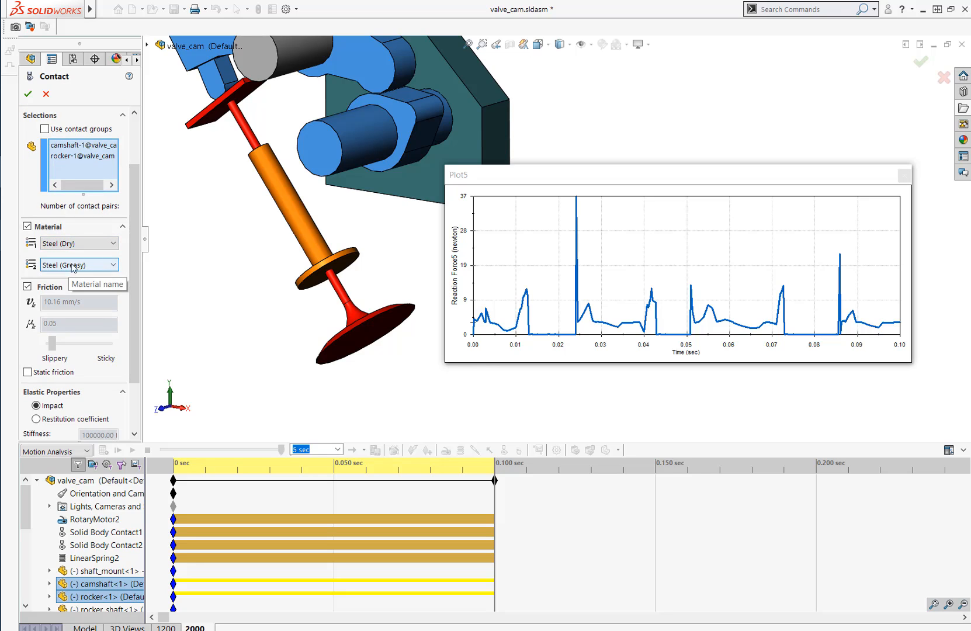
mouse_move(134, 287)
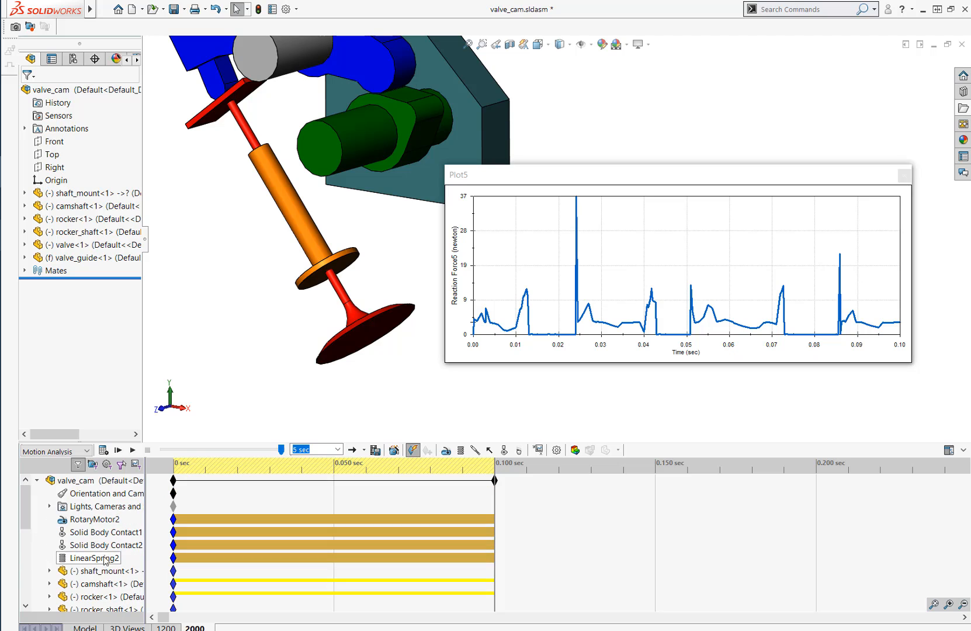
right_click(104, 545)
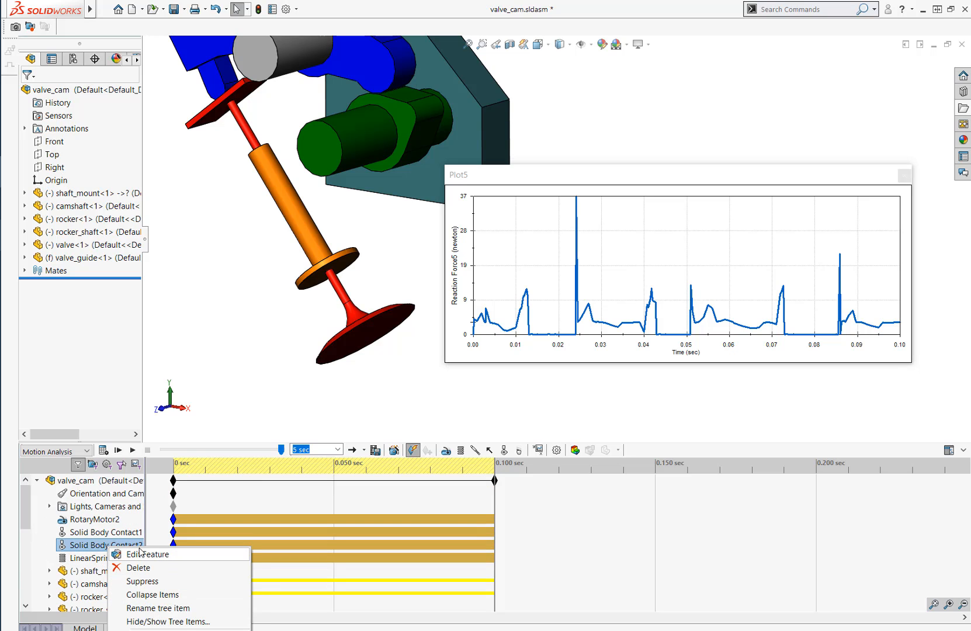
click(147, 554)
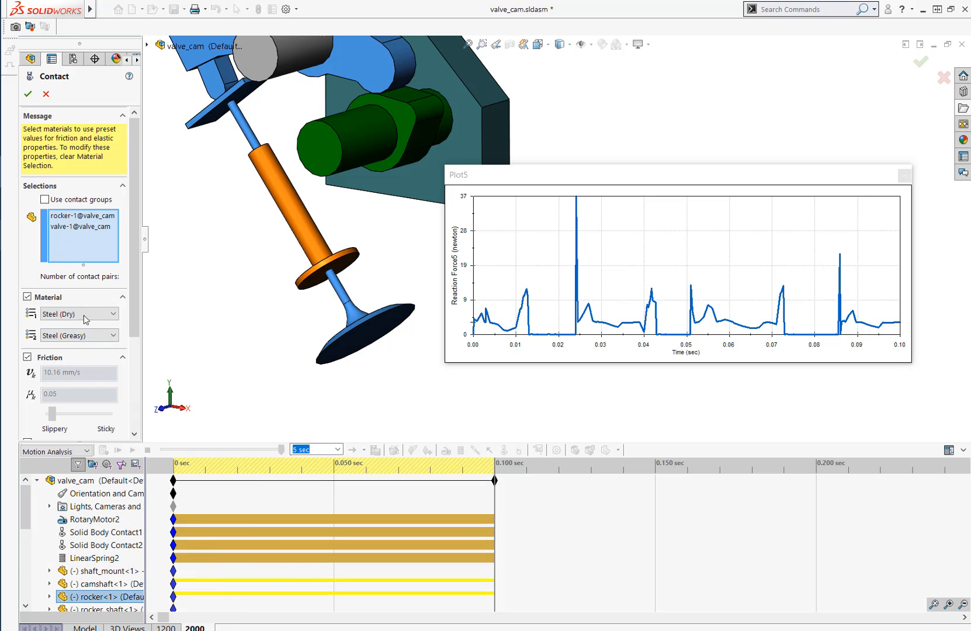
scroll(down, 3)
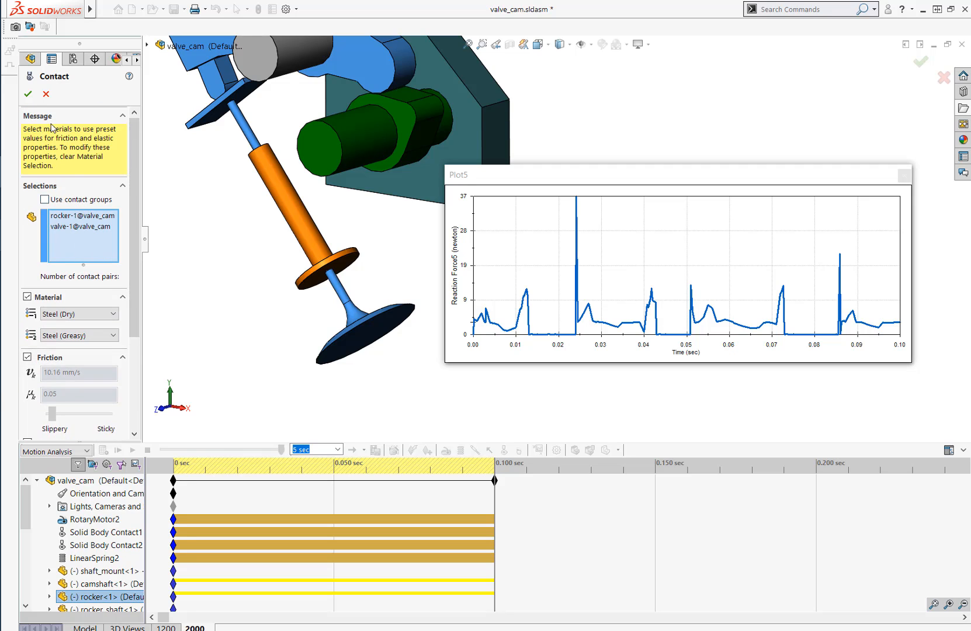
click(45, 94)
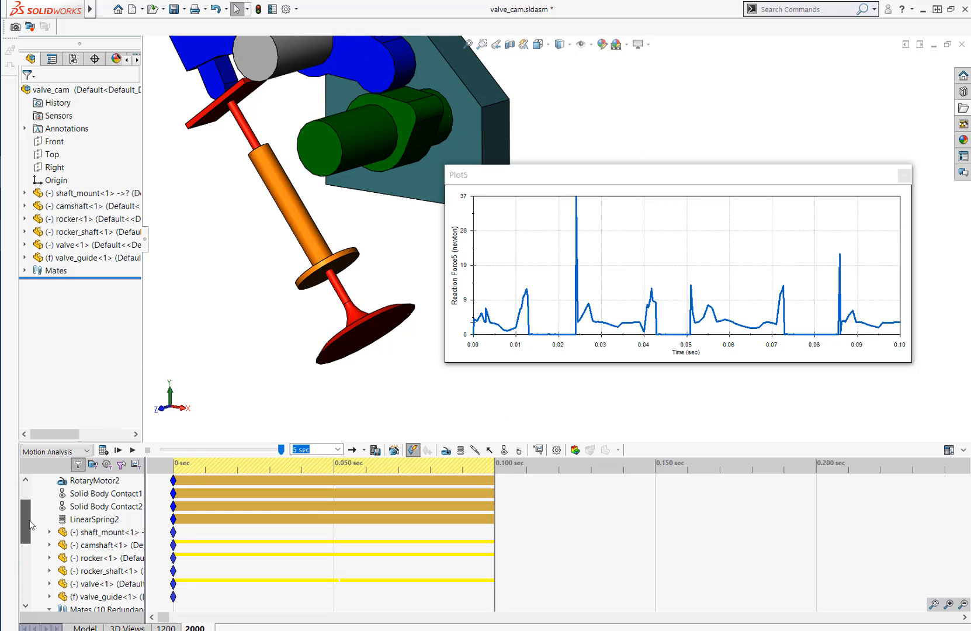
click(96, 518)
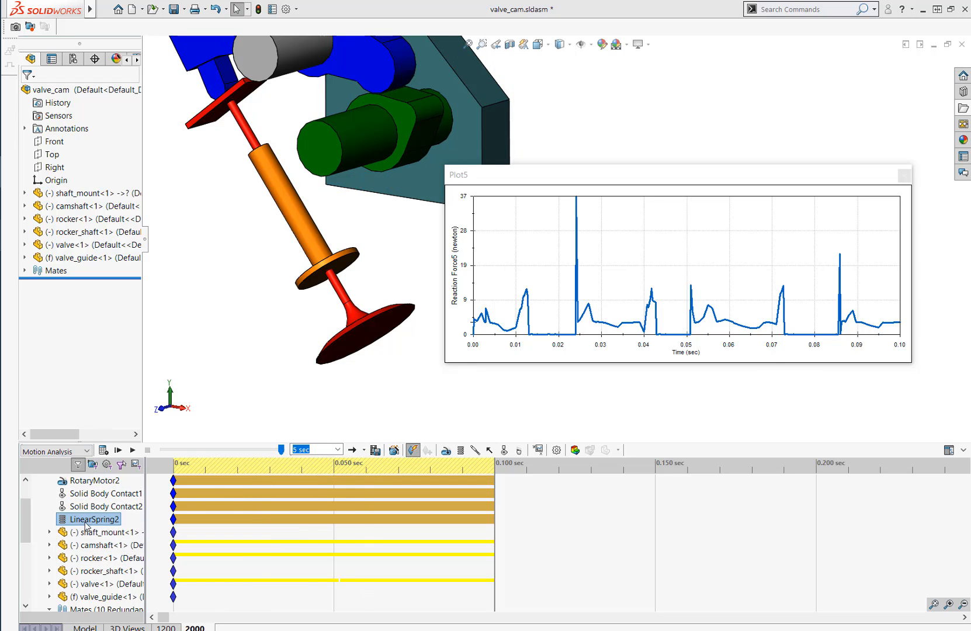
Edit LinearSpring2 and change its spring constant to 10 N/mm
right_click(91, 519)
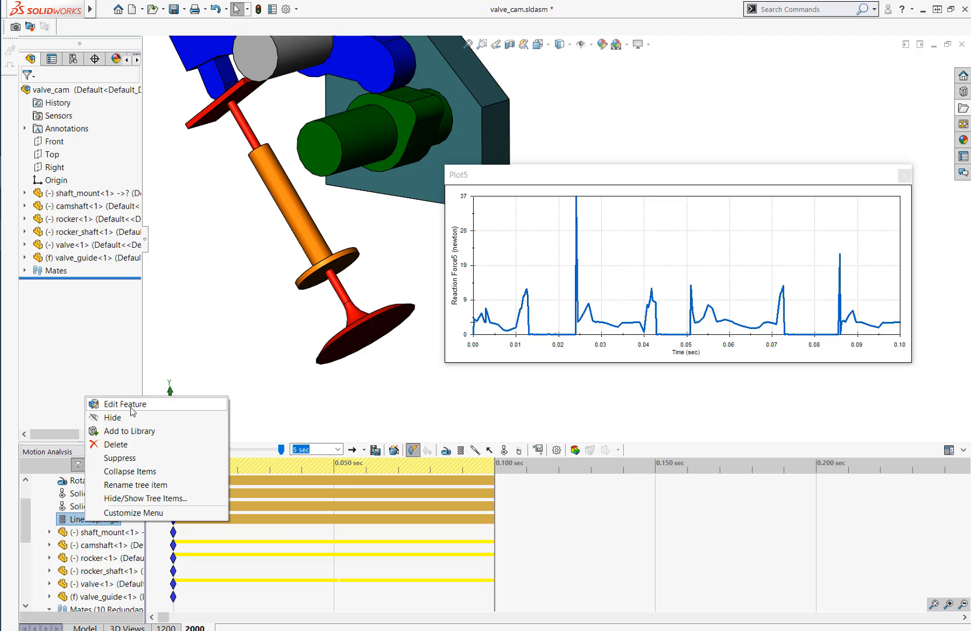
click(128, 404)
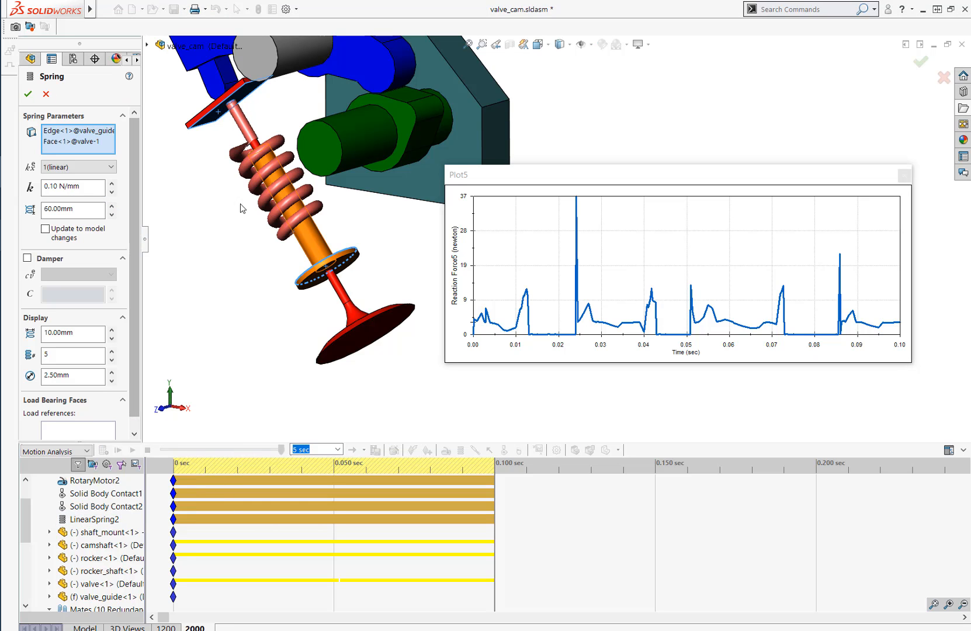
click(68, 188)
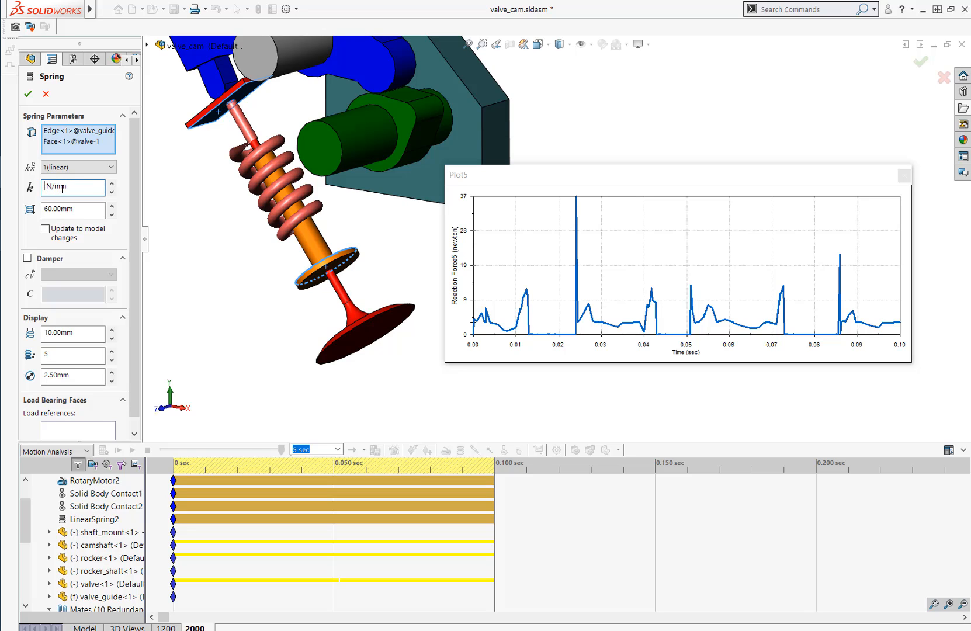
text(10.00)
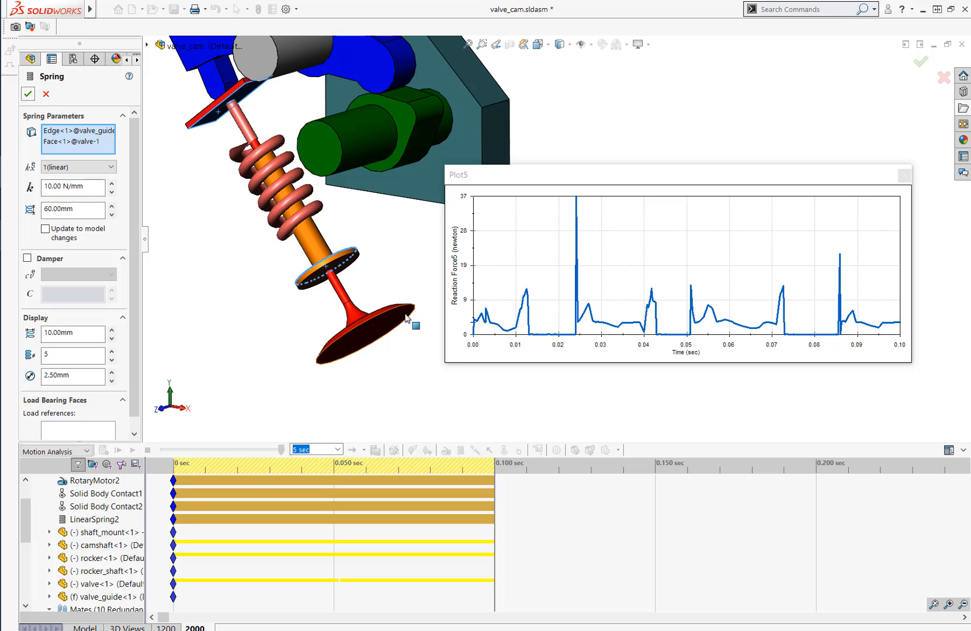
mouse_move(406, 313)
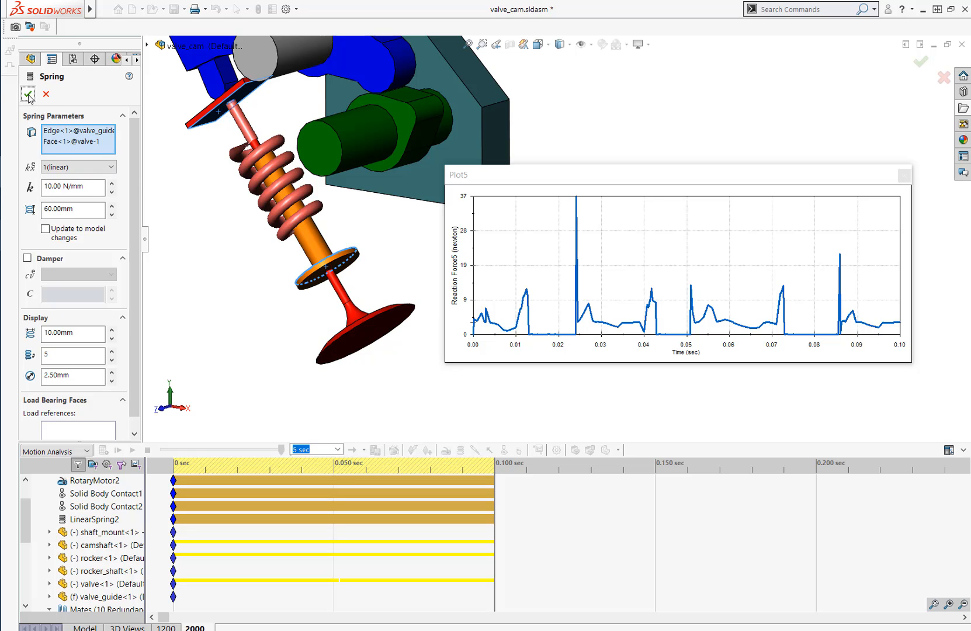
click(28, 94)
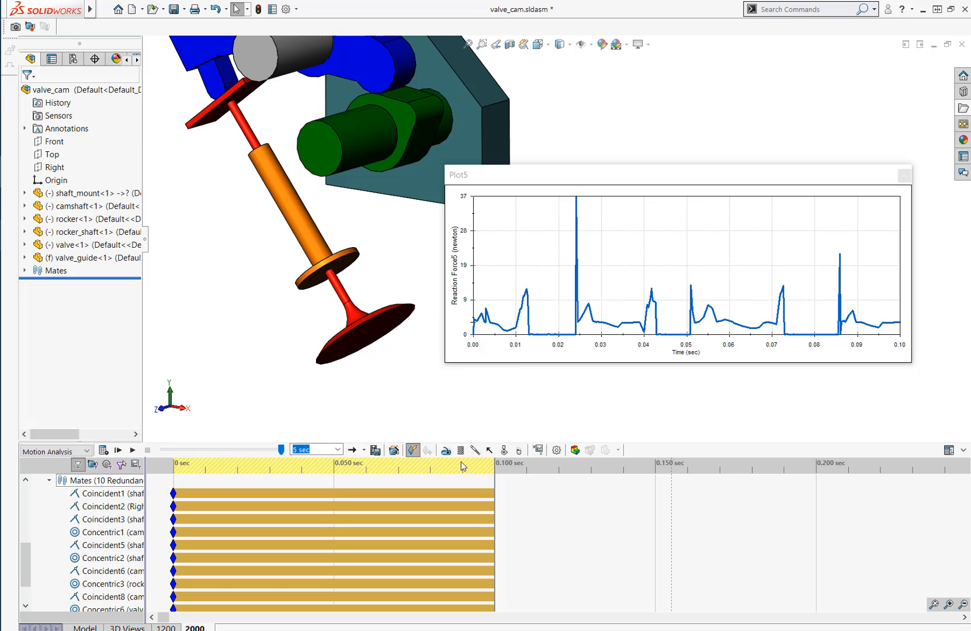
mouse_move(246, 451)
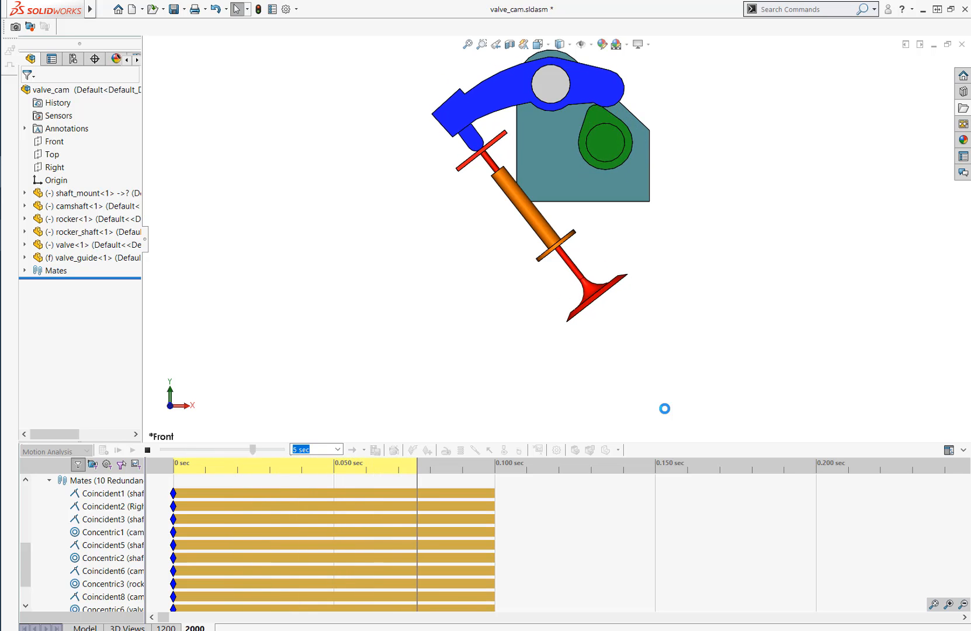
Recalculate the 2000 RPM study with the stiffer spring to update Plot5
click(413, 450)
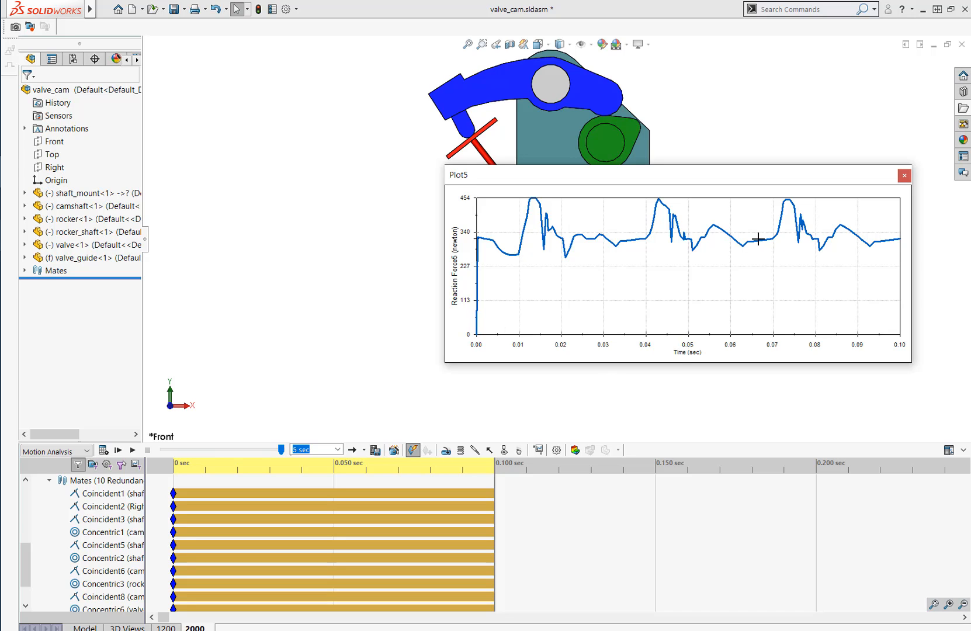
mouse_move(615, 365)
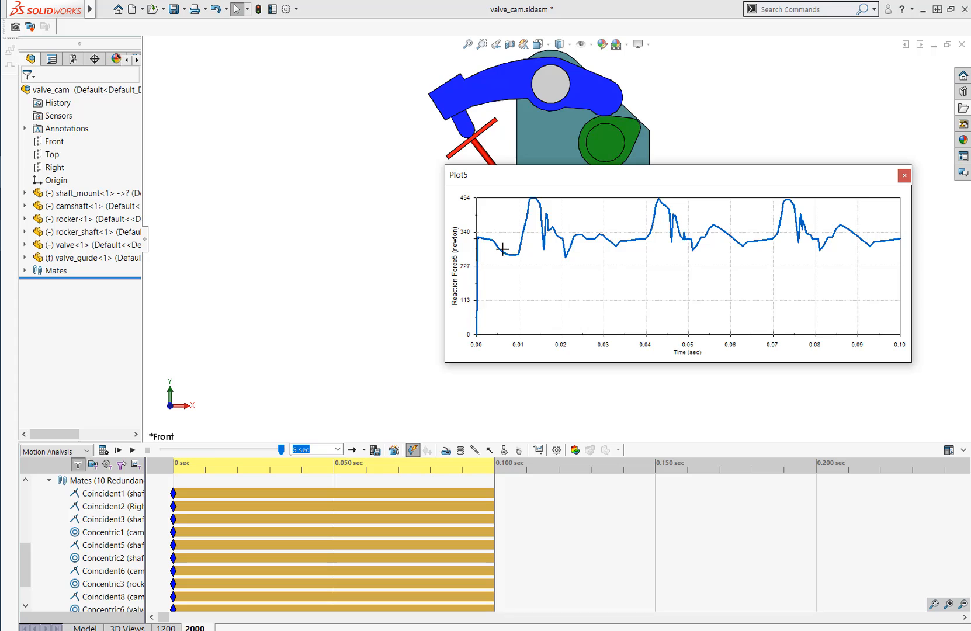
mouse_move(564, 357)
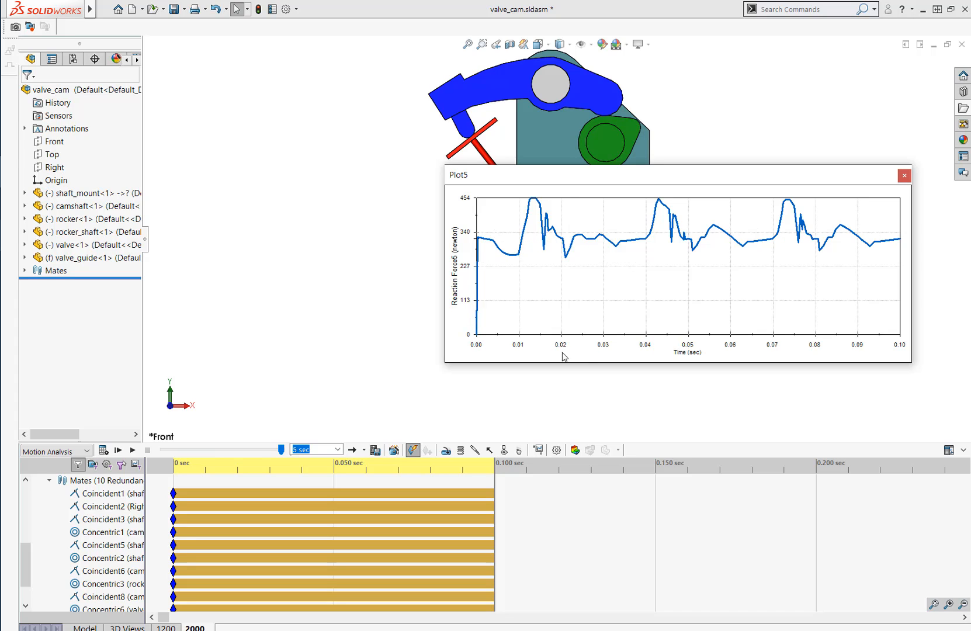
mouse_move(518, 191)
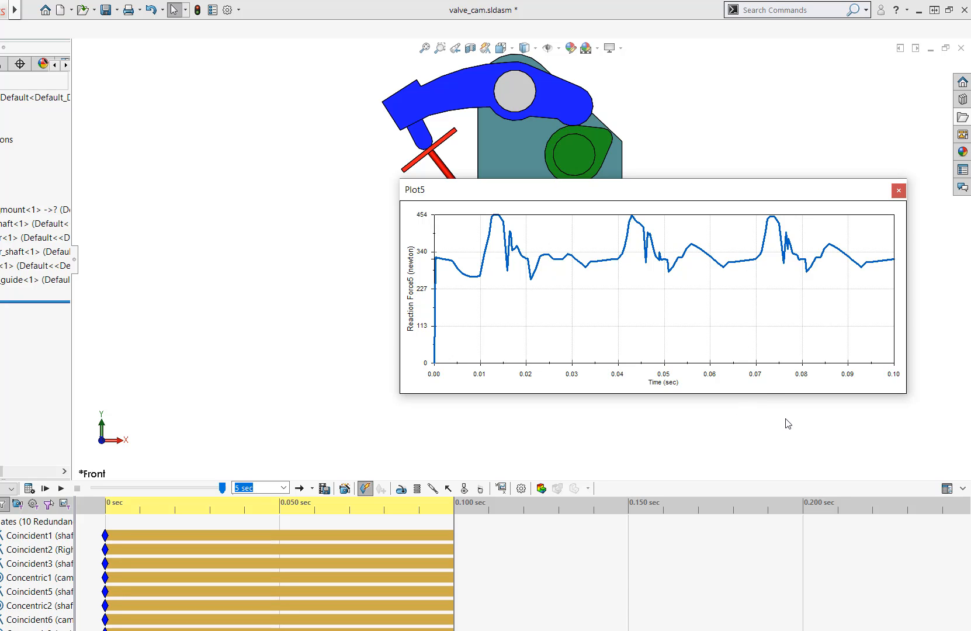
mouse_move(655, 413)
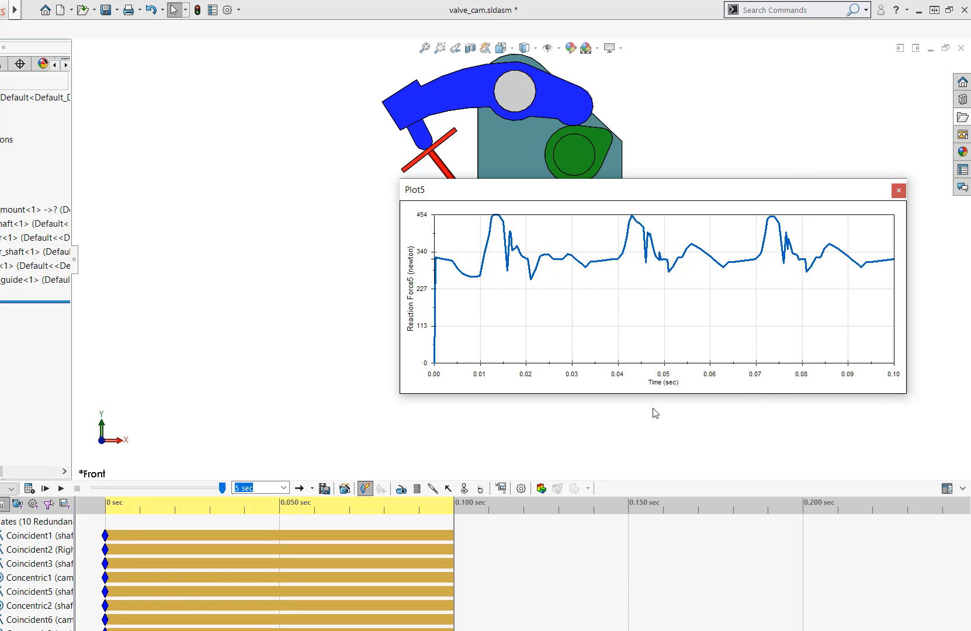